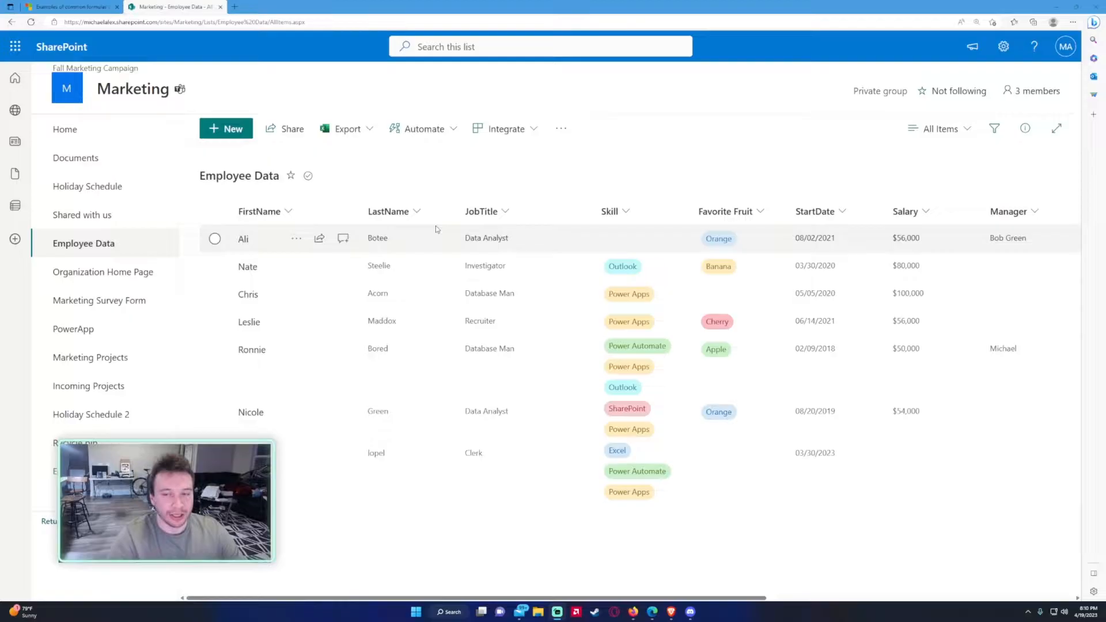
pyautogui.moveTo(394, 160)
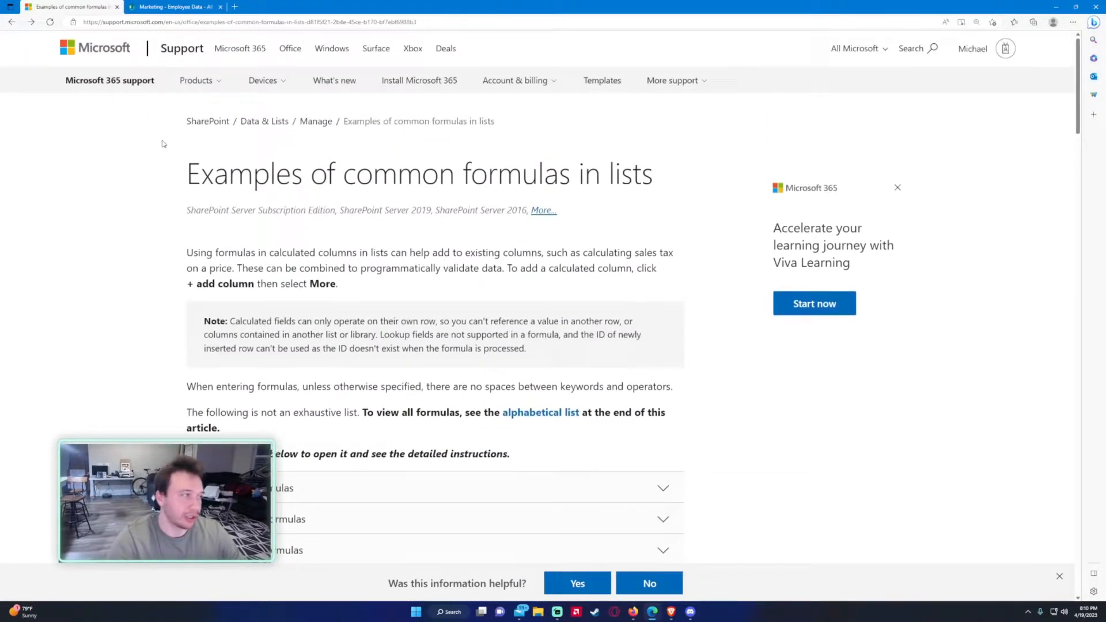
# - Browse the support article's alphabetical function list, then return to the Employee Data tab
pyautogui.scroll(-3)
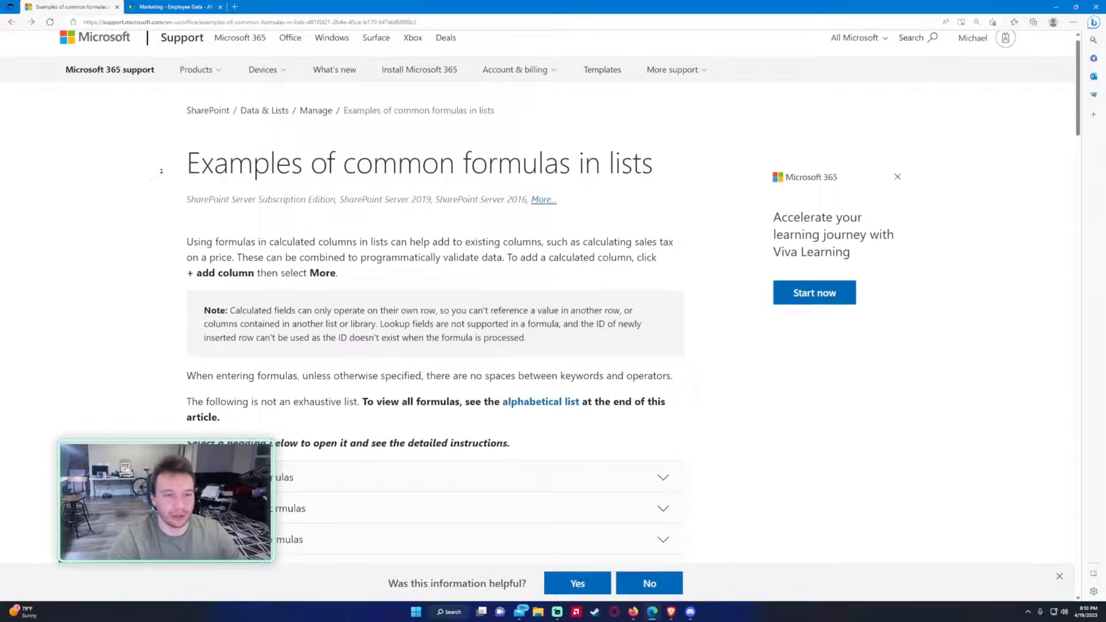
pyautogui.scroll(-3)
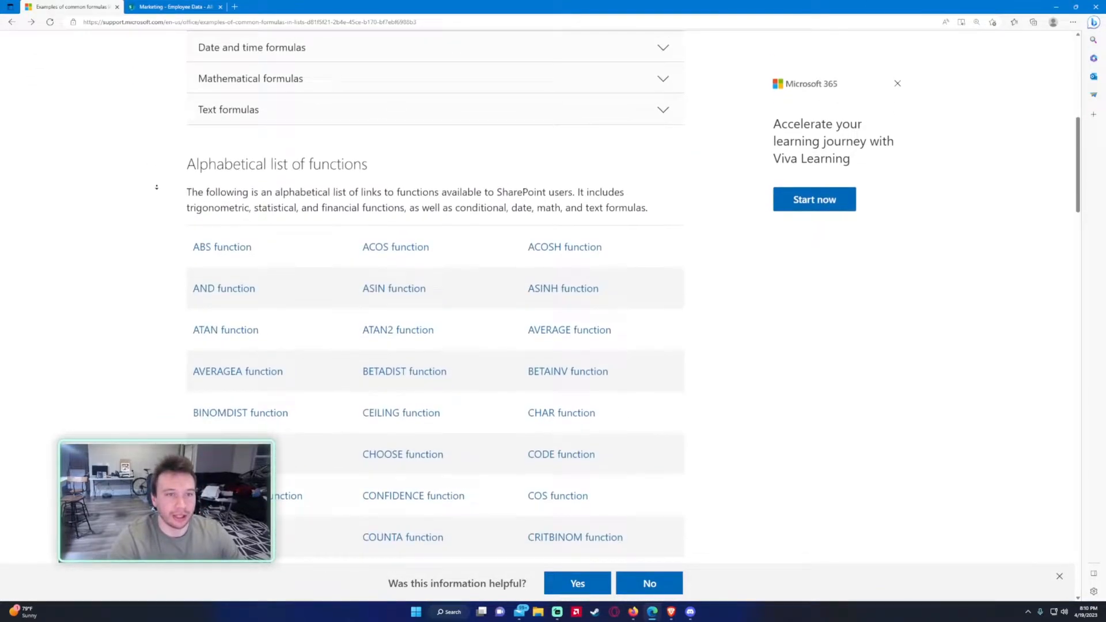
pyautogui.scroll(-3)
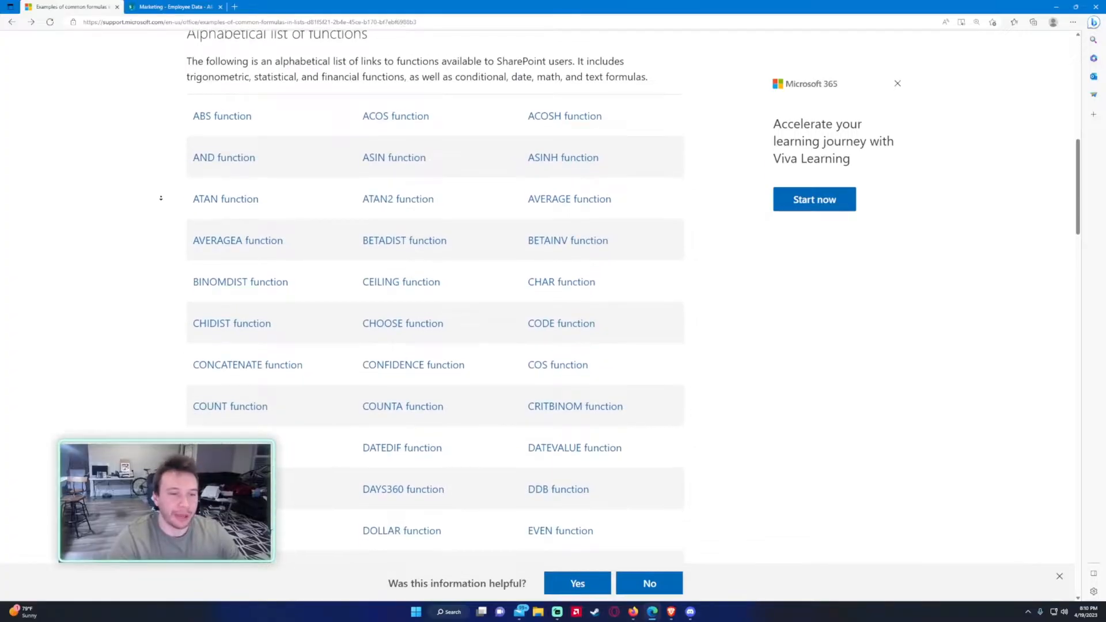
pyautogui.scroll(-3)
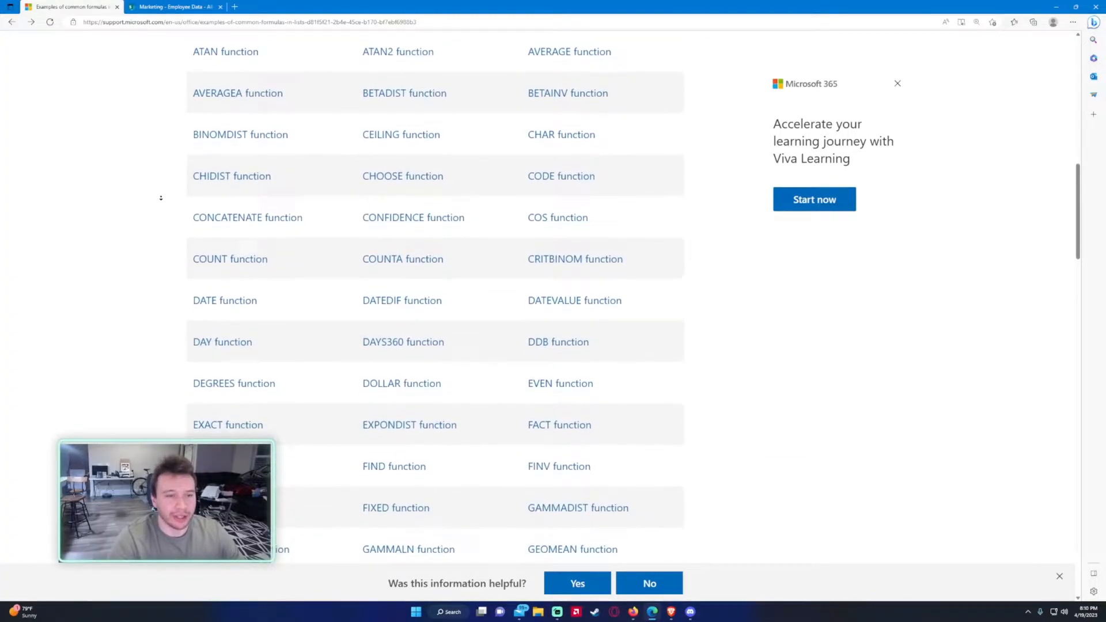
pyautogui.scroll(-3)
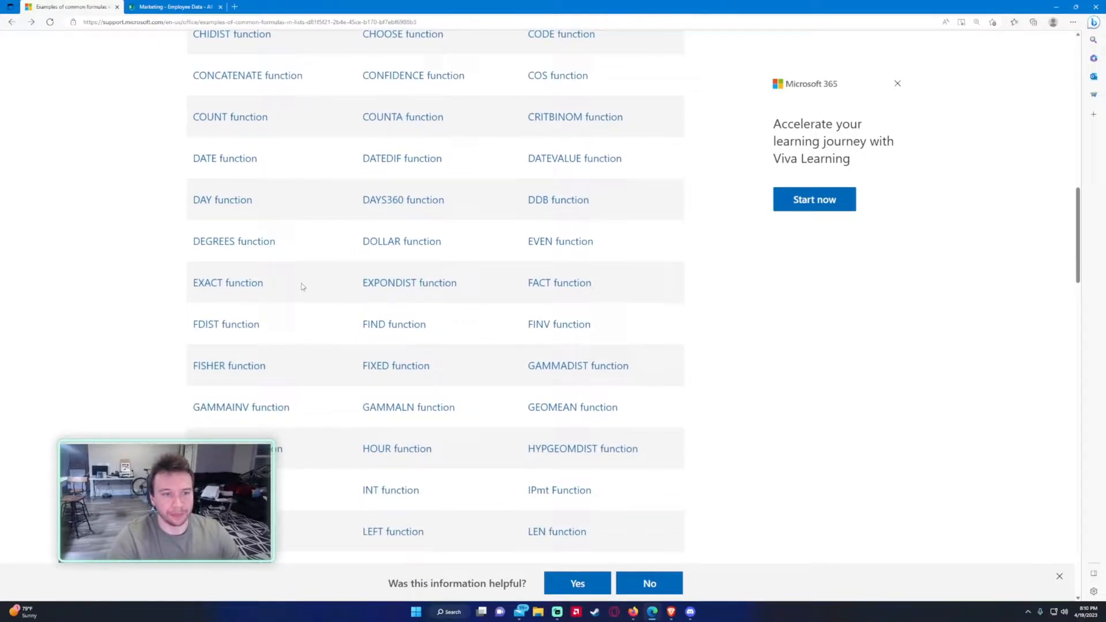
pyautogui.scroll(-3)
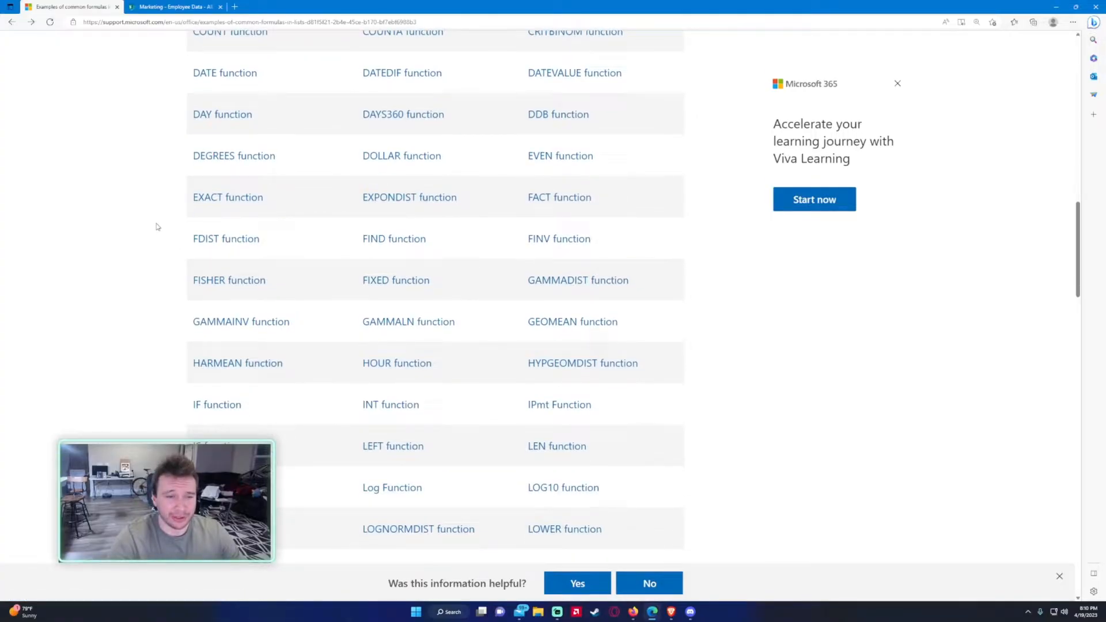
pyautogui.scroll(-3)
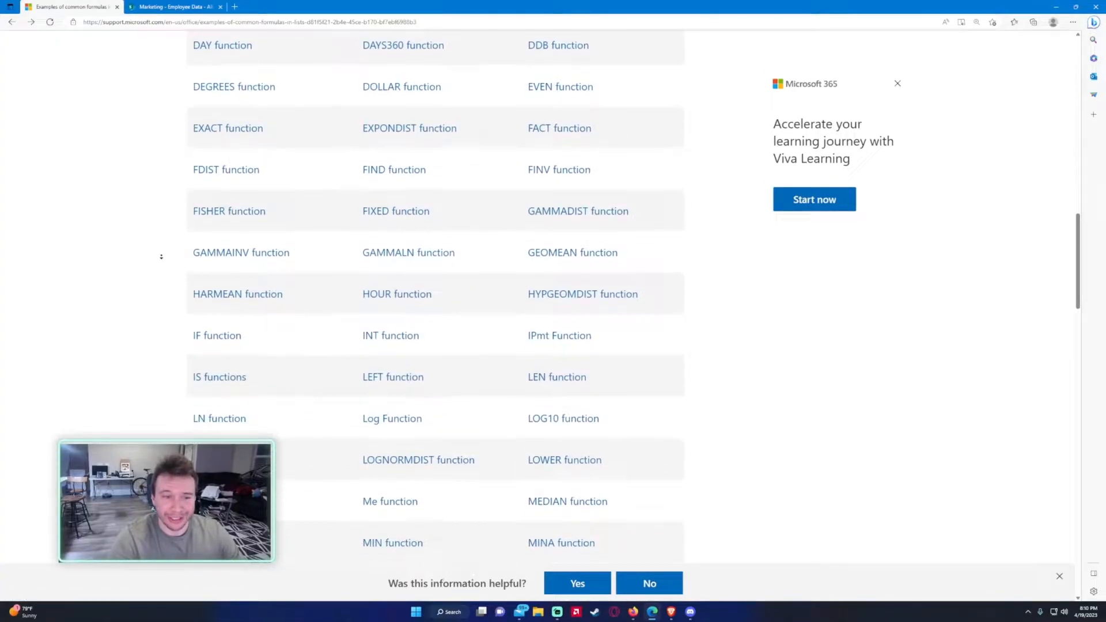
pyautogui.scroll(-3)
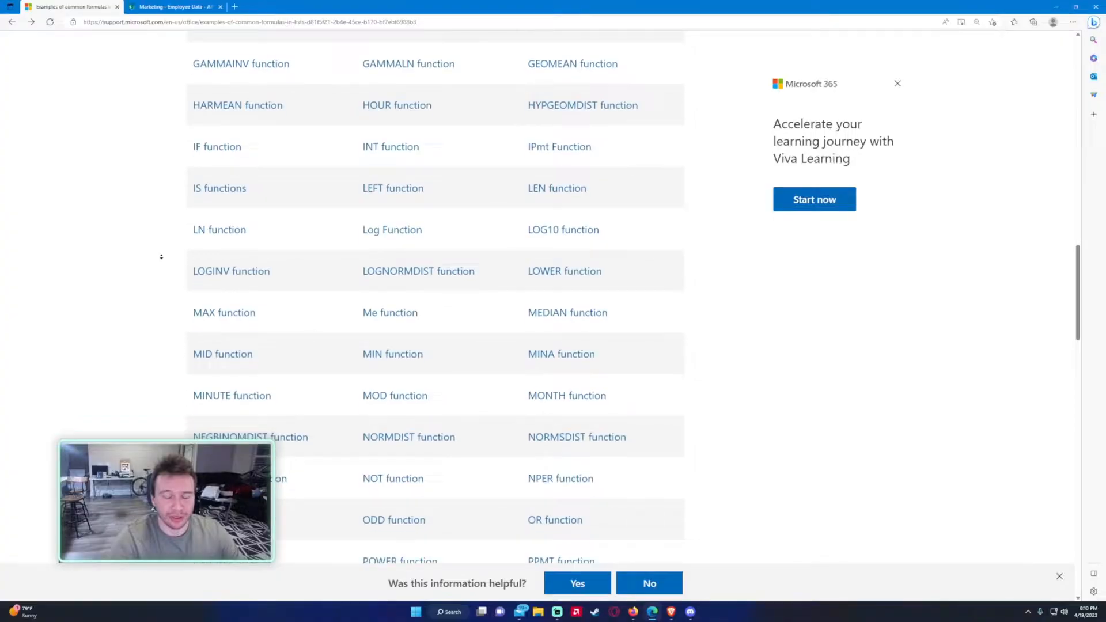
pyautogui.scroll(-3)
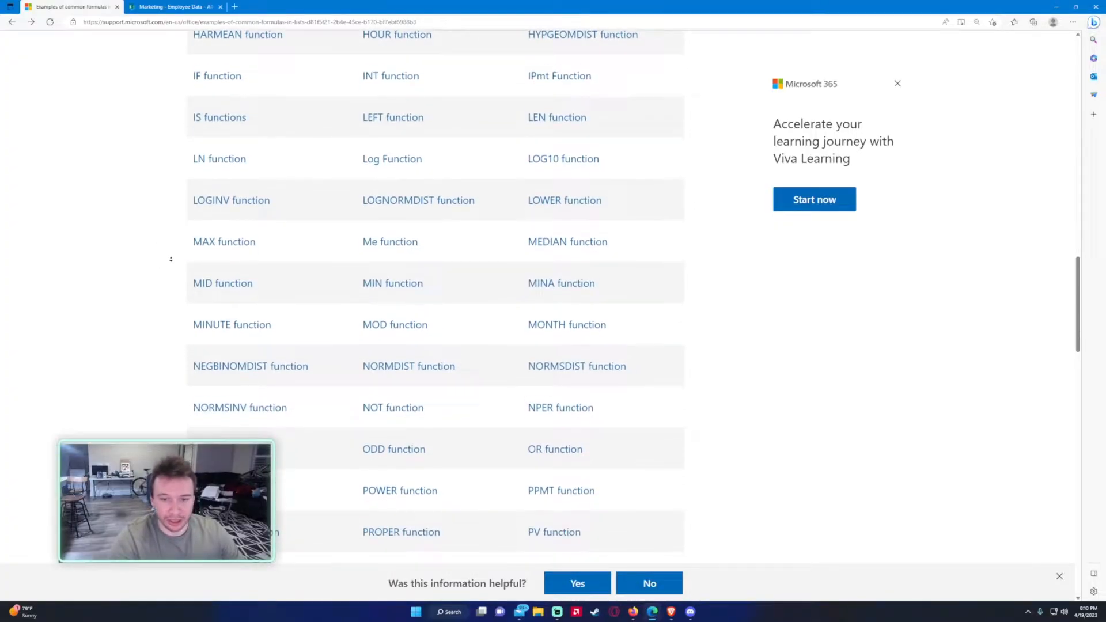
pyautogui.scroll(-3)
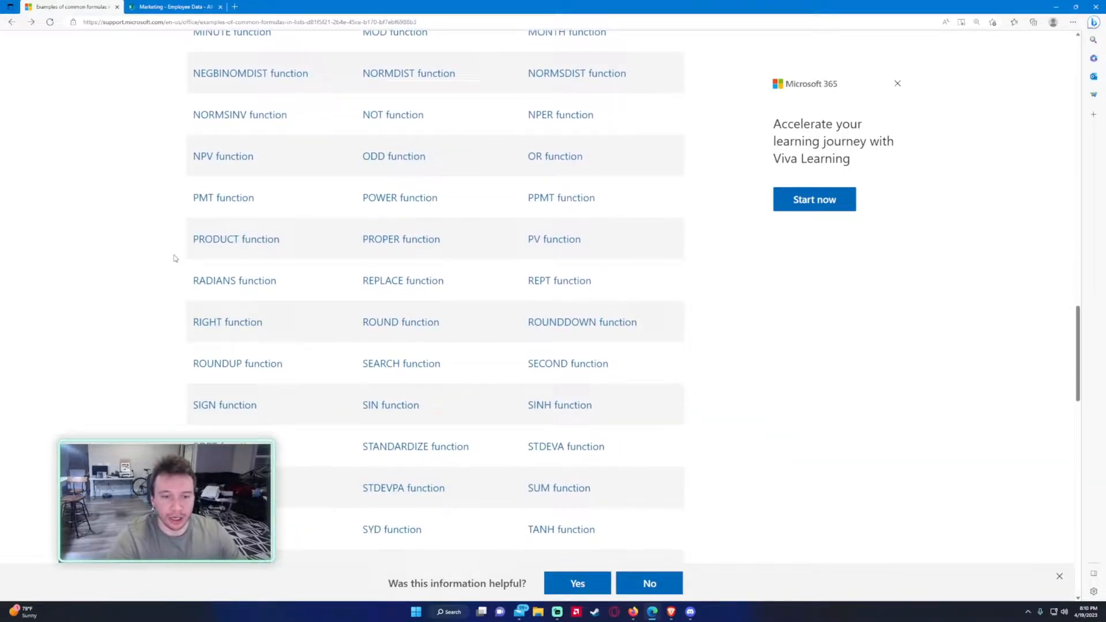
pyautogui.scroll(-3)
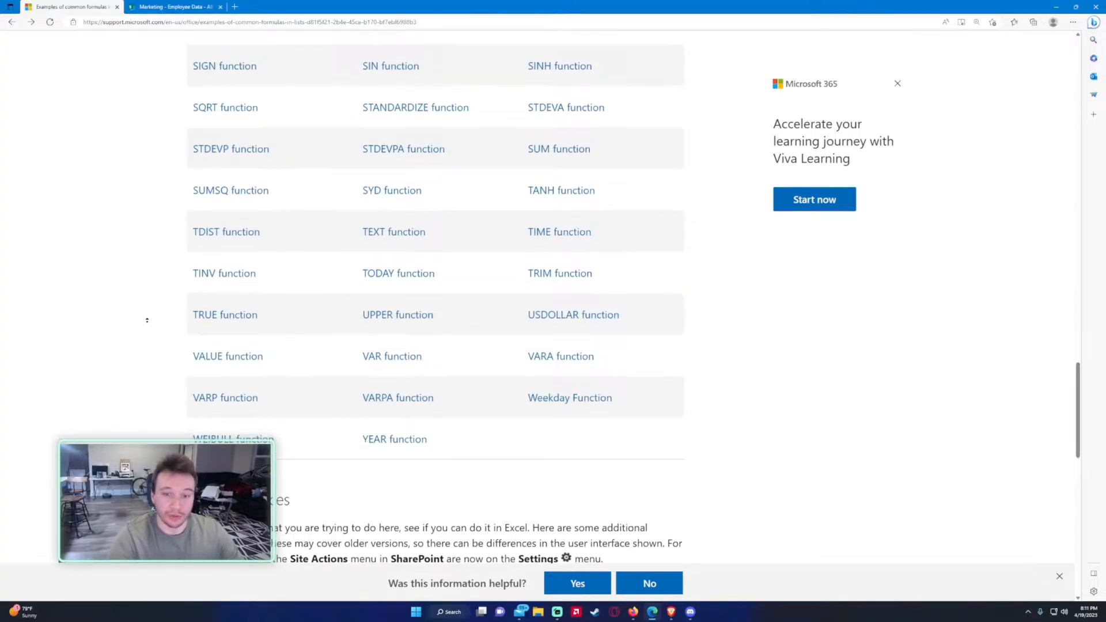
pyautogui.scroll(3)
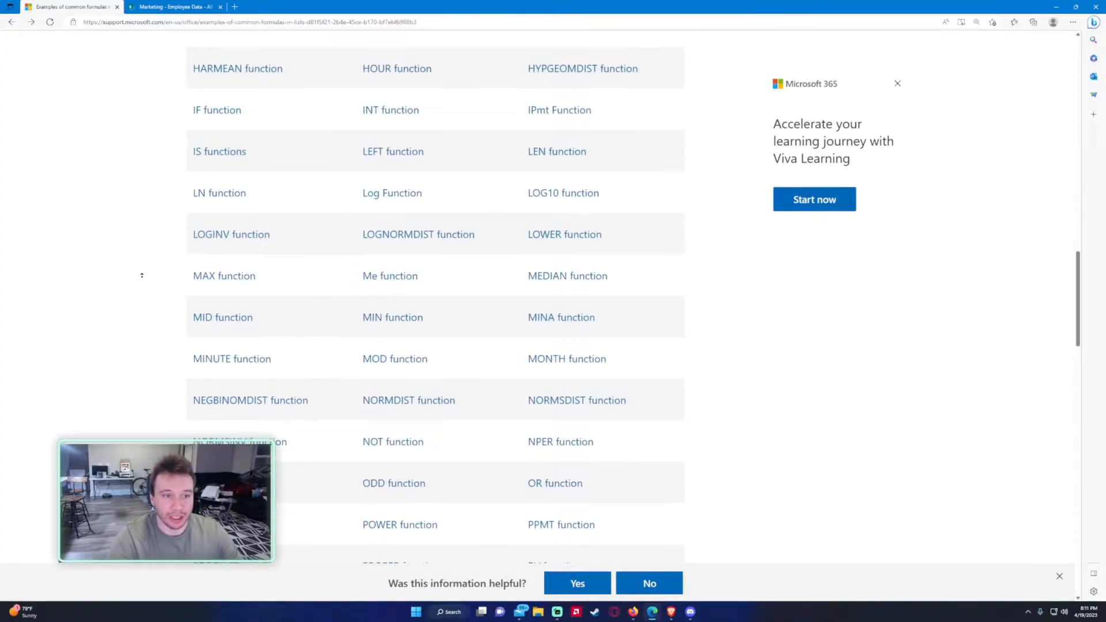
pyautogui.scroll(3)
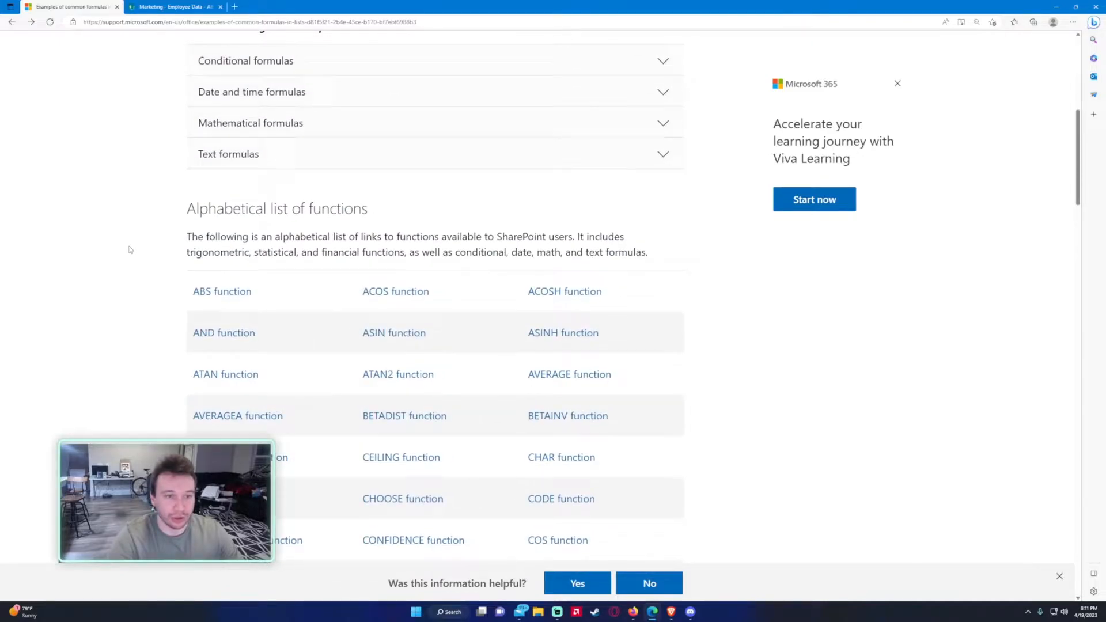
pyautogui.click(173, 6)
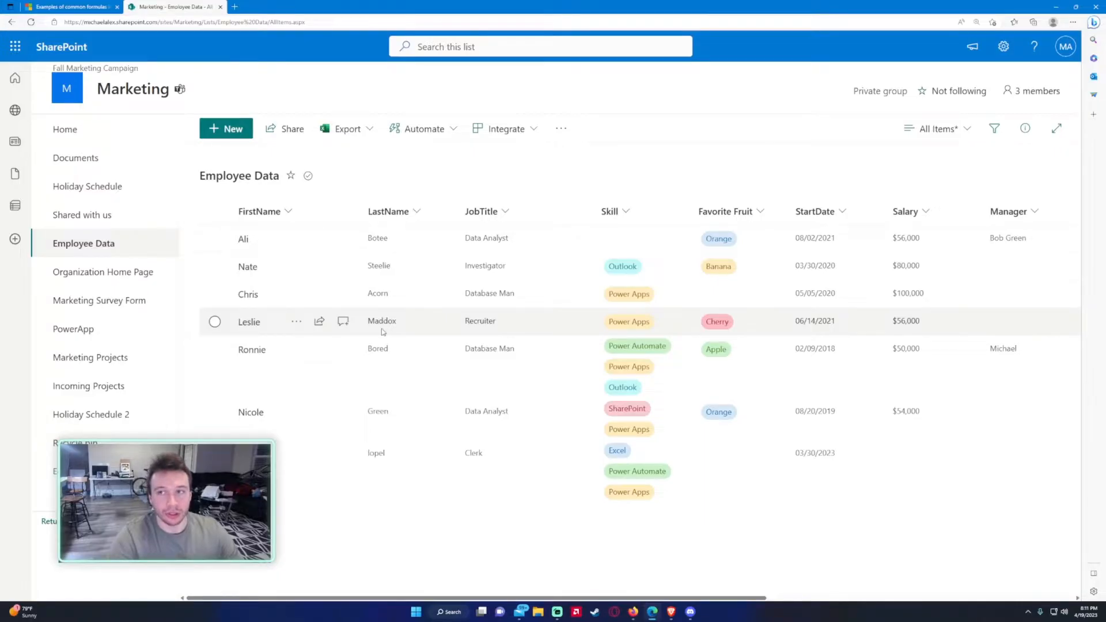
# - From the gear menu, open Employee Data's List settings and start Create column
pyautogui.click(1003, 47)
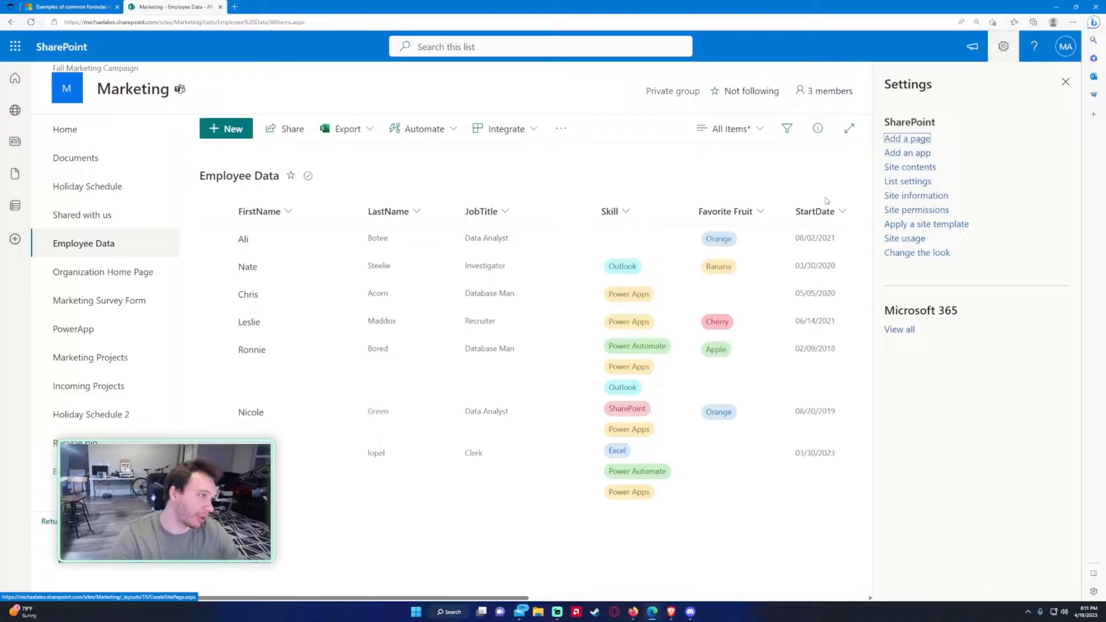
pyautogui.click(908, 180)
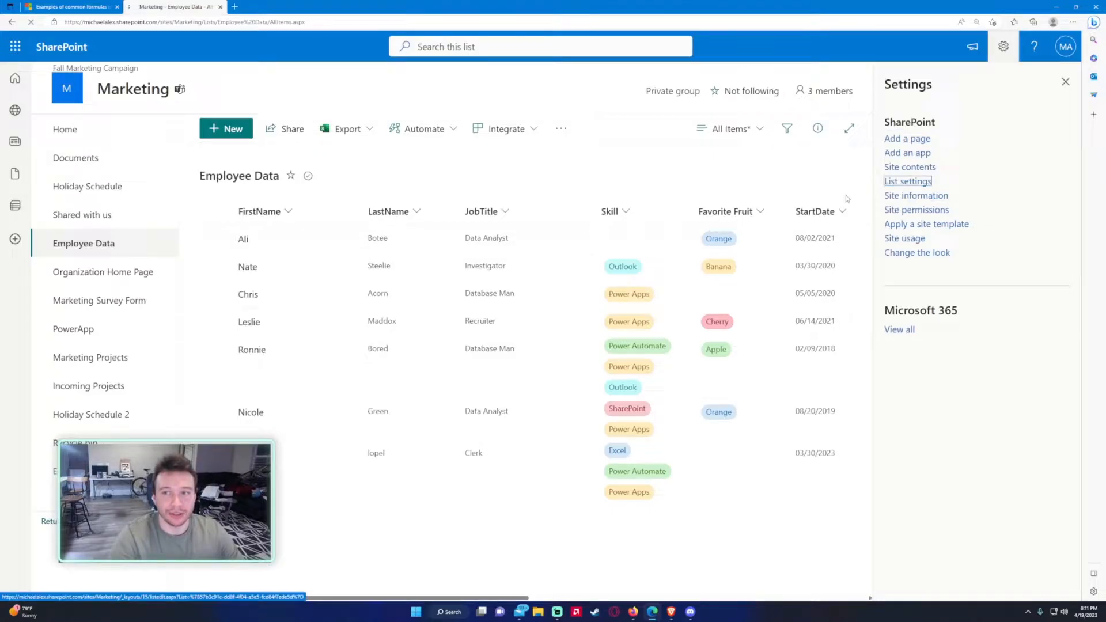
pyautogui.click(908, 181)
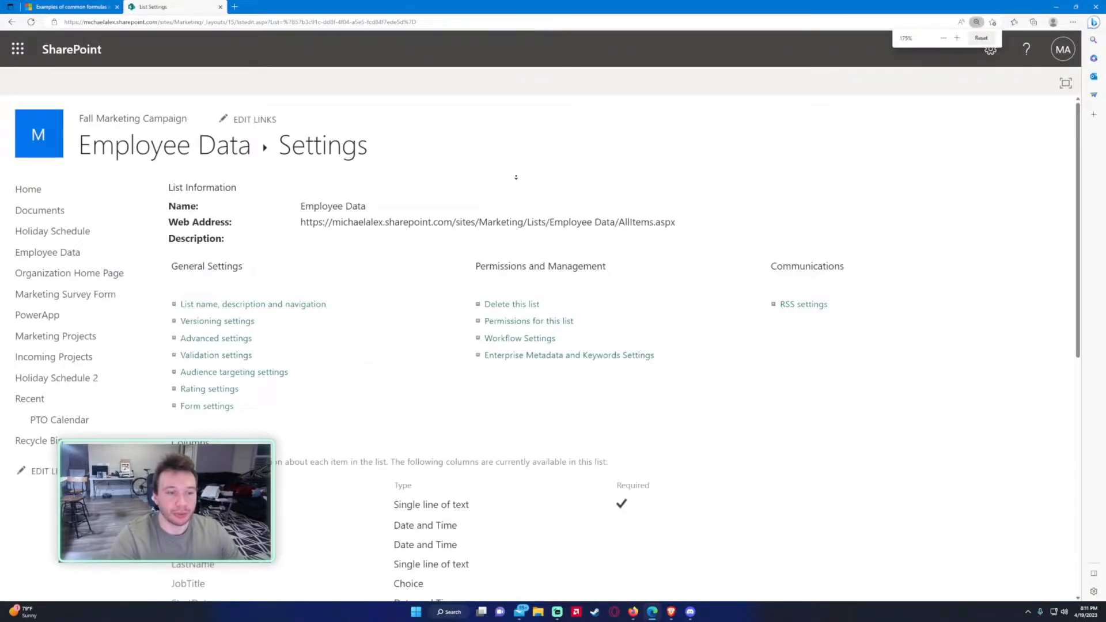
pyautogui.scroll(-3)
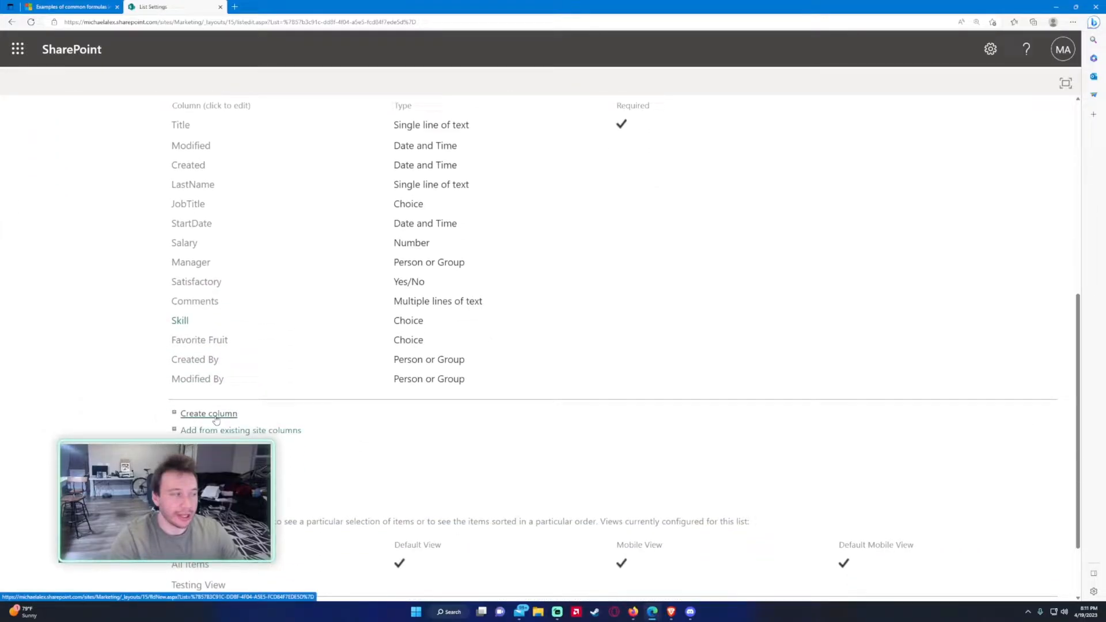
pyautogui.click(209, 413)
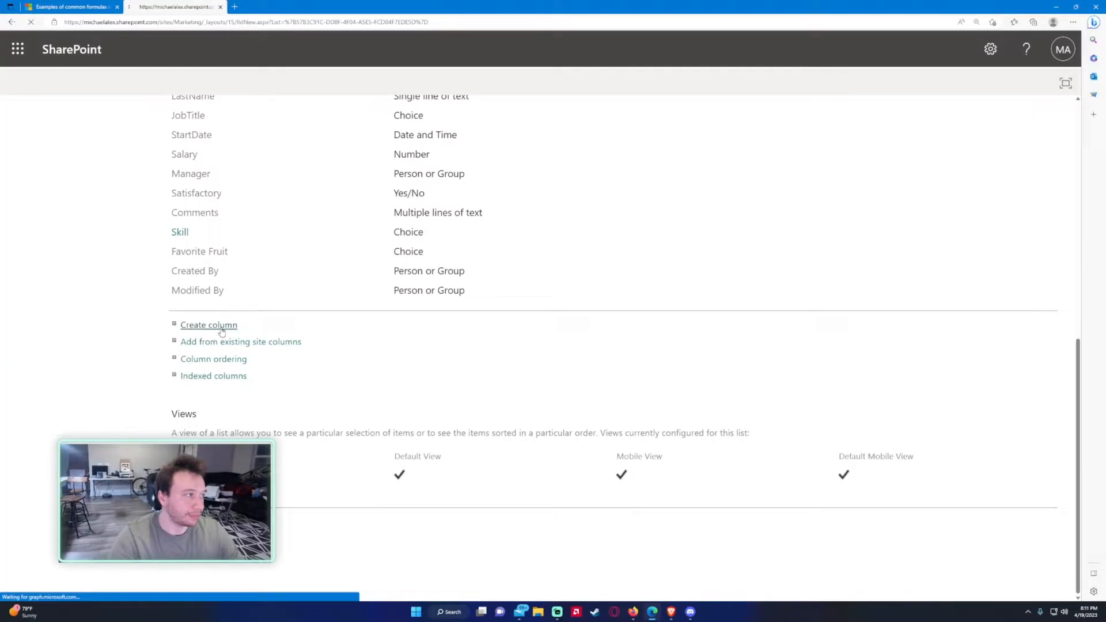
# - Name the new column FirstandLastName and select the Calculated column type
pyautogui.click(208, 325)
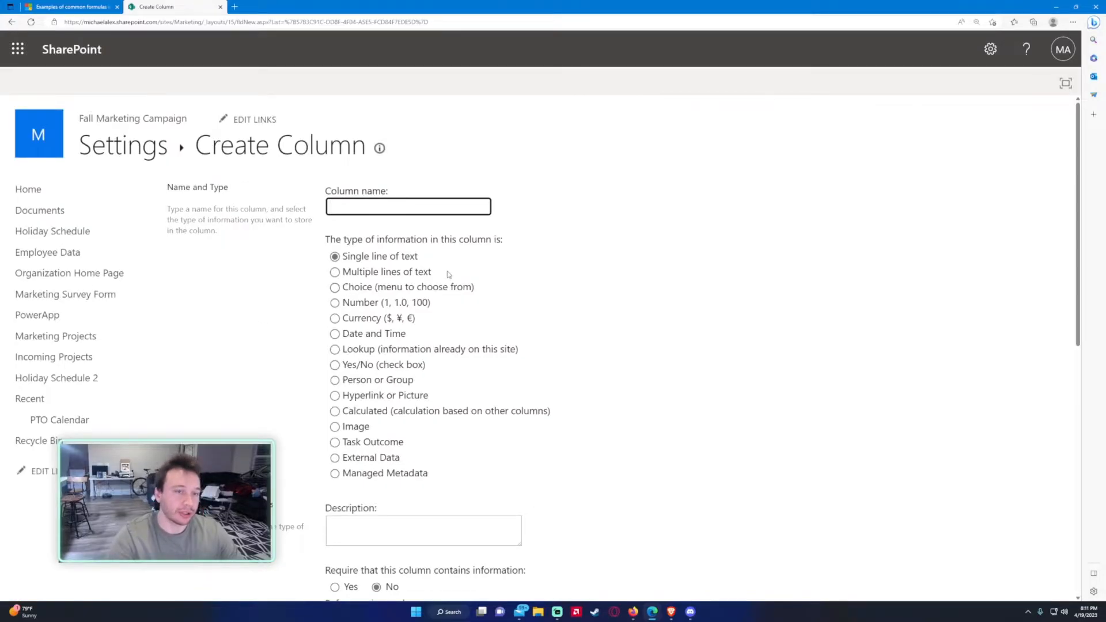
pyautogui.write('F')
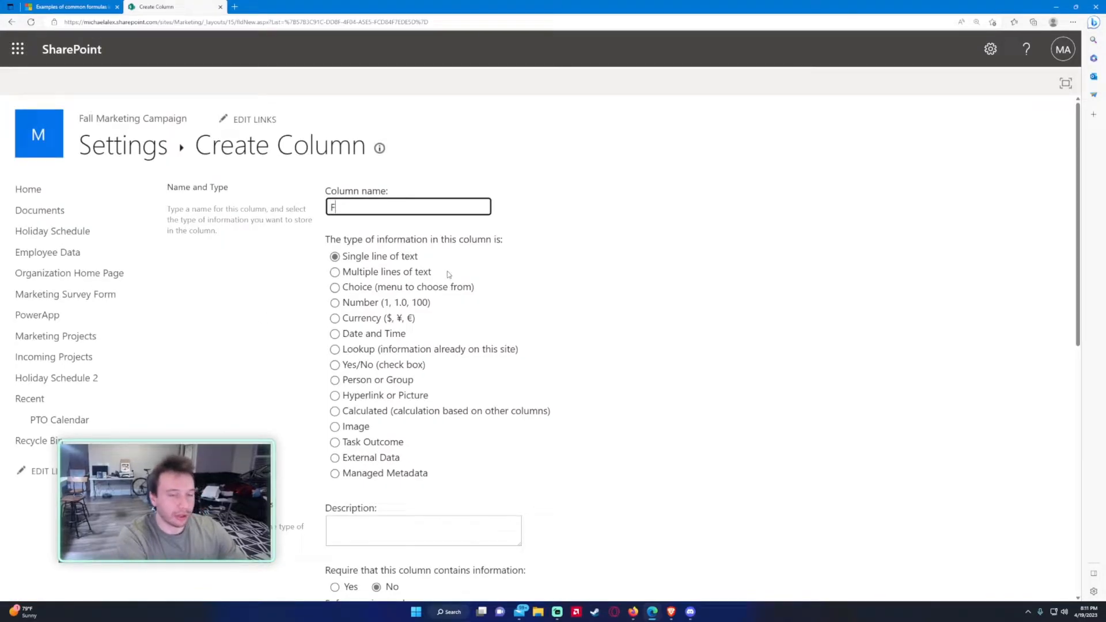
pyautogui.write('irstandLast')
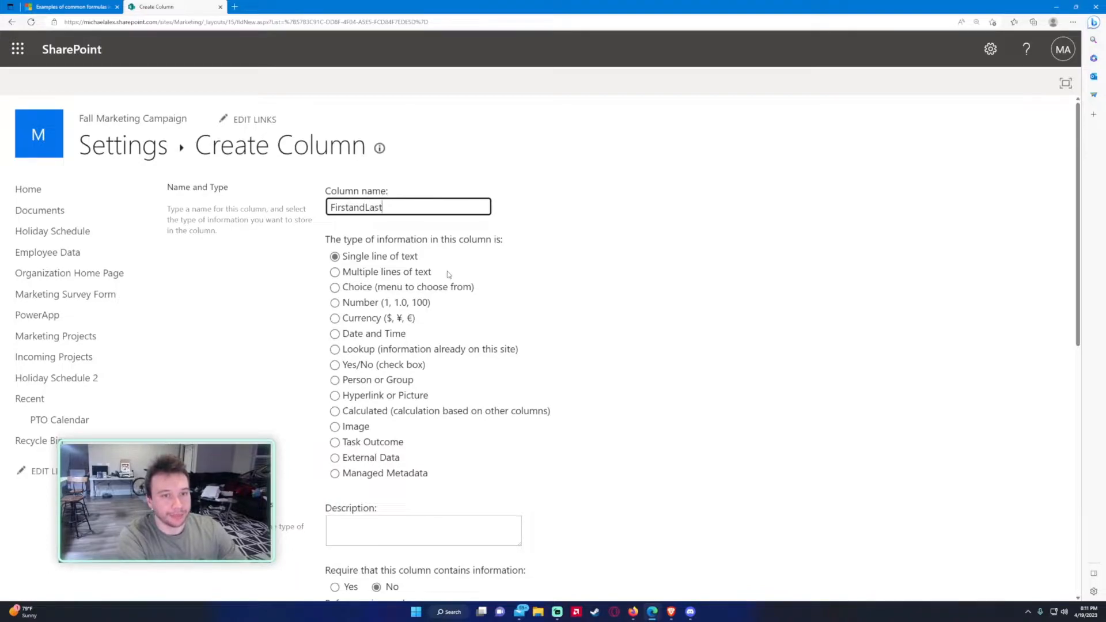
pyautogui.write('Name')
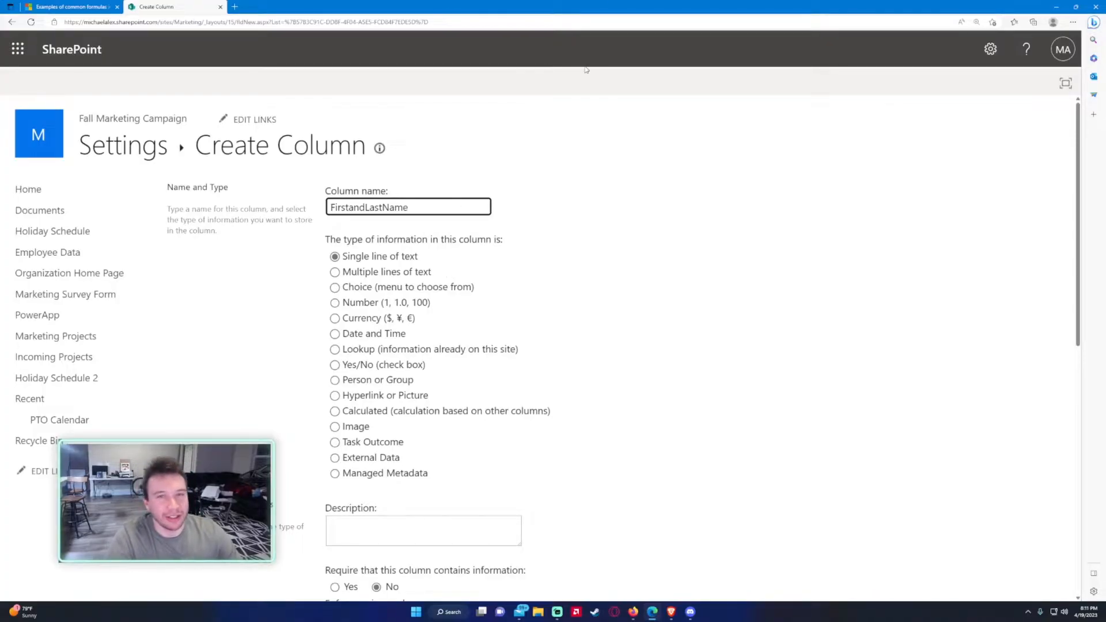
pyautogui.moveTo(593, 86)
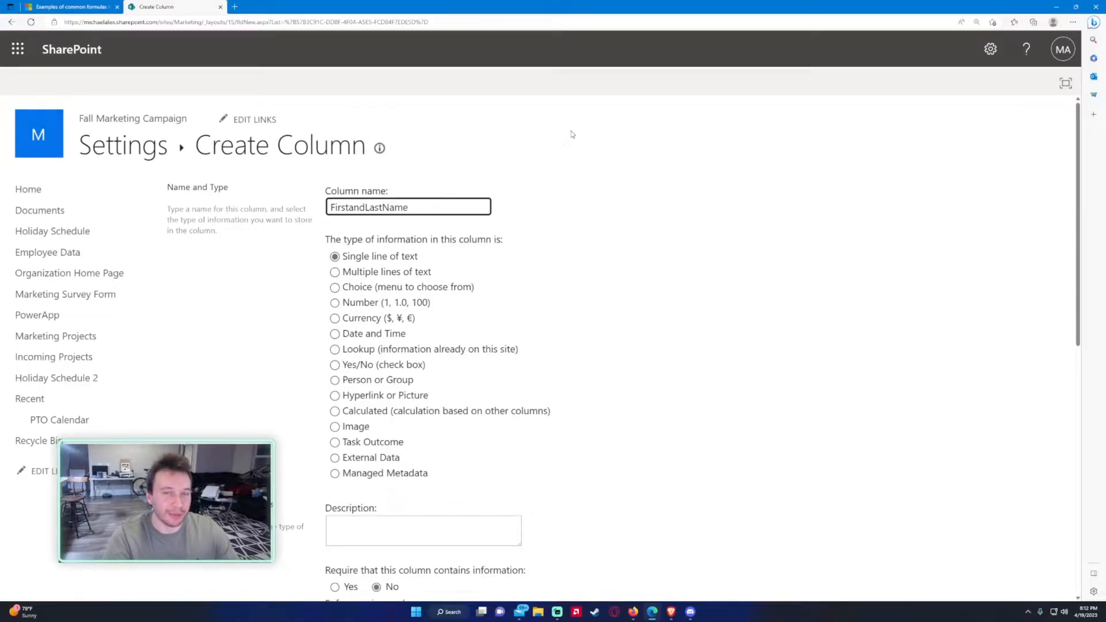
pyautogui.scroll(-3)
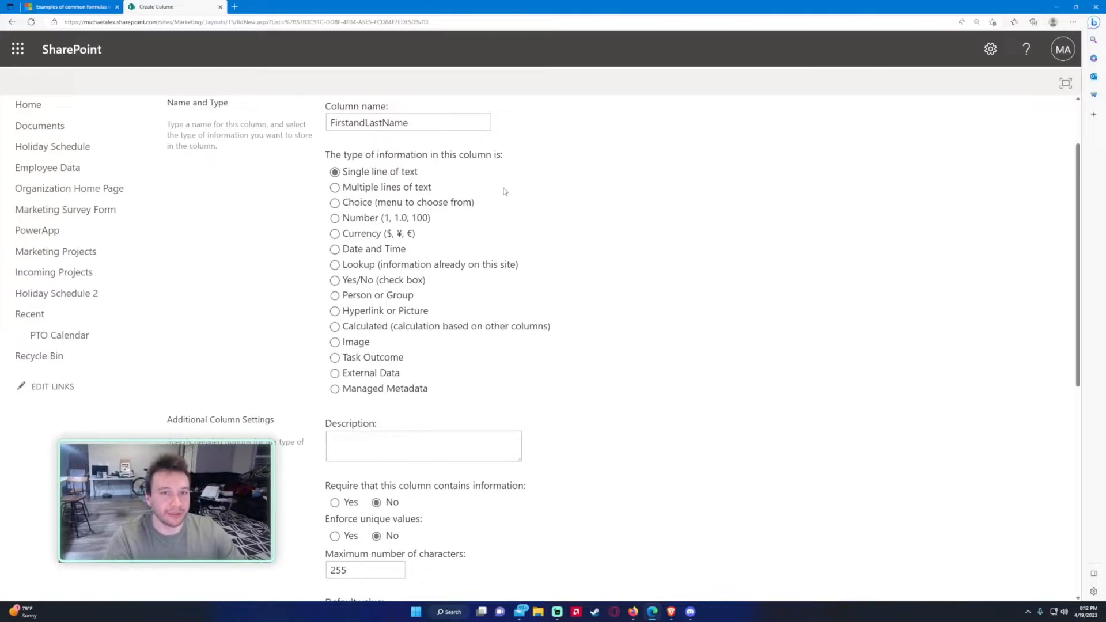
pyautogui.click(336, 326)
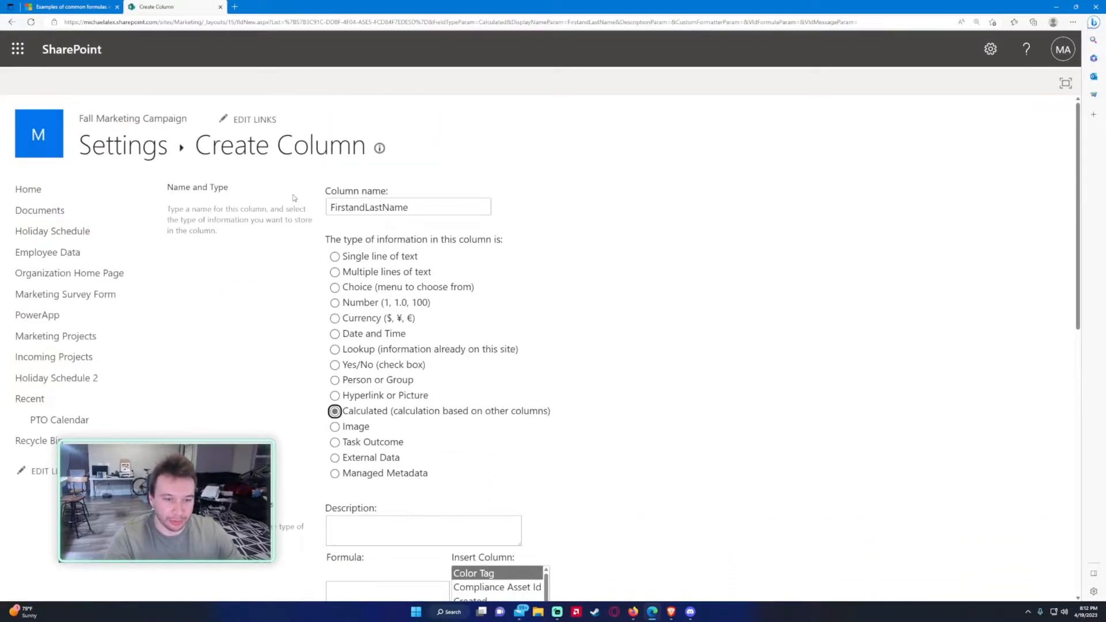
# - Begin the formula =CONCATENATE( with the Title column inserted
pyautogui.scroll(-3)
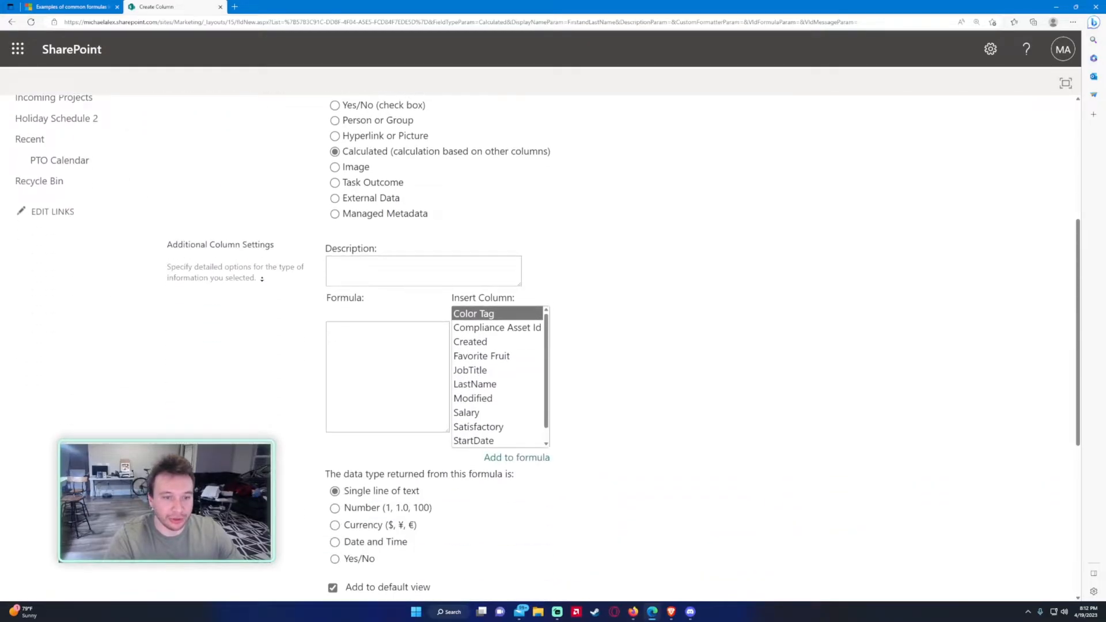
pyautogui.scroll(-3)
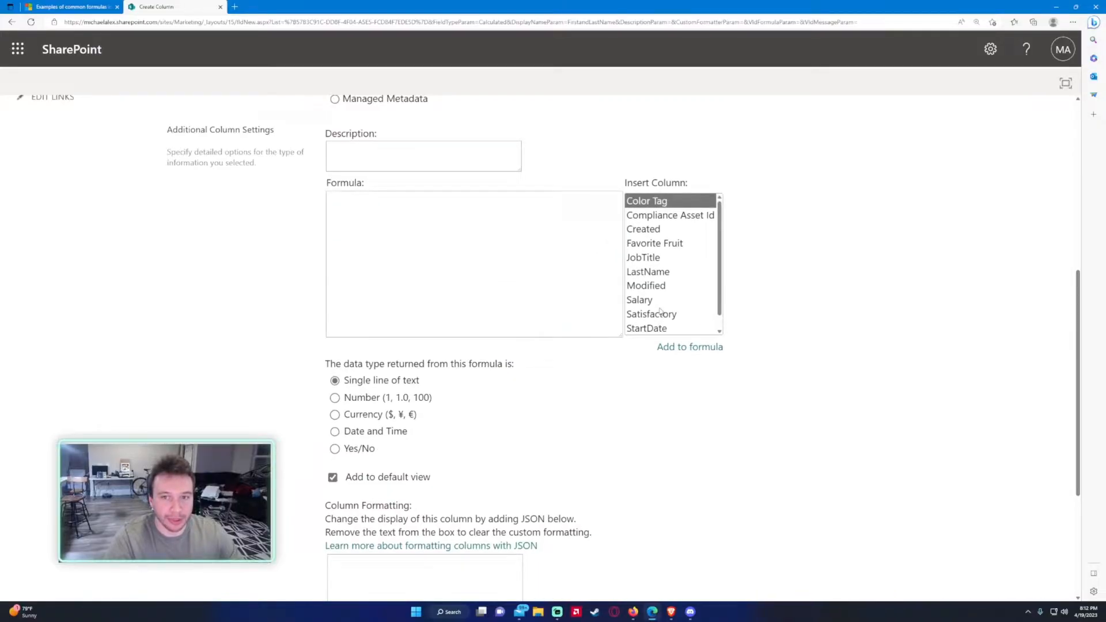
pyautogui.scroll(-3)
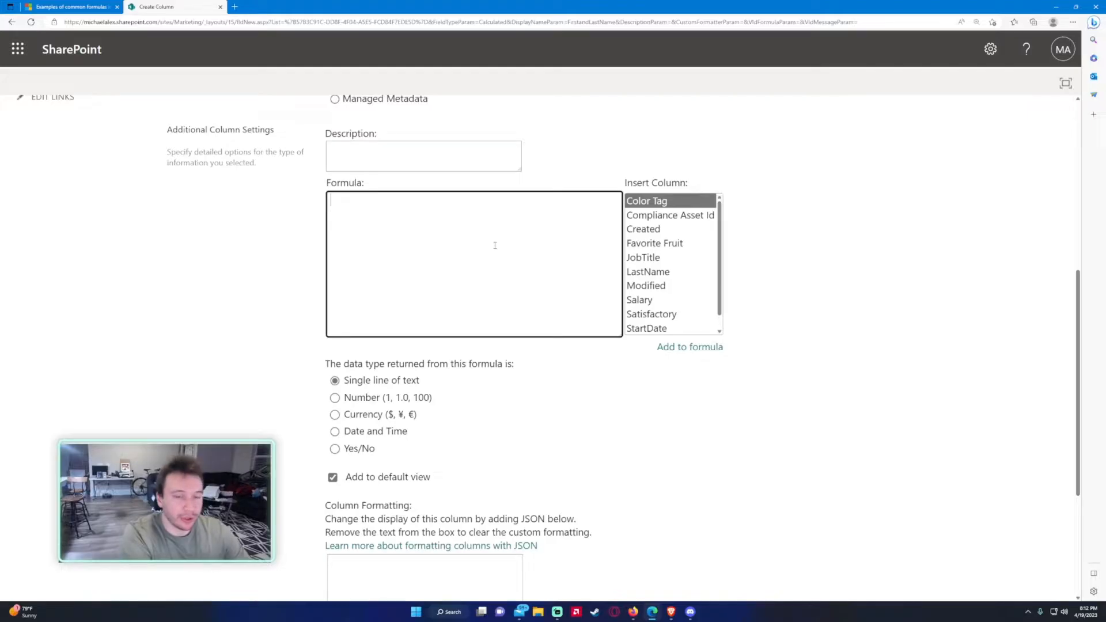
pyautogui.write('=')
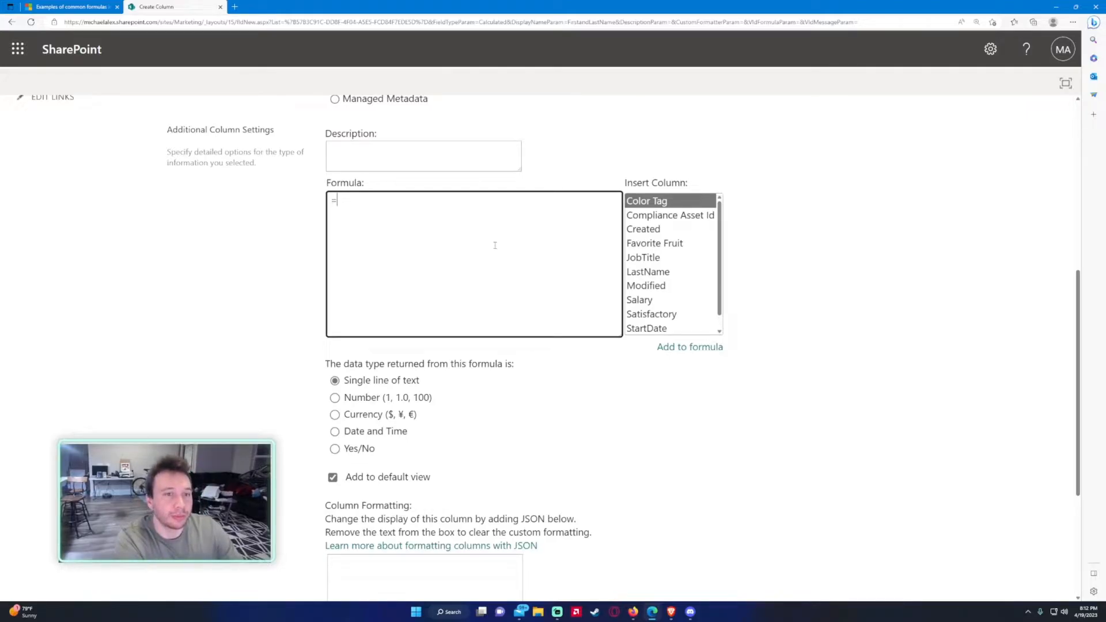
pyautogui.write('C')
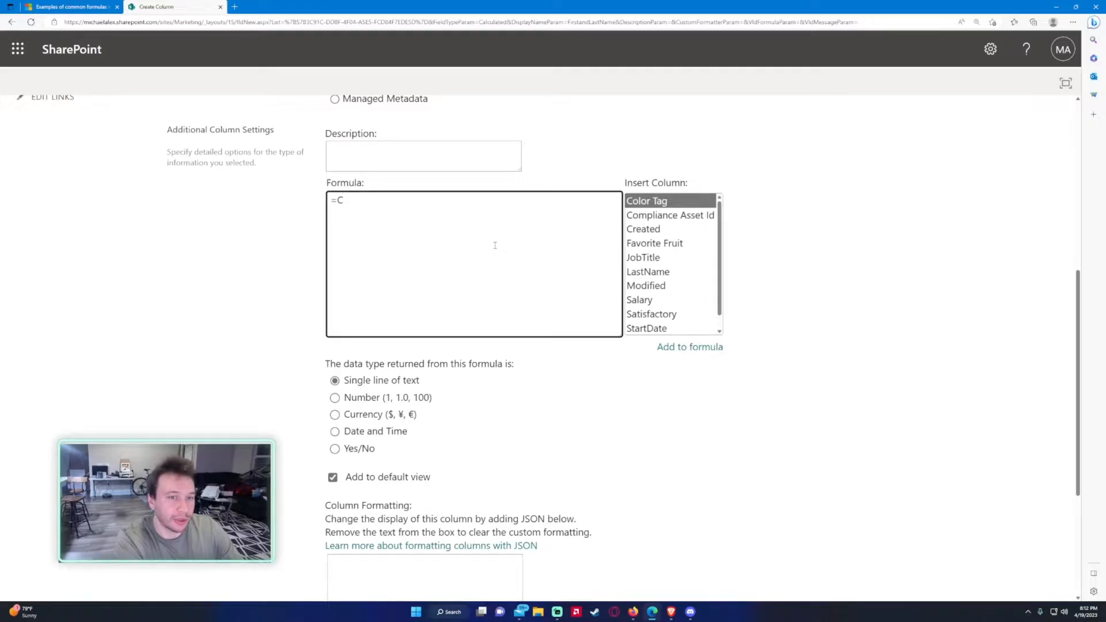
pyautogui.write('ONCATENATE(')
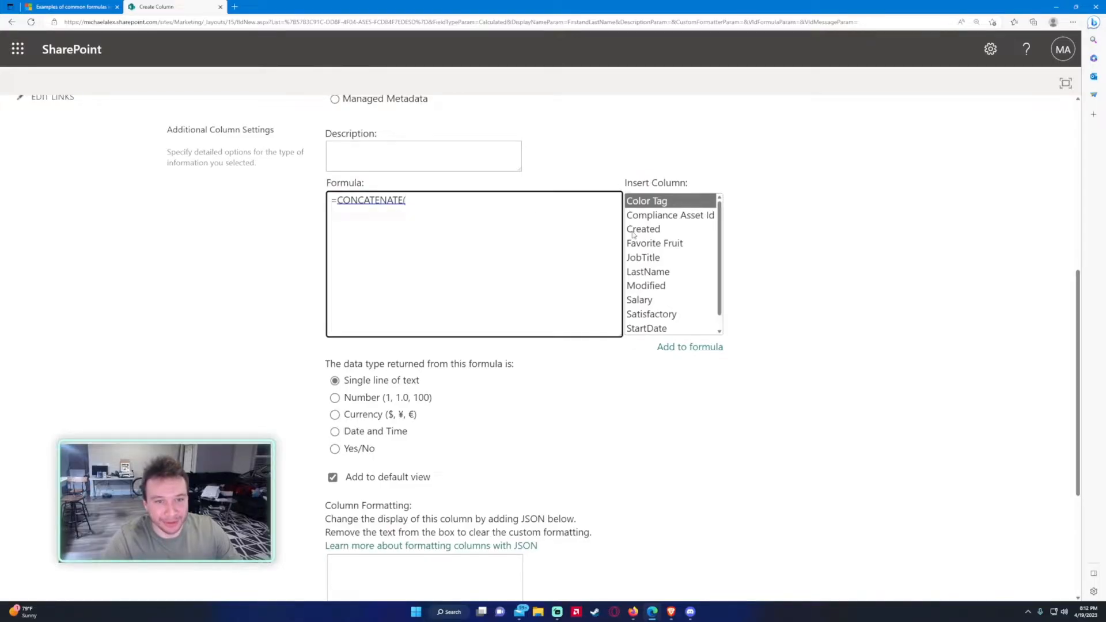
pyautogui.scroll(-3)
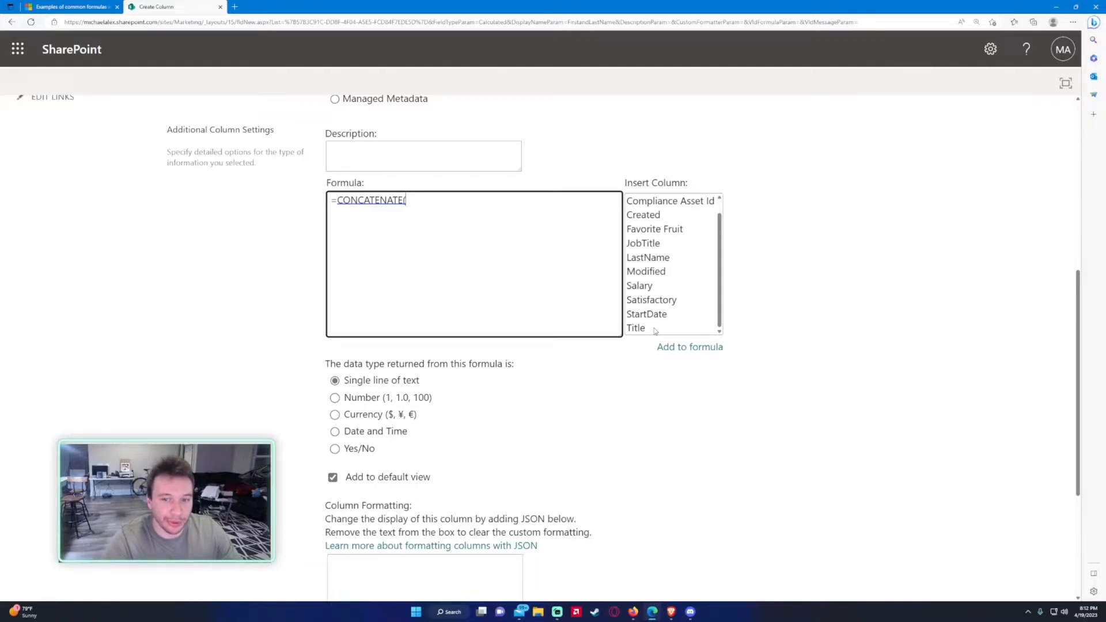
pyautogui.click(635, 328)
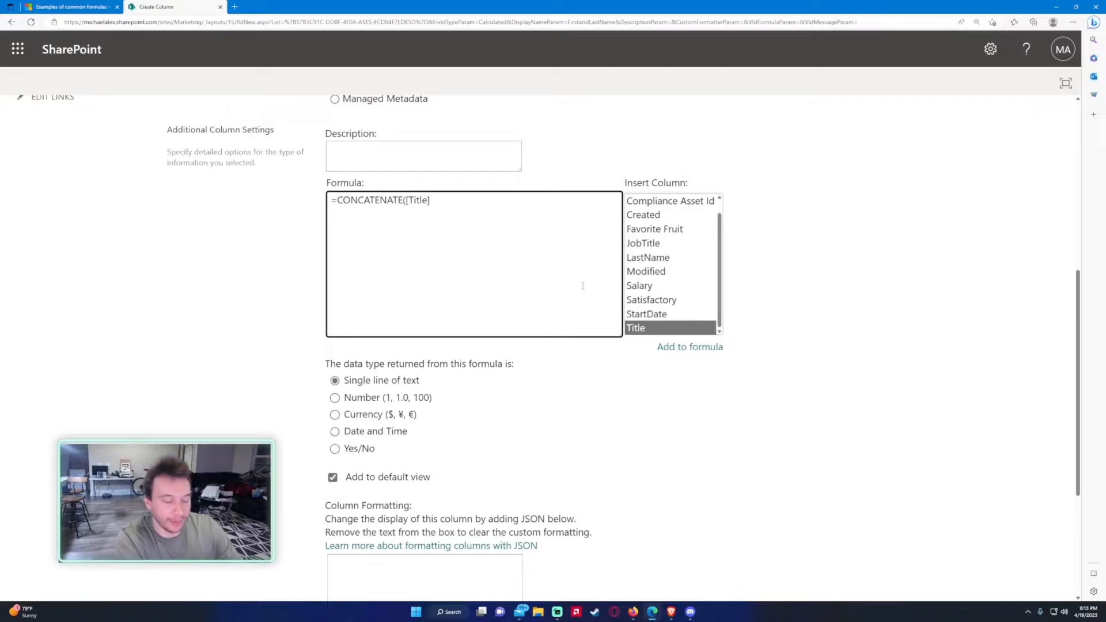
# - Complete it as =CONCATENATE([Title], " ", [LastName]) and save the column
pyautogui.write(',')
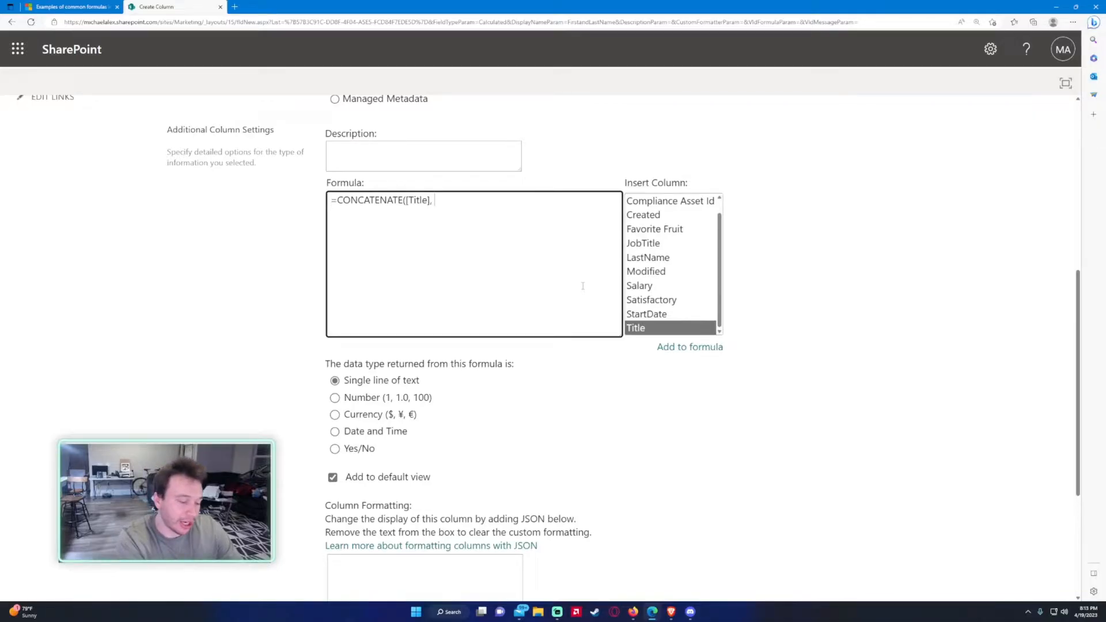
pyautogui.write('" "')
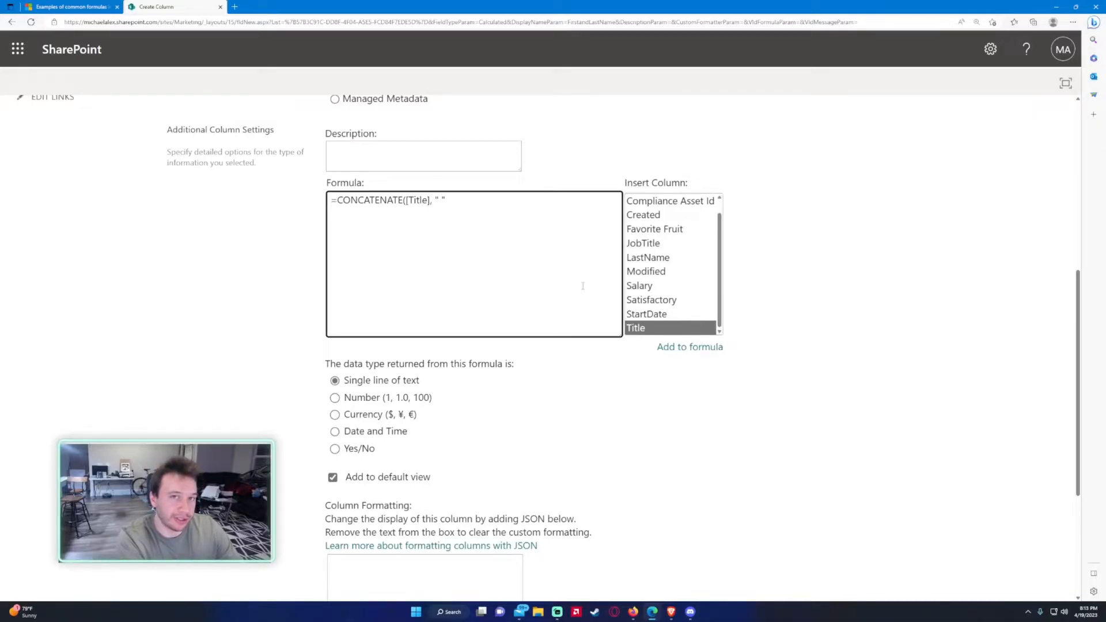
pyautogui.write(',')
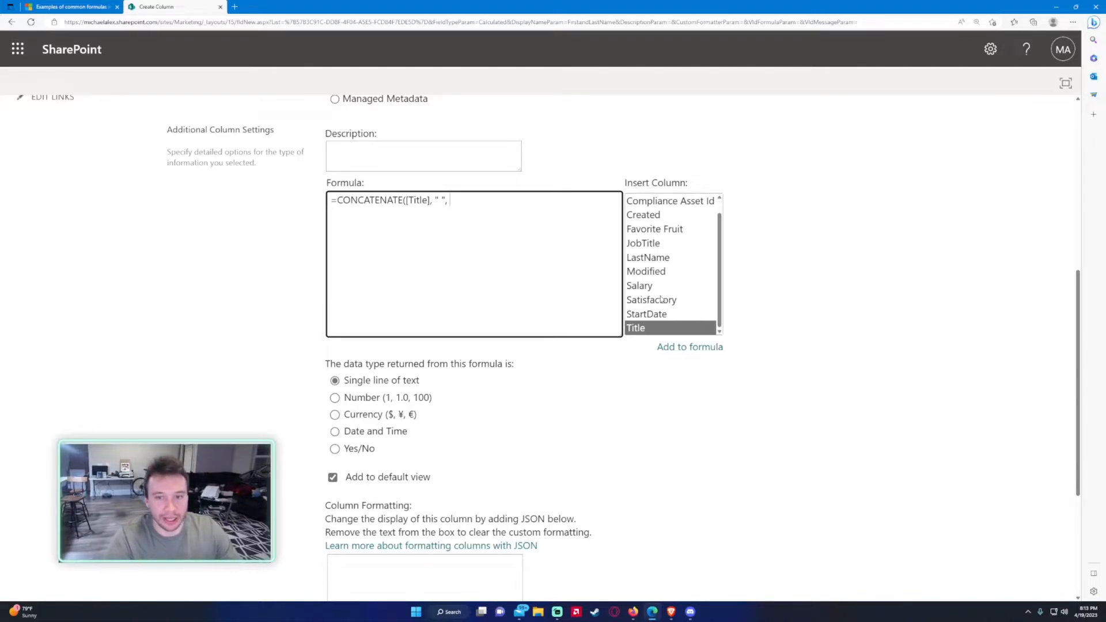
pyautogui.click(648, 257)
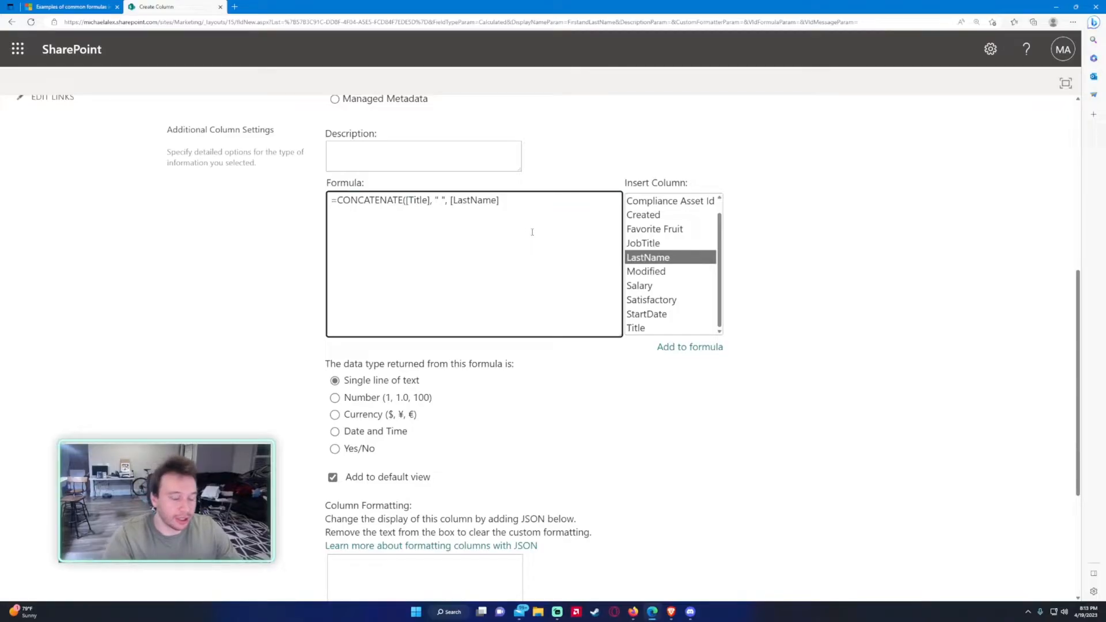
pyautogui.write(')')
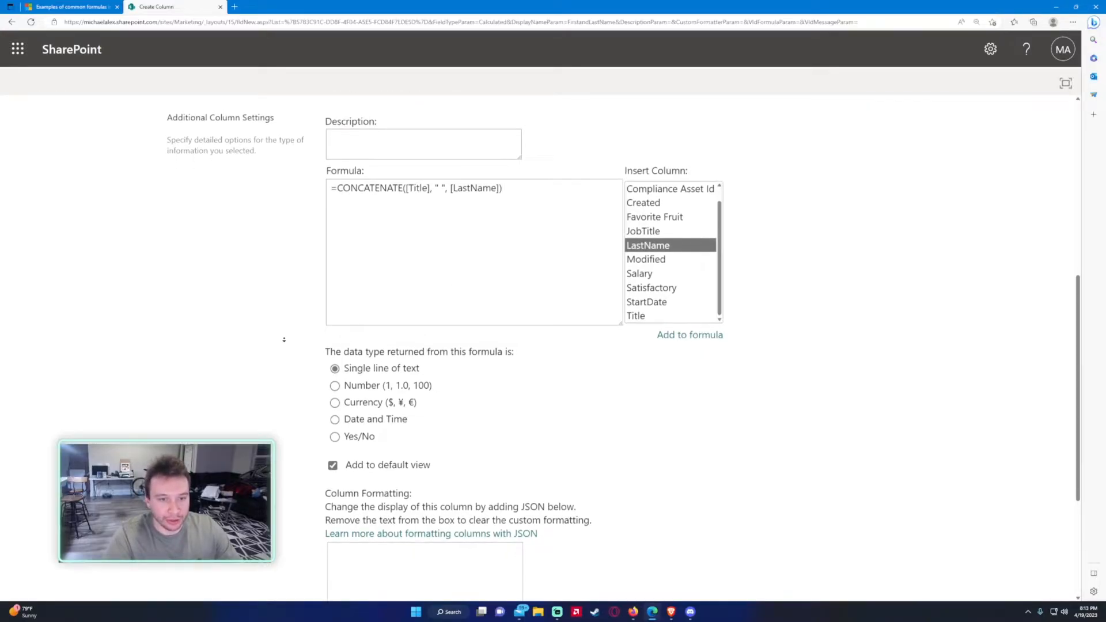
pyautogui.scroll(-3)
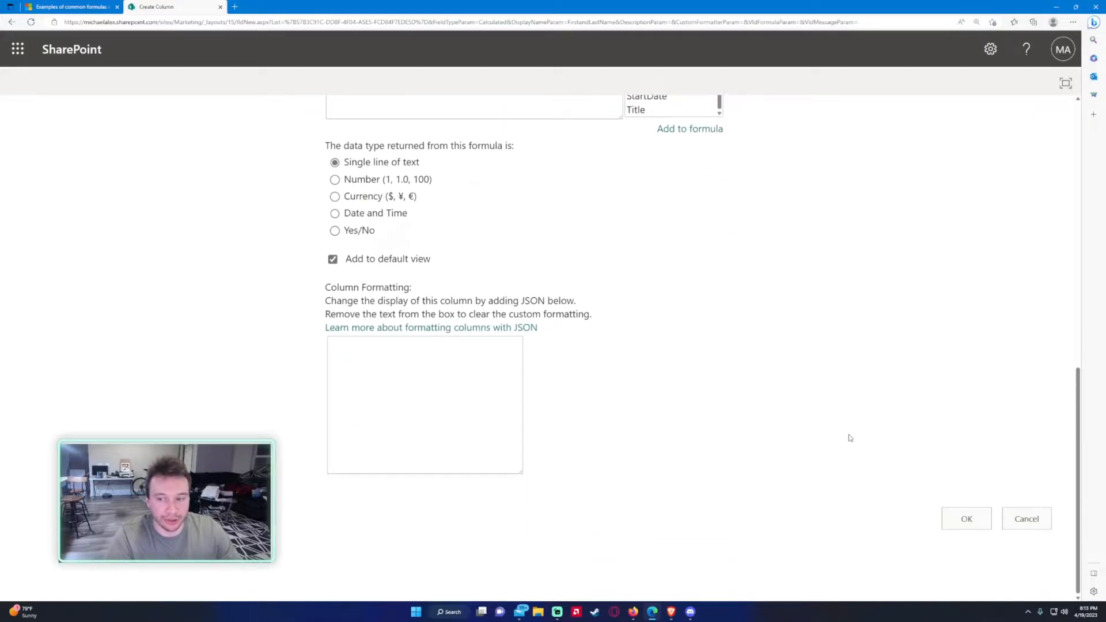
pyautogui.click(1027, 518)
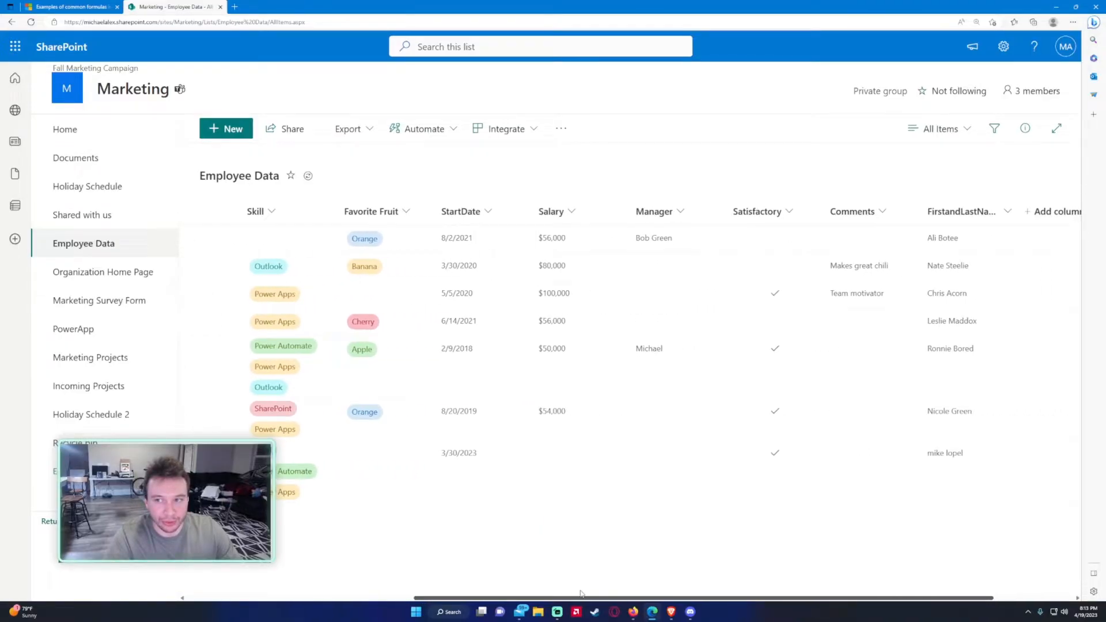
# - Scroll the list to view the FirstandLastName full names, then open Settings
pyautogui.hscroll(-3)
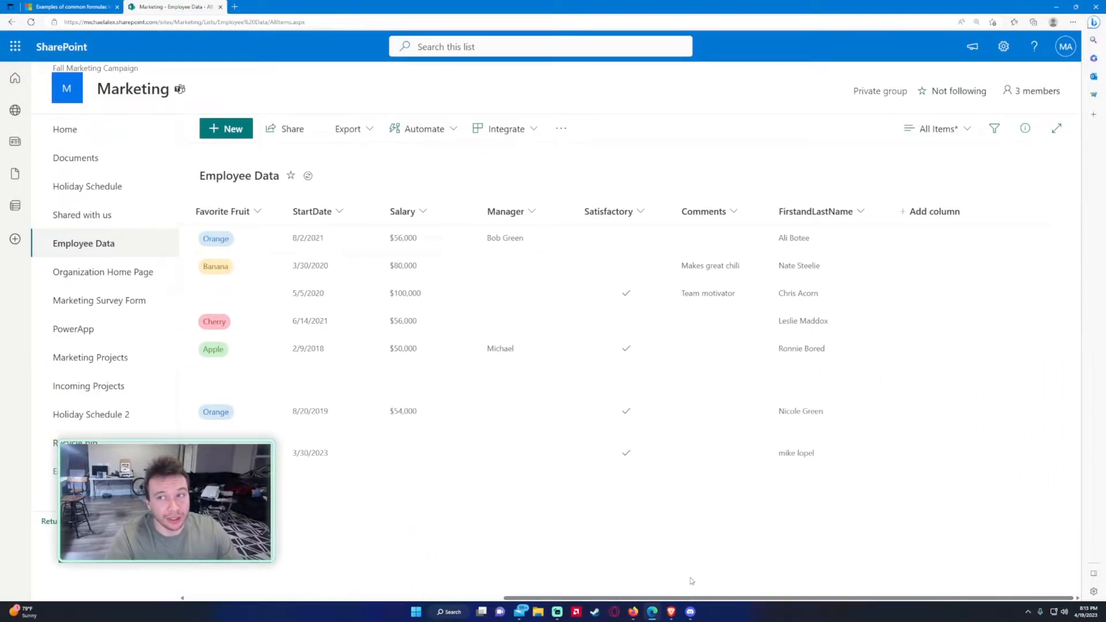
pyautogui.click(1003, 47)
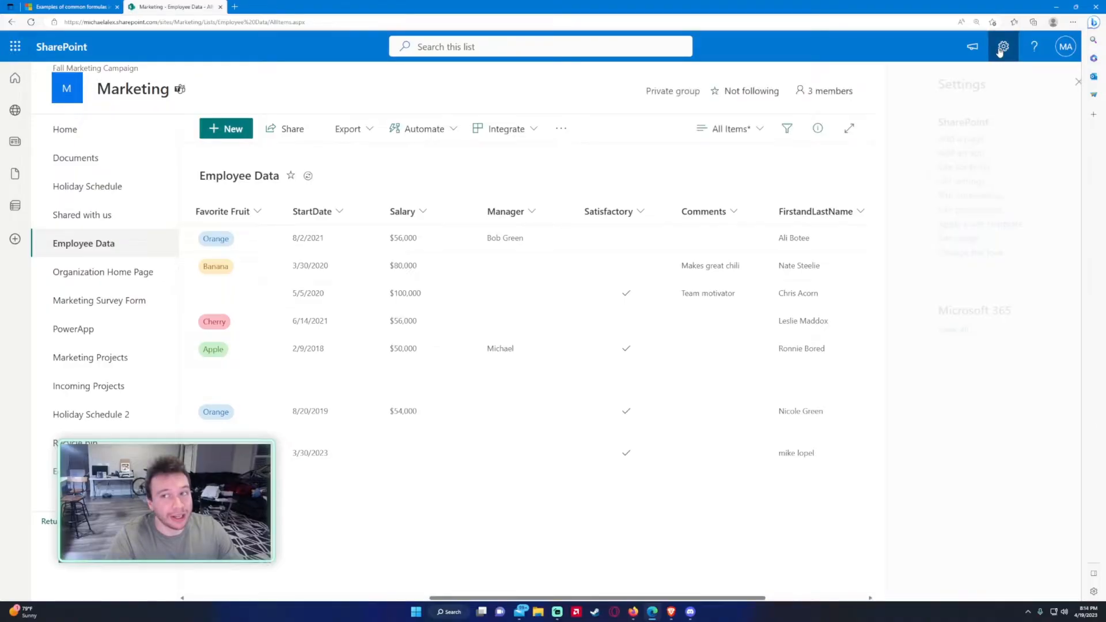
# - Edit the FirstandLastName column, wrap its formula in PROPER(), and save
pyautogui.click(1003, 46)
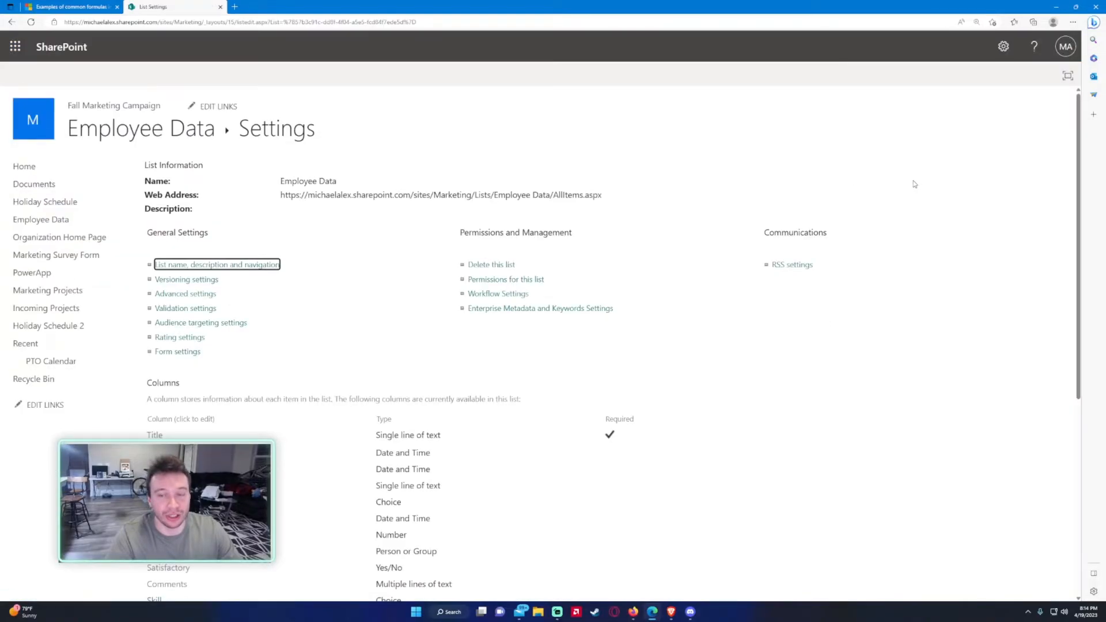
pyautogui.scroll(-3)
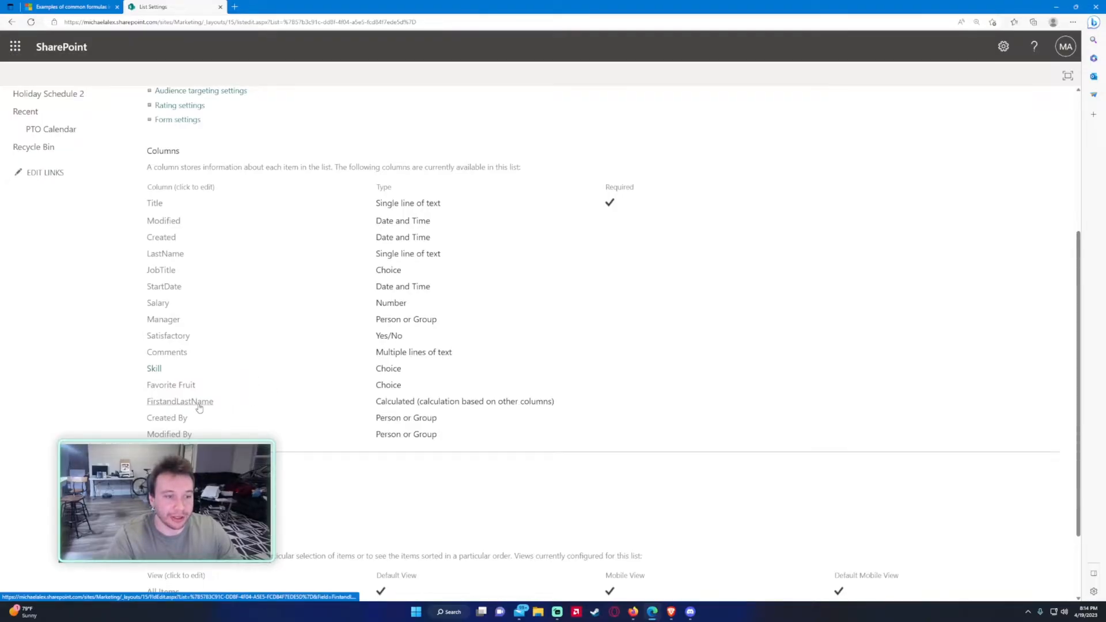
pyautogui.click(179, 401)
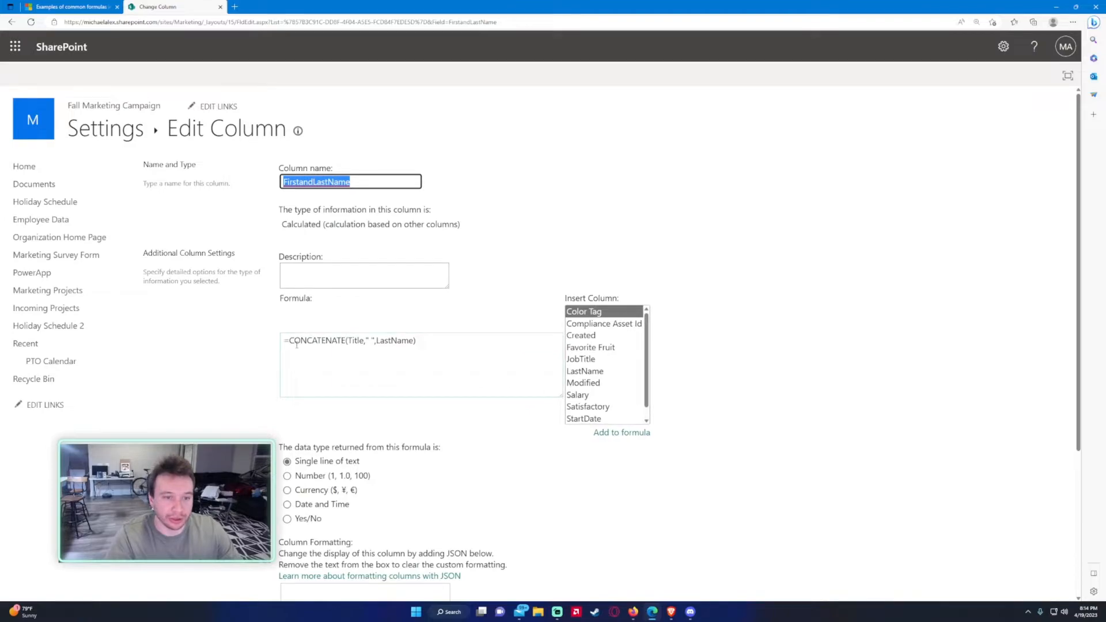
pyautogui.write('PROPER(')
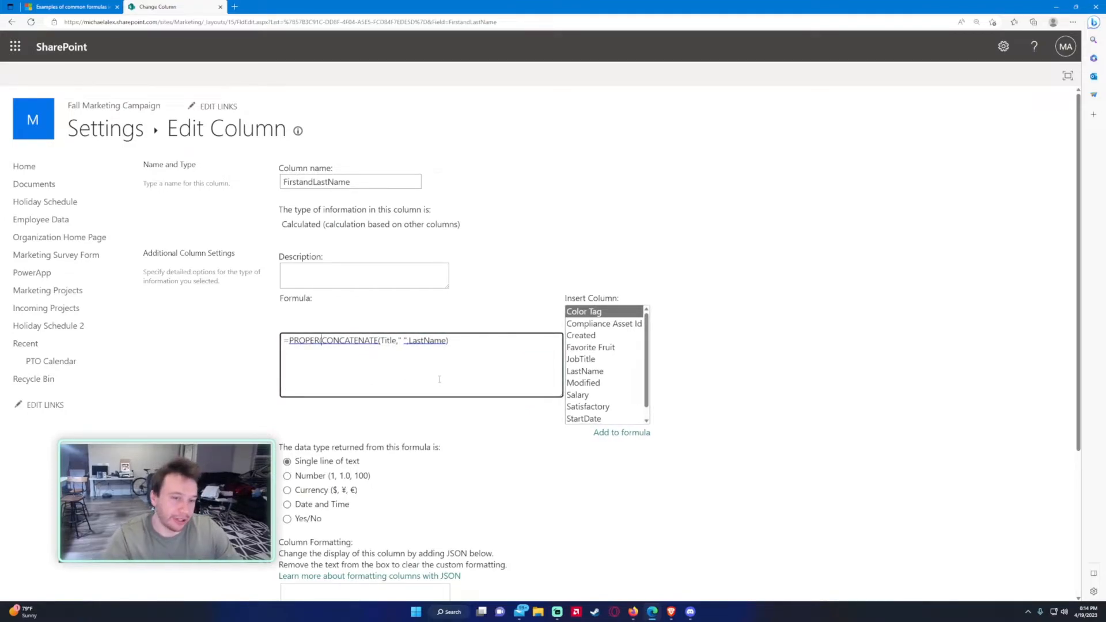
pyautogui.write(')')
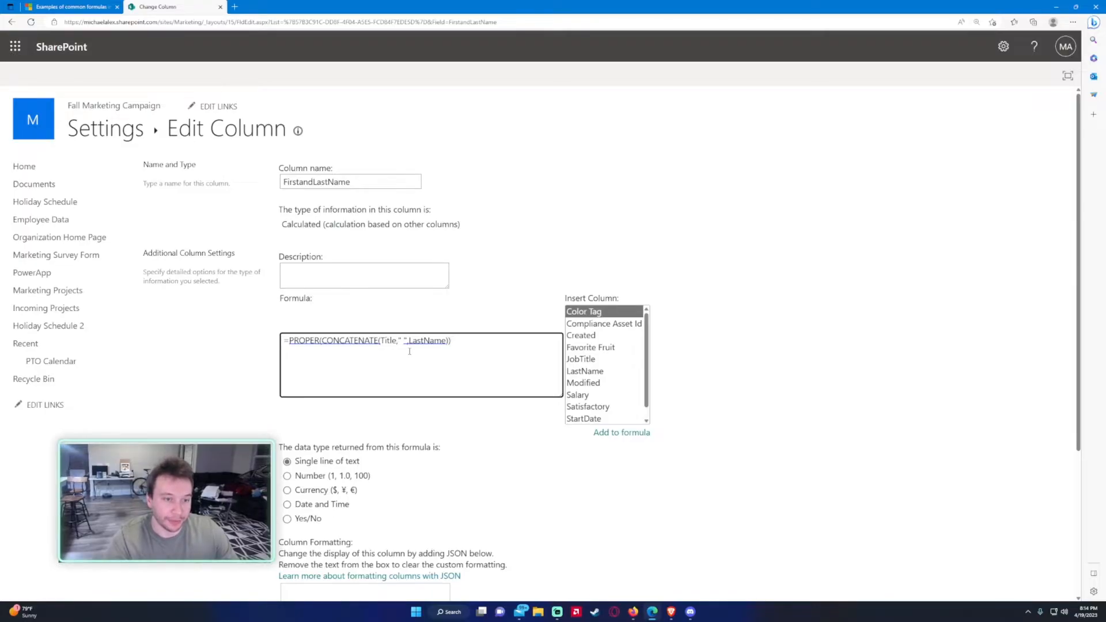
pyautogui.scroll(-3)
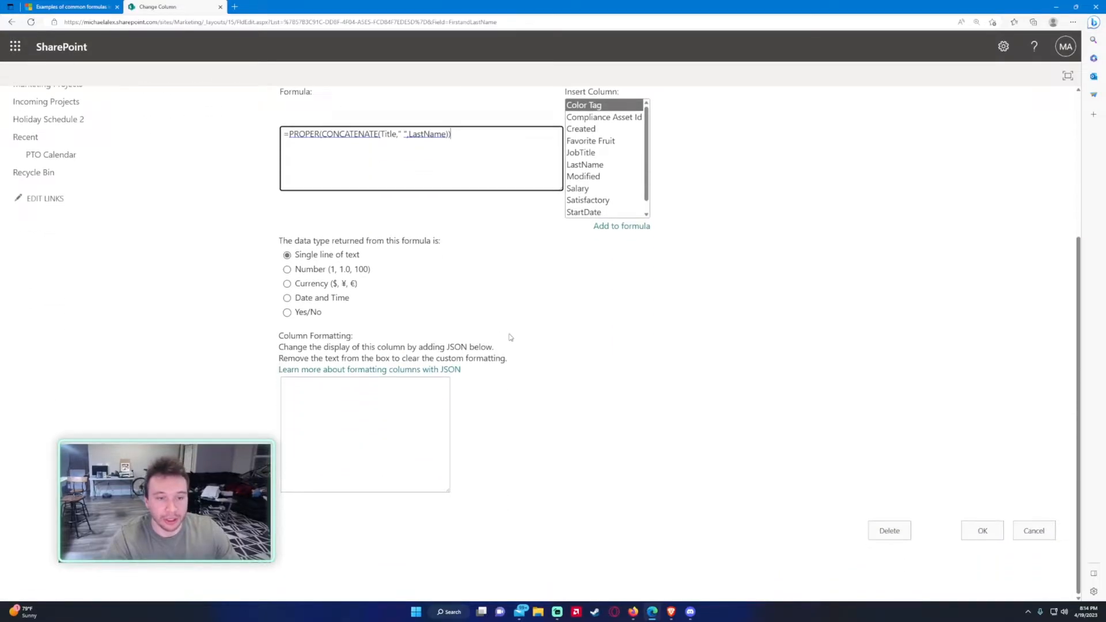
pyautogui.click(1034, 531)
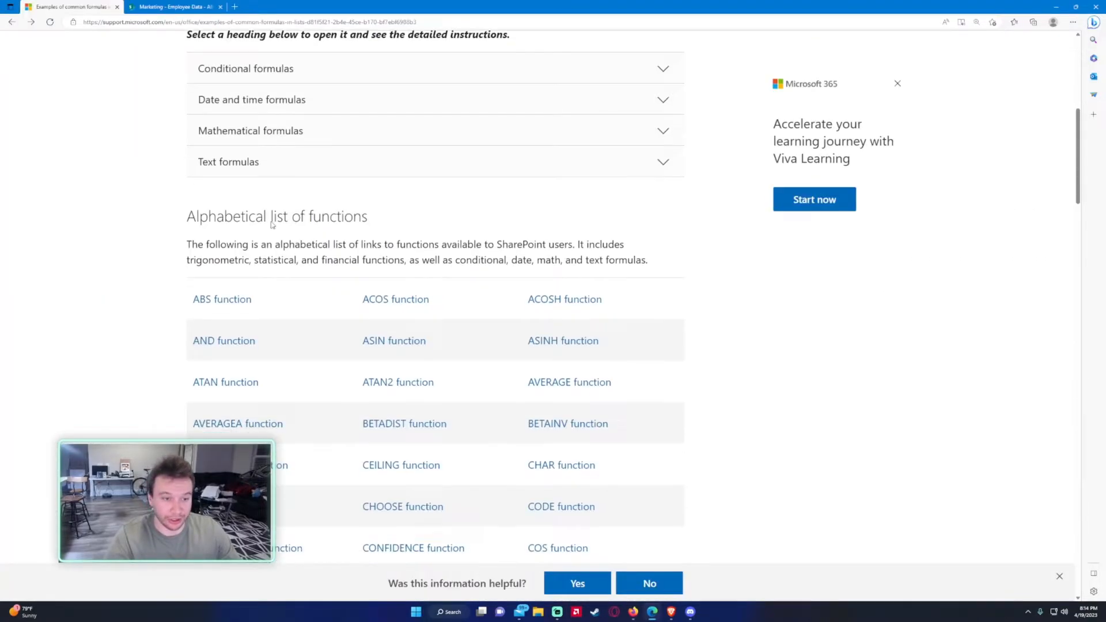
# - Scroll the function list and open the PROPER function help article
pyautogui.scroll(-3)
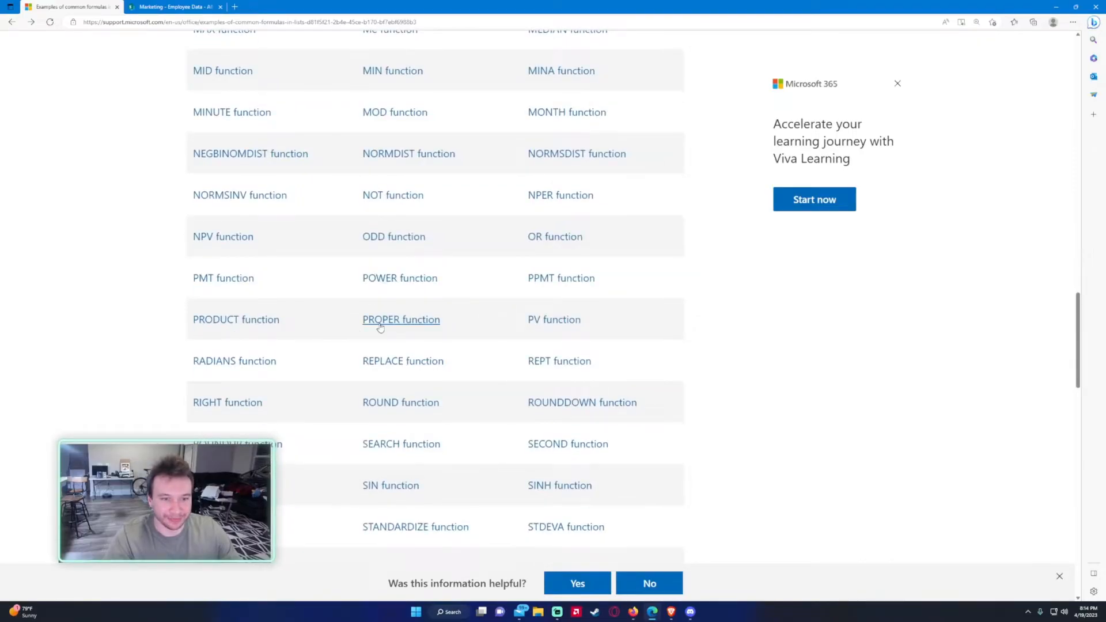
pyautogui.click(401, 319)
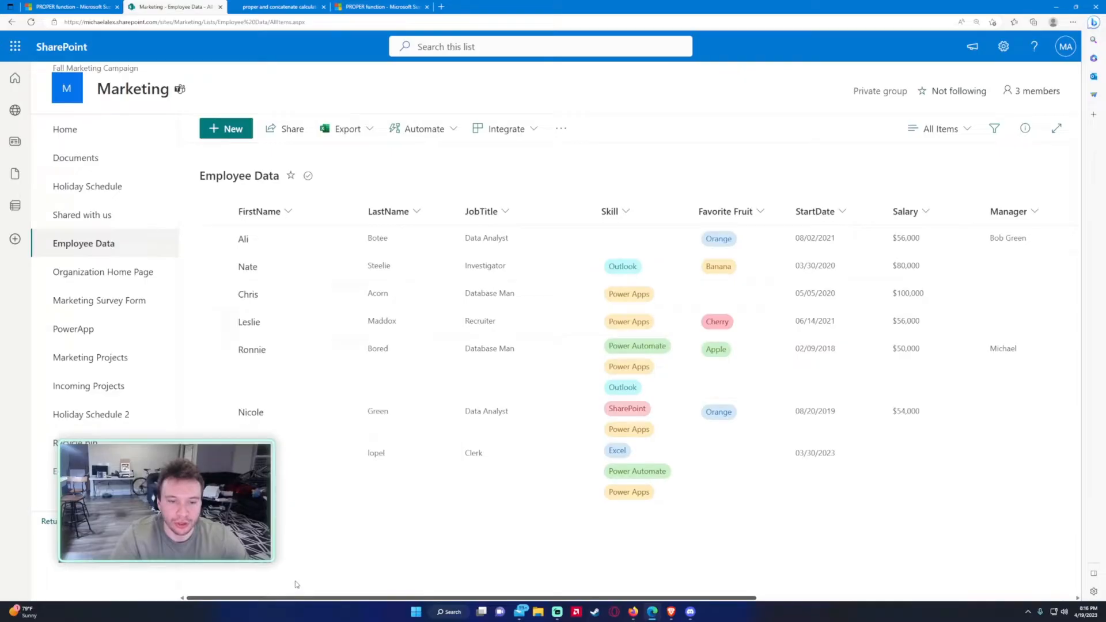
# - Reopen FirstandLastName, check its =PROPER(CONCATENATE(Title," ",LastName)) formula, and save
pyautogui.click(1003, 47)
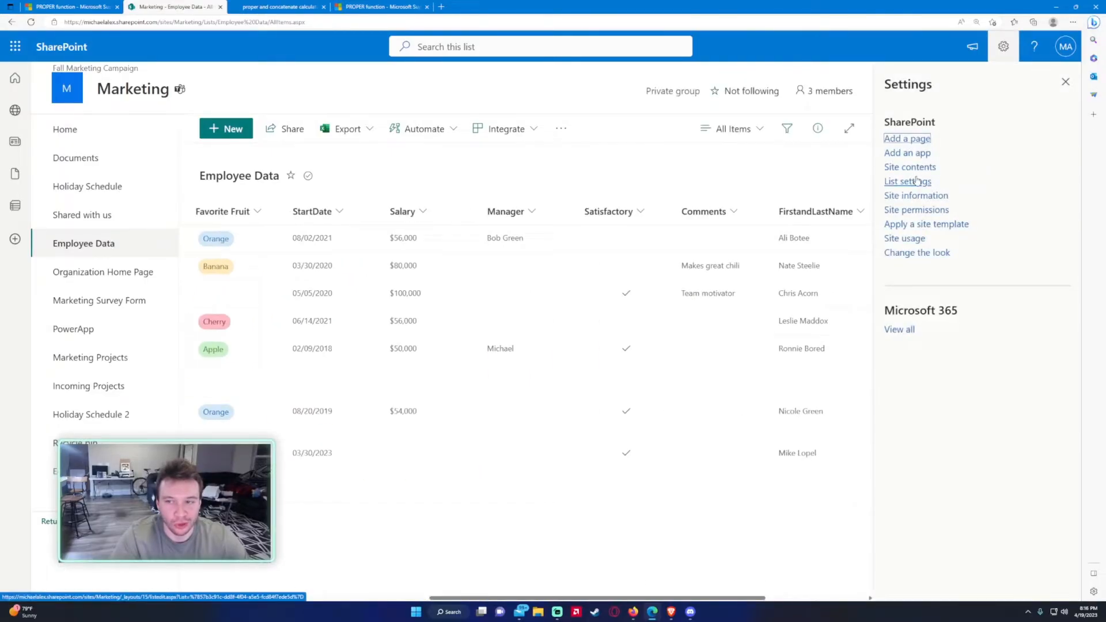
pyautogui.click(907, 182)
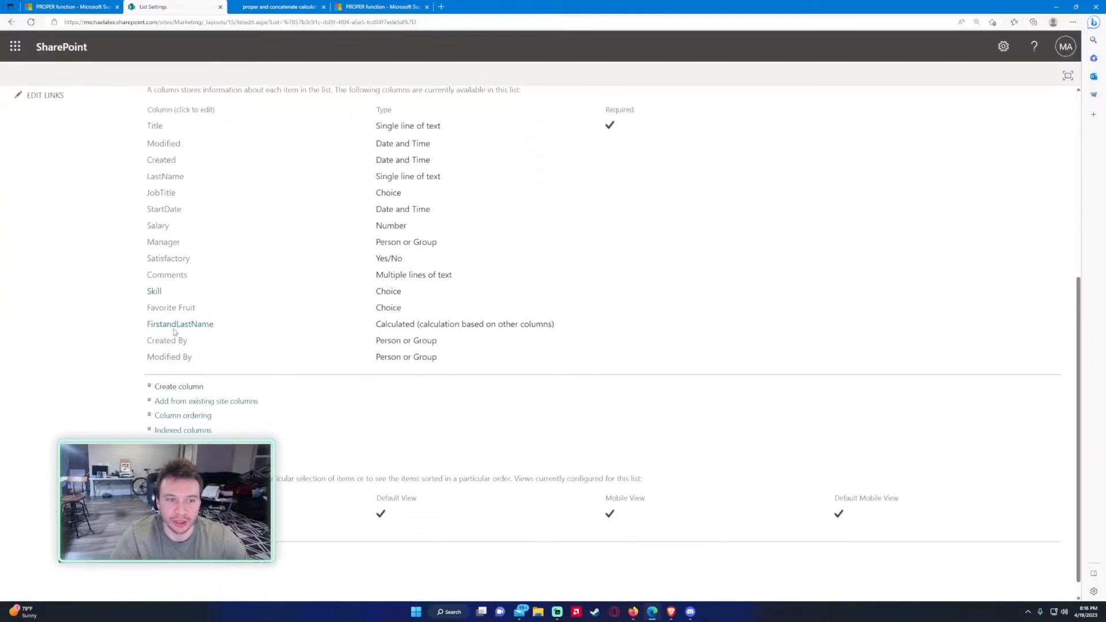
pyautogui.click(179, 324)
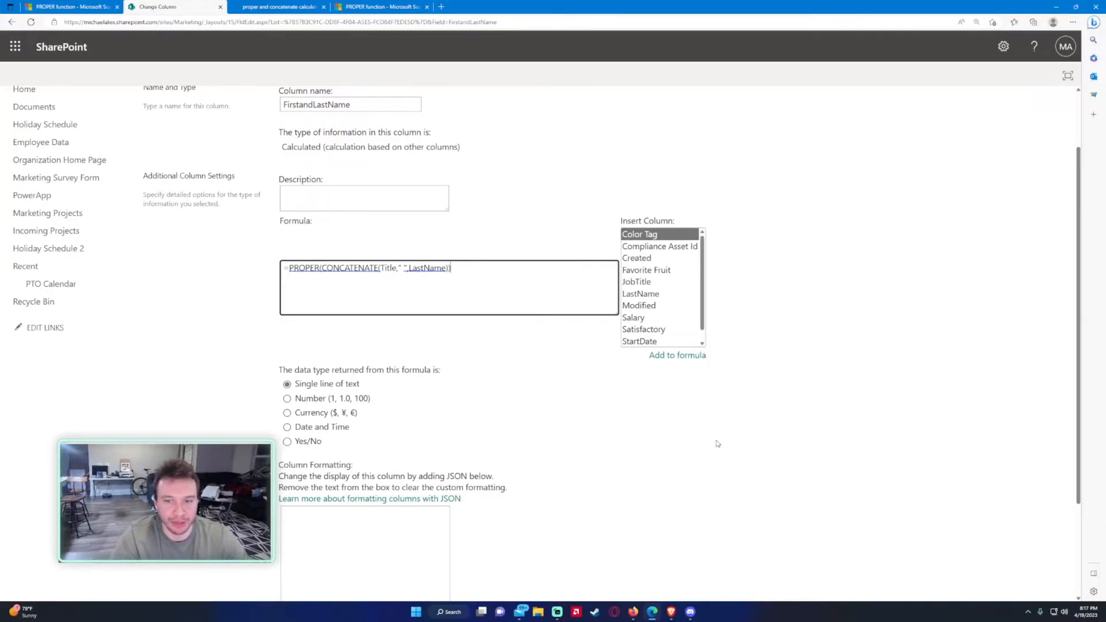
pyautogui.scroll(-3)
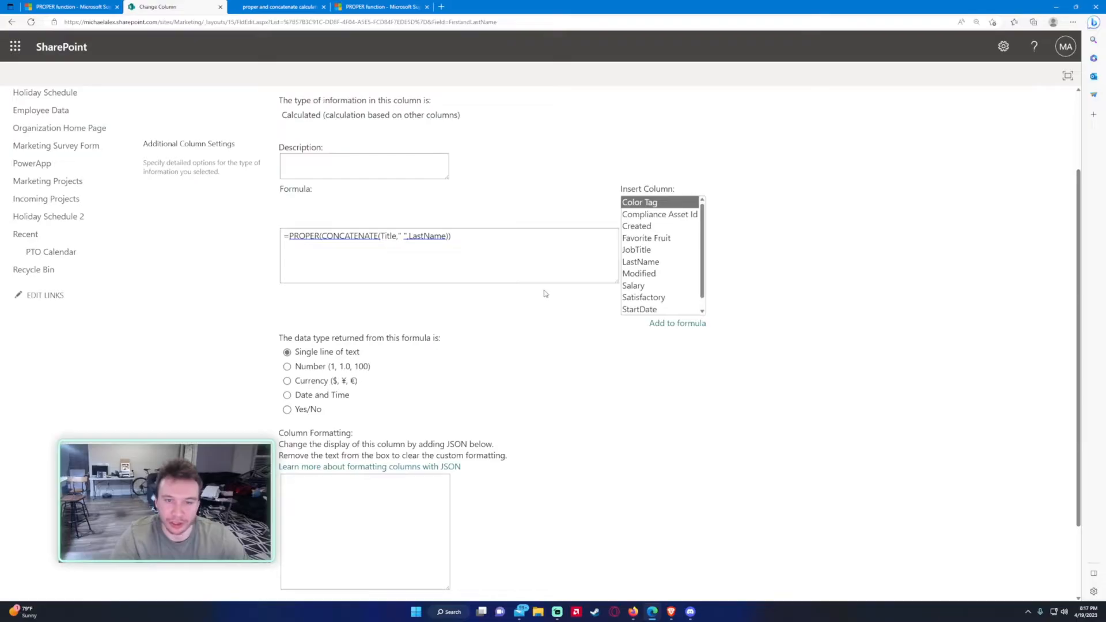
pyautogui.click(324, 236)
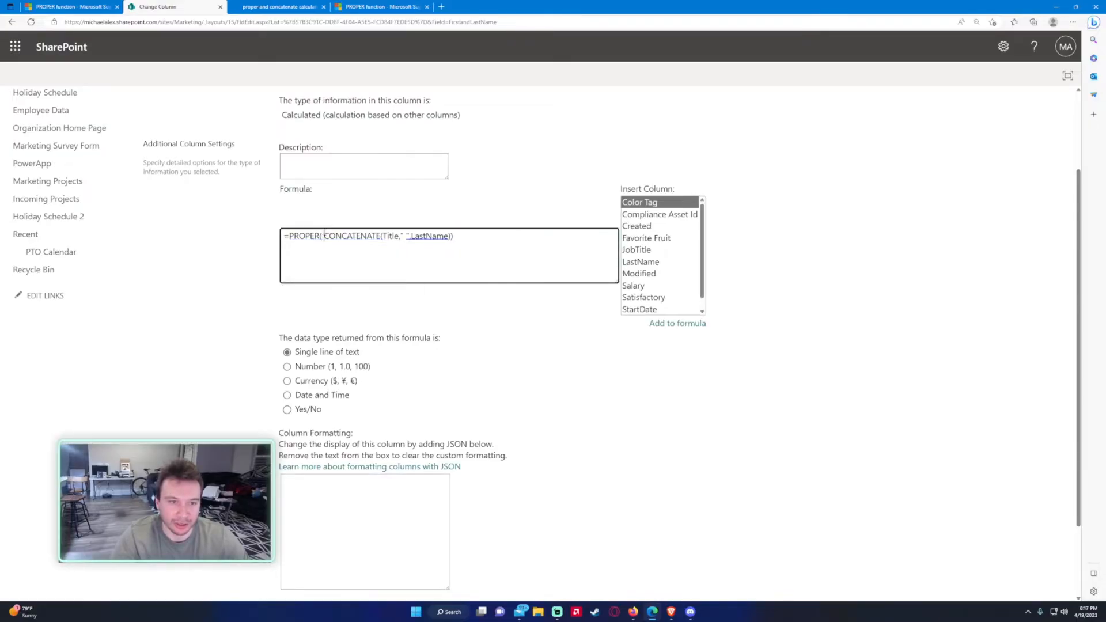
pyautogui.scroll(-3)
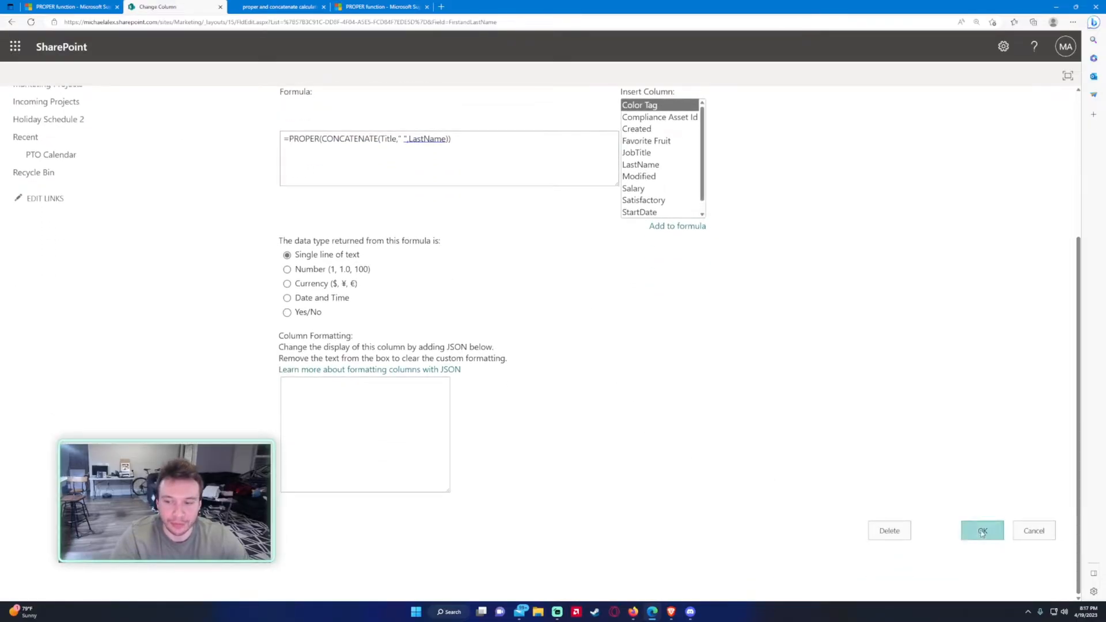
pyautogui.click(981, 531)
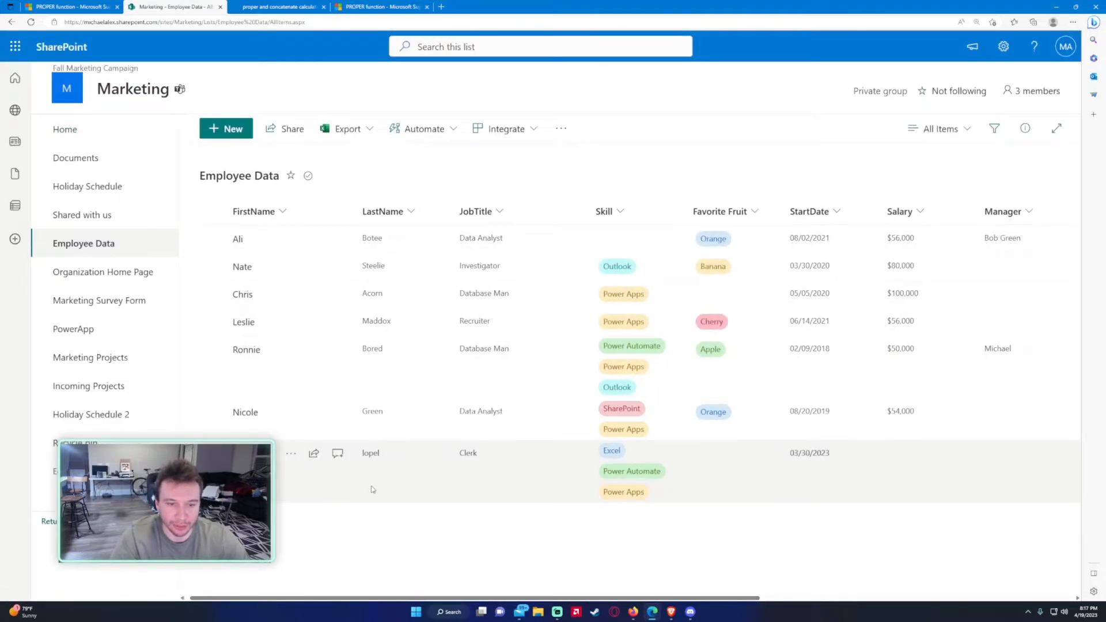
pyautogui.hscroll(3)
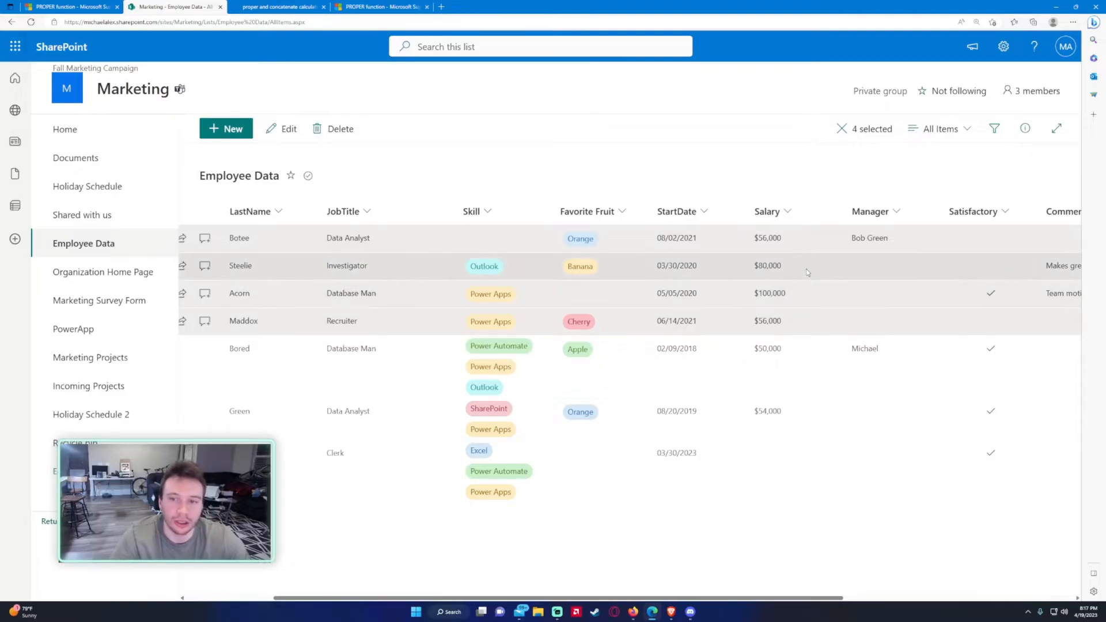
pyautogui.moveTo(788, 369)
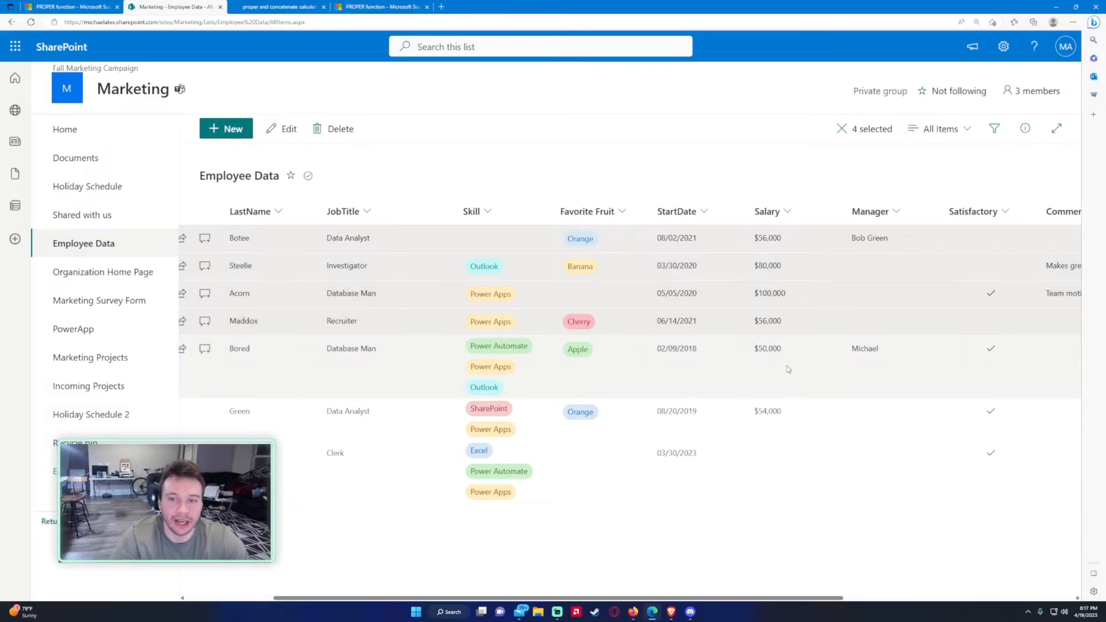
# - Create a new column named OverUnderBudget with the Calculated type
pyautogui.click(1003, 46)
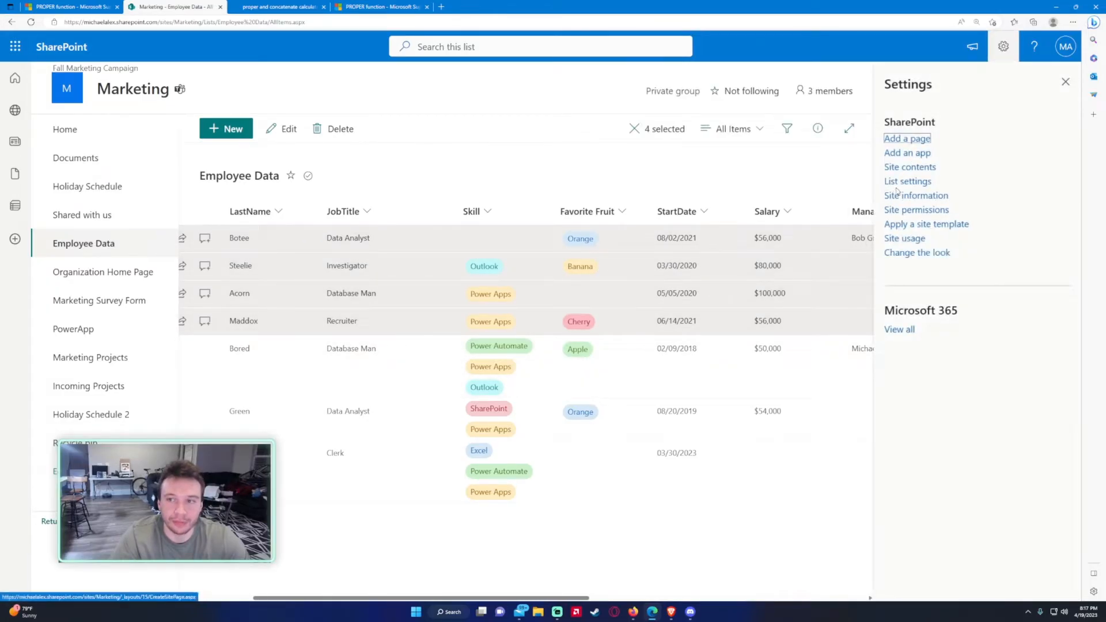
pyautogui.click(907, 181)
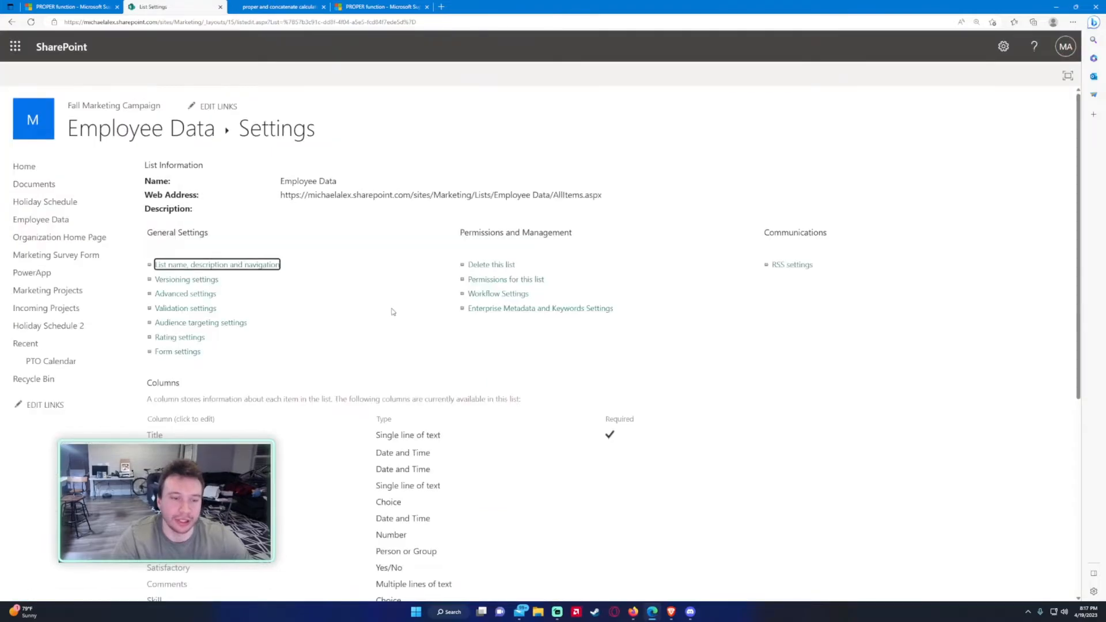
pyautogui.scroll(-3)
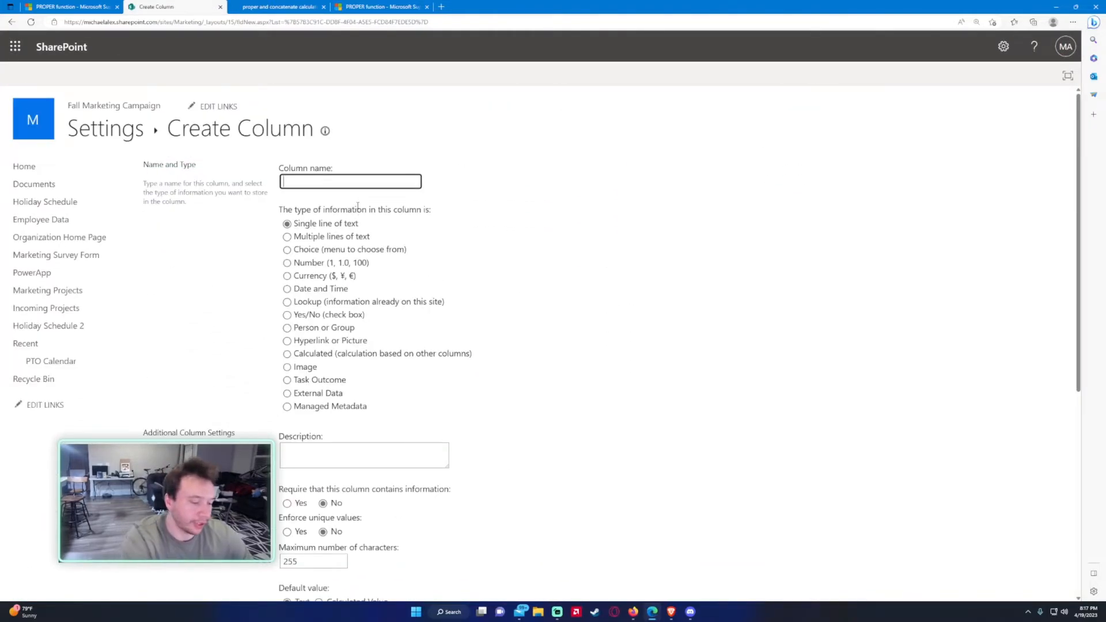
pyautogui.write('OverUnder')
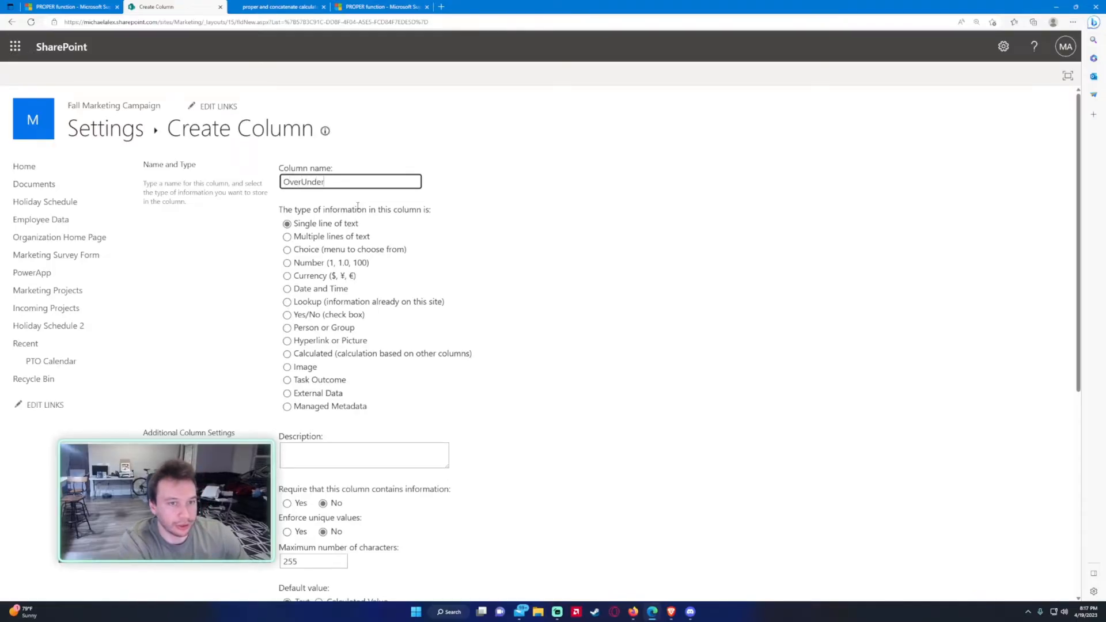
pyautogui.write('Budget')
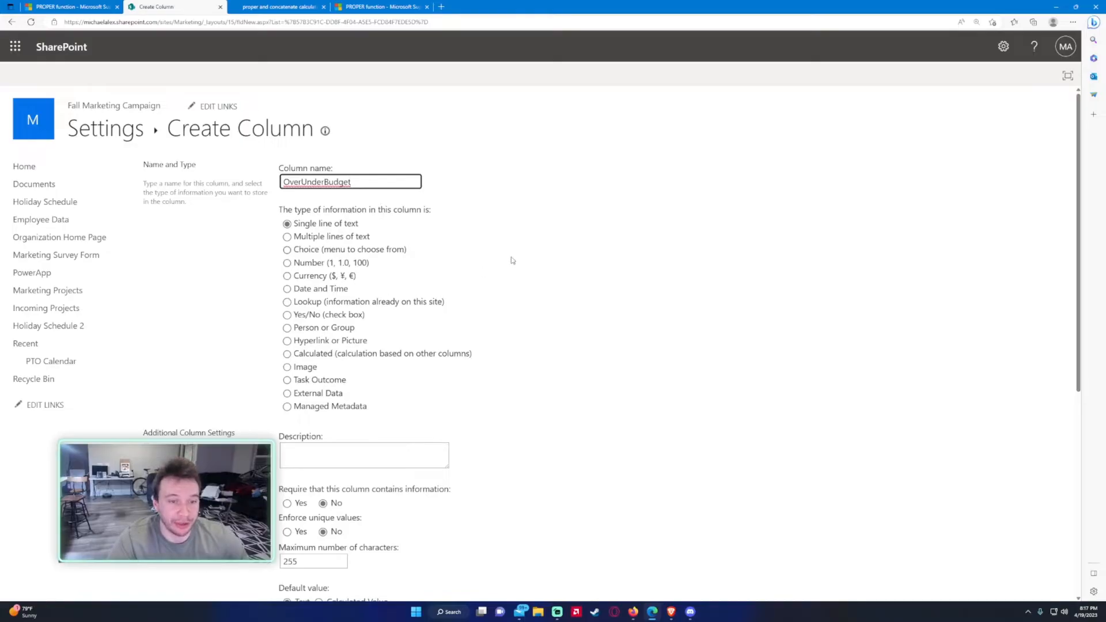
pyautogui.click(287, 353)
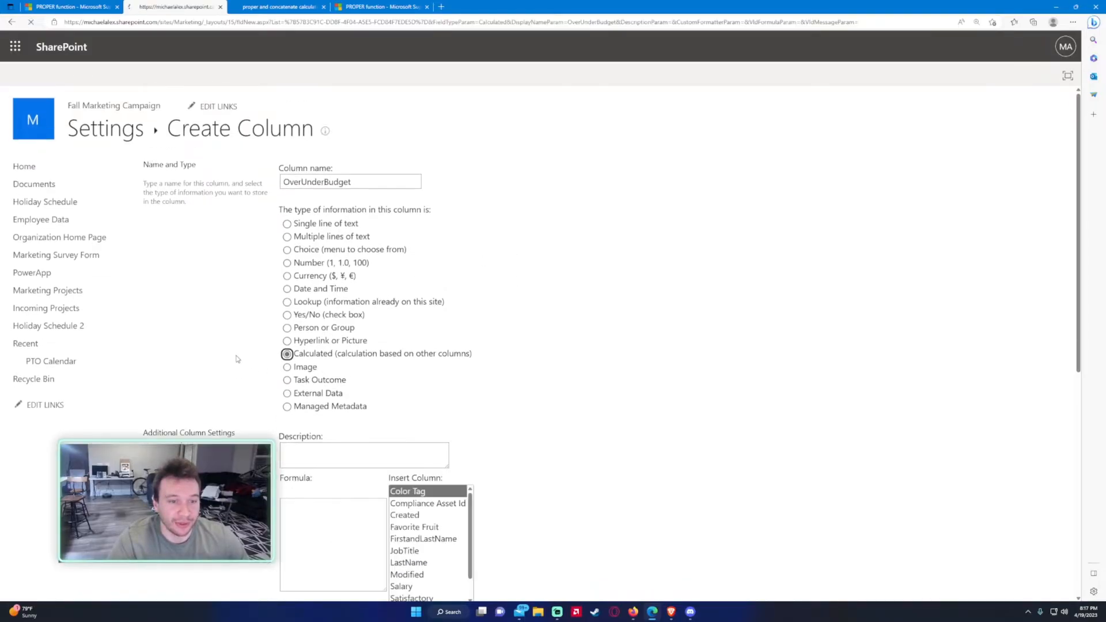
pyautogui.scroll(-3)
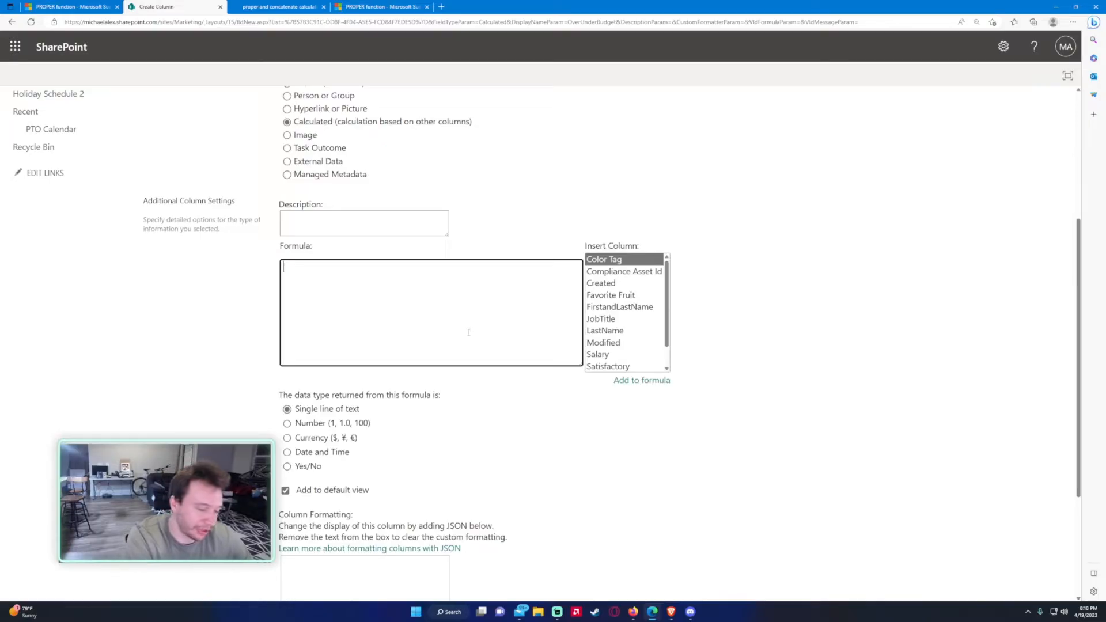
# - Enter the formula =IF([Salary] >= 55000, "Over Budget", "Under Budget")
pyautogui.write('=IF(')
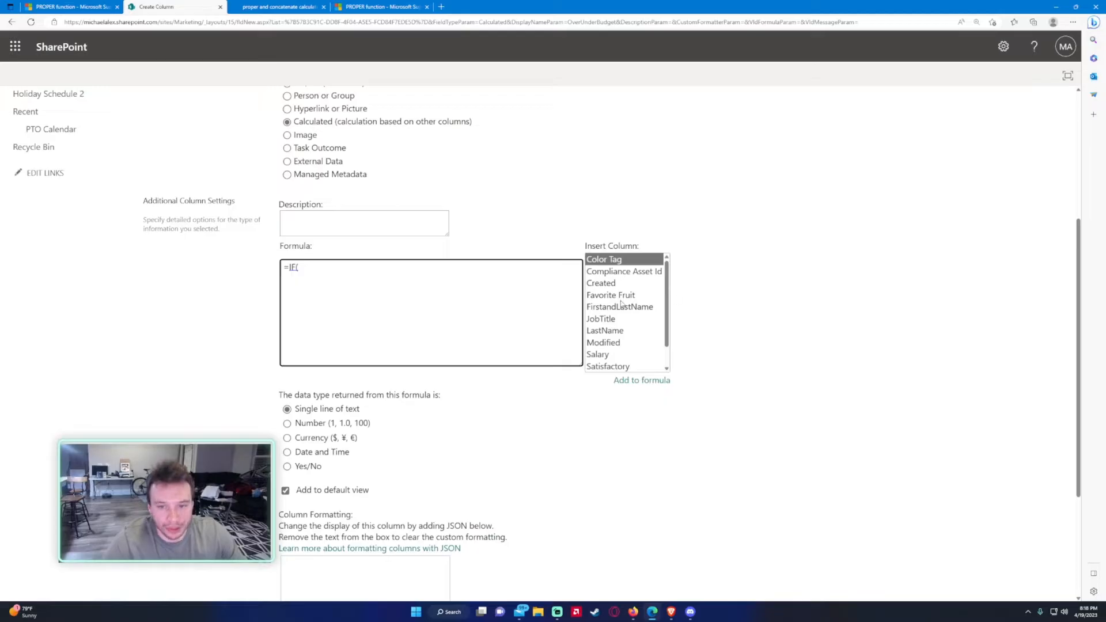
pyautogui.scroll(-3)
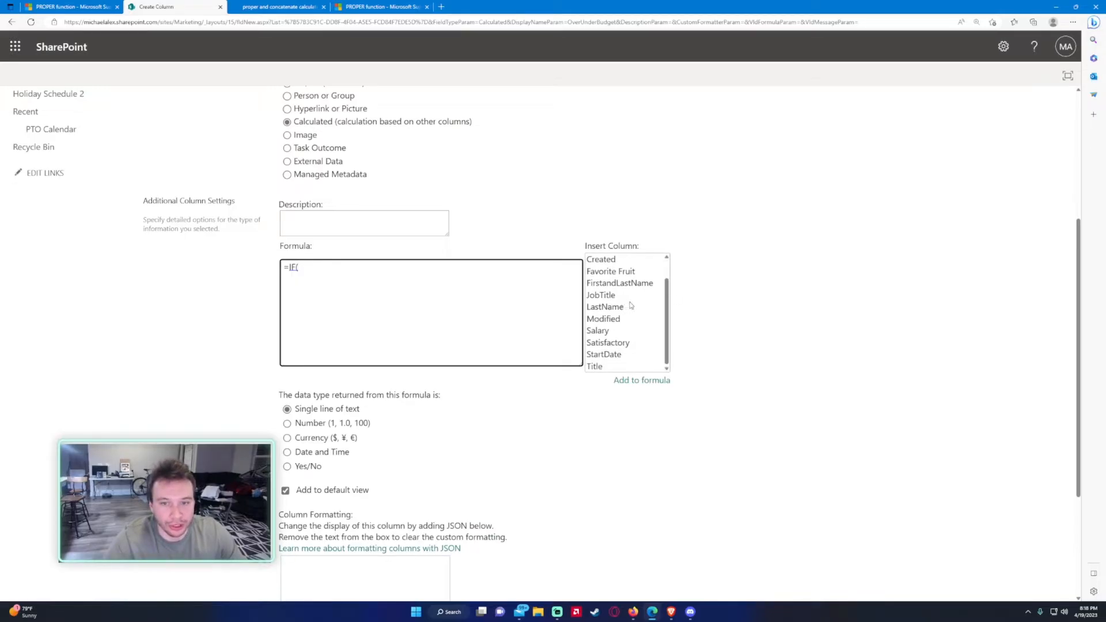
pyautogui.click(597, 330)
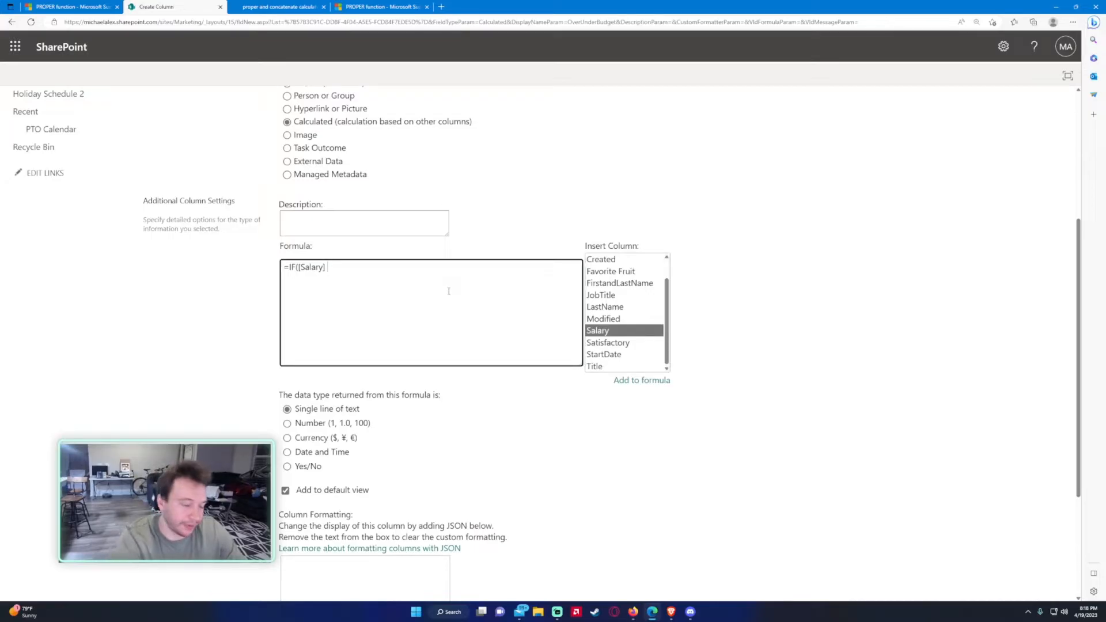
pyautogui.write('>=')
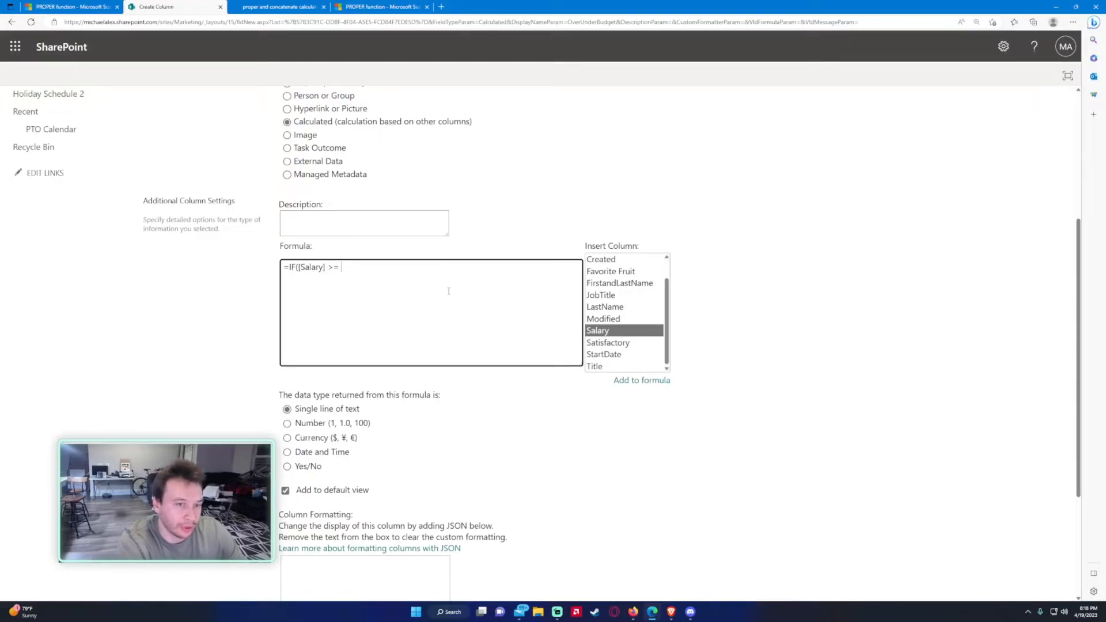
pyautogui.write('55000')
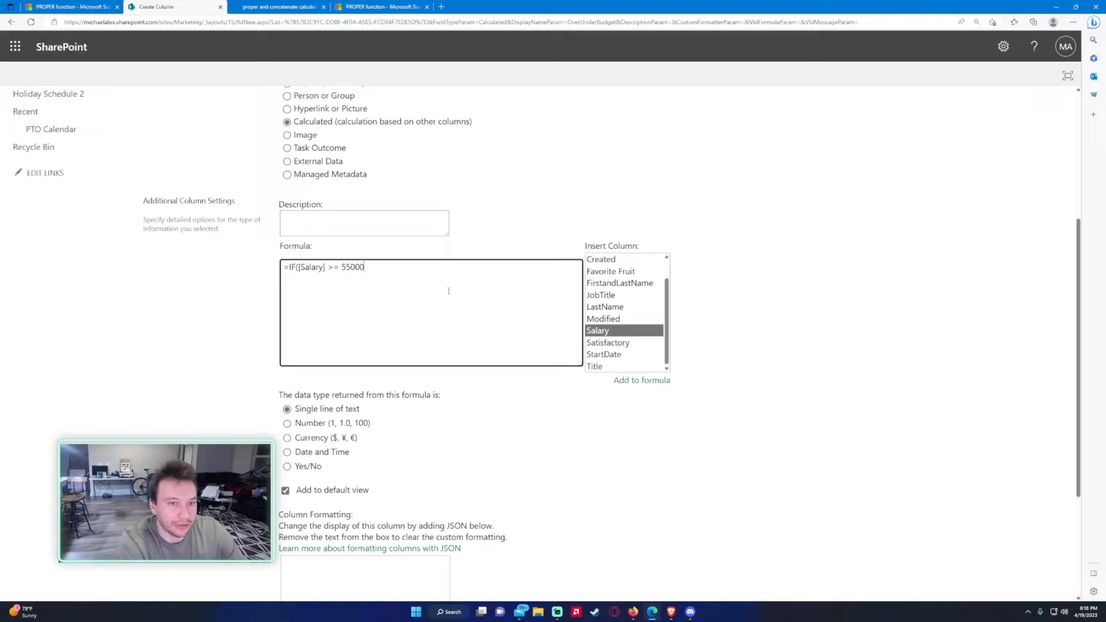
pyautogui.write(', "')
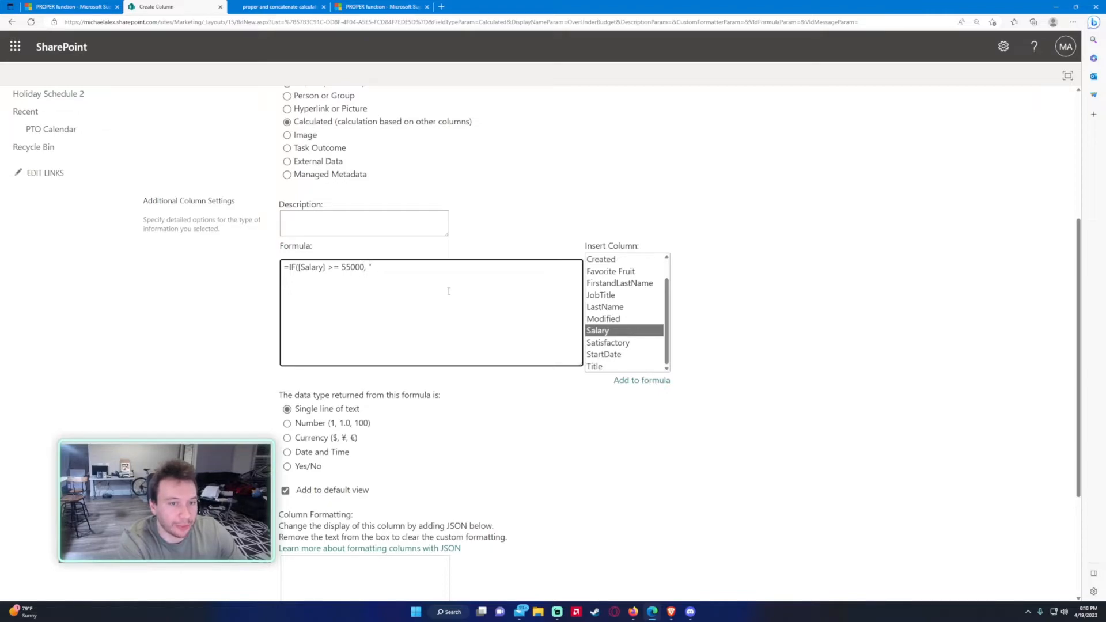
pyautogui.write('Over Budget')
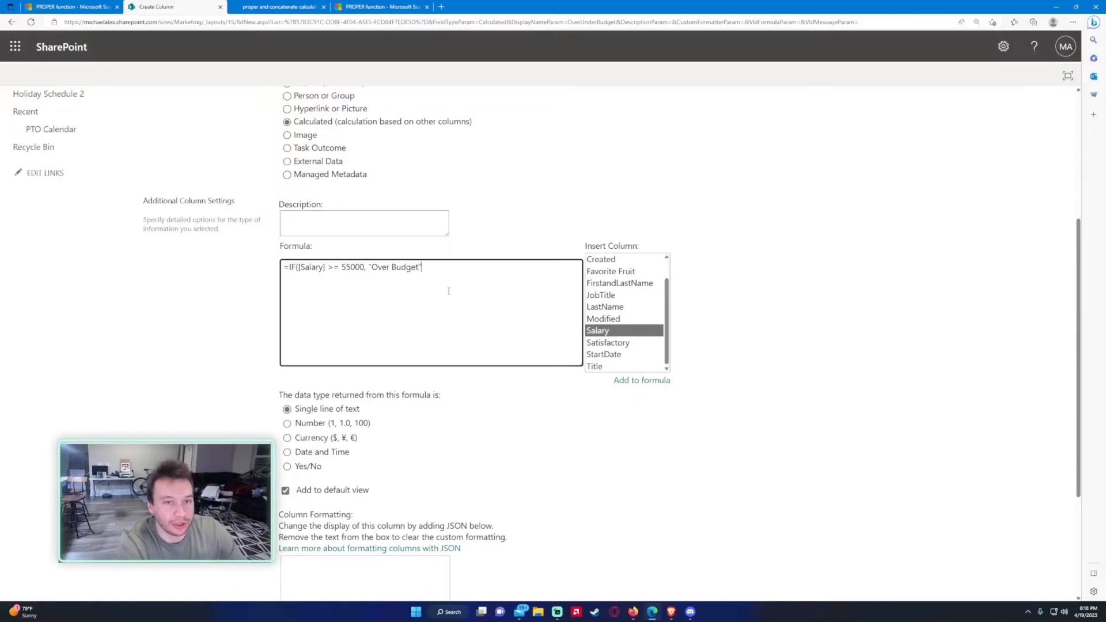
pyautogui.write(', "')
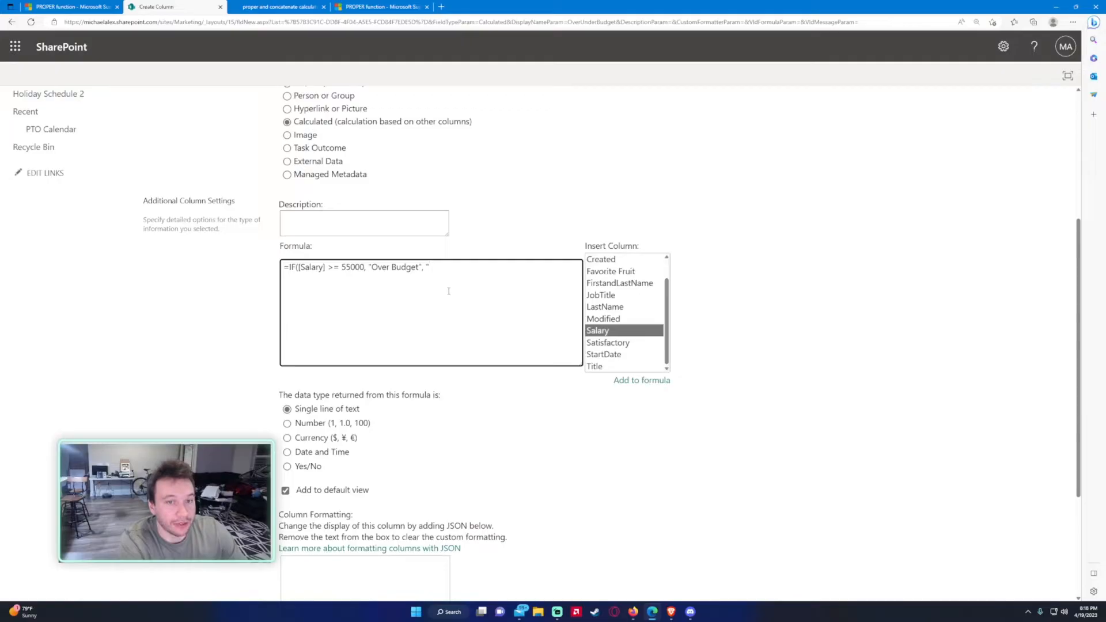
pyautogui.write('Under')
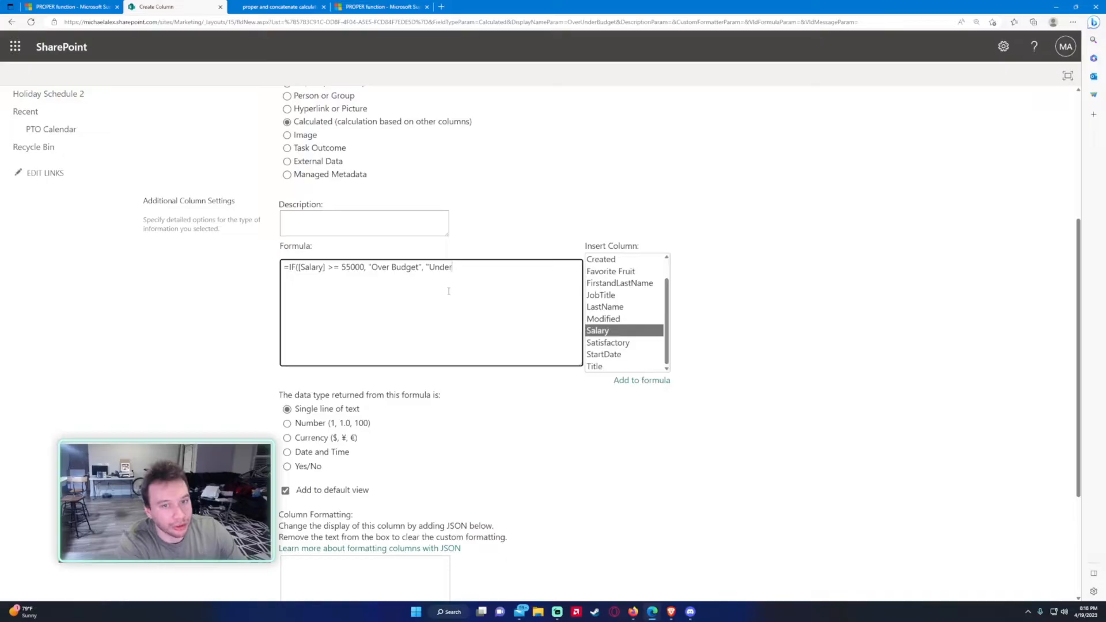
pyautogui.write('Budget")')
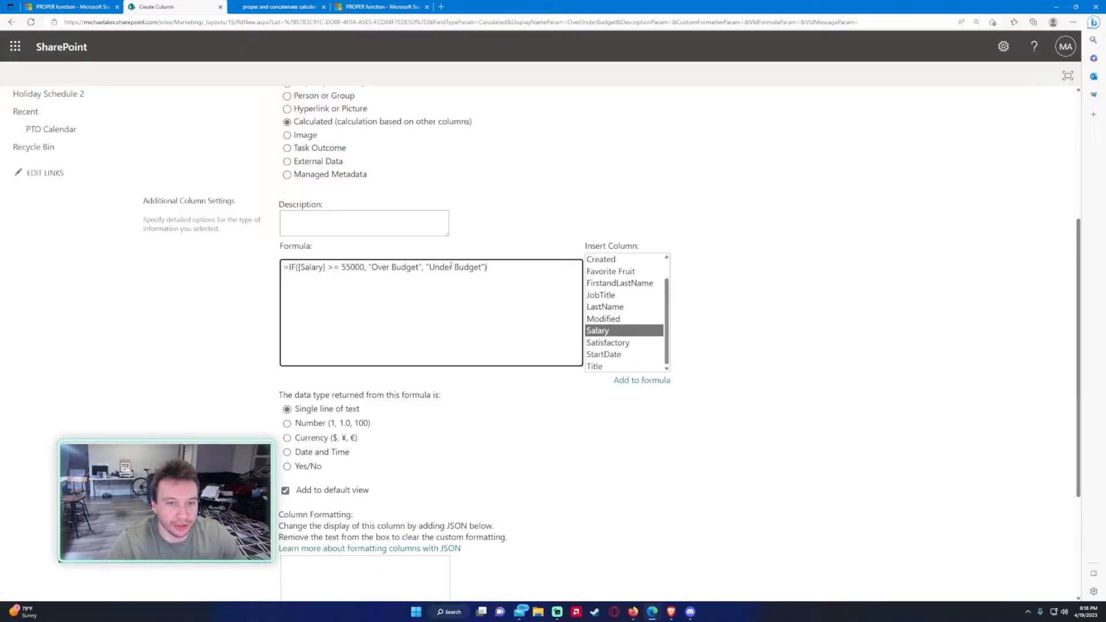
pyautogui.scroll(-3)
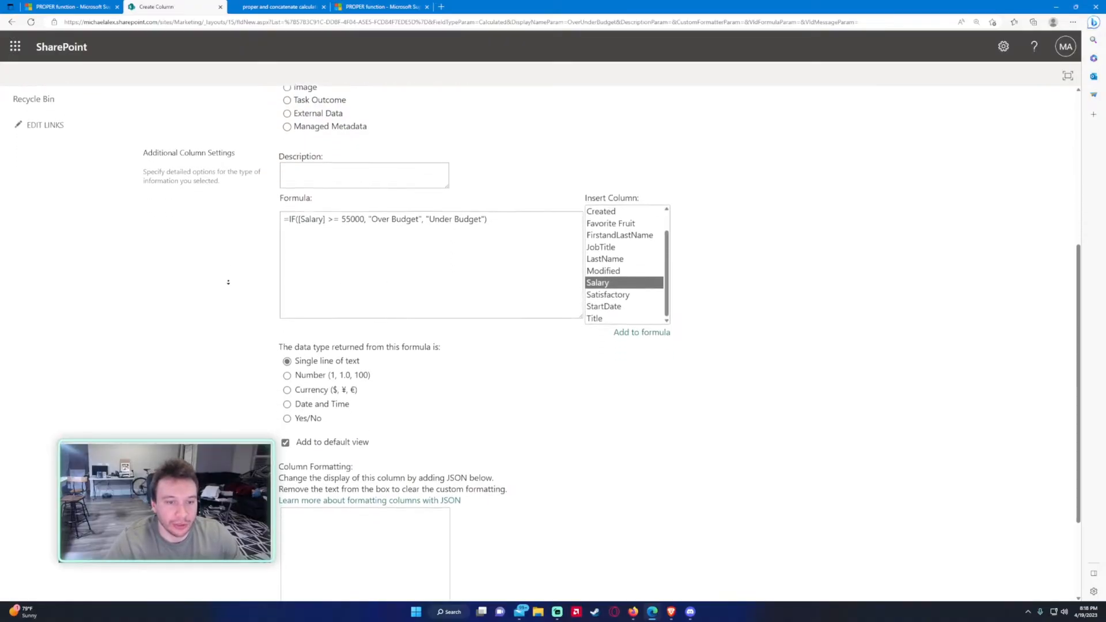
pyautogui.scroll(-3)
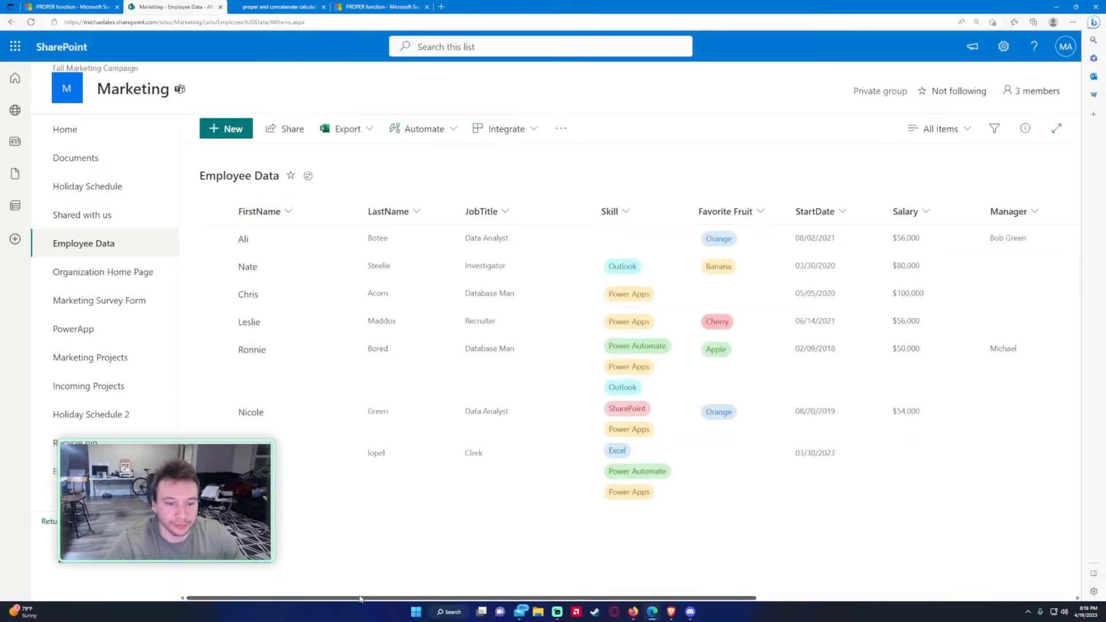
# - Tick FirstandLastName and OverUnderBudget in Edit view columns and apply
pyautogui.click(215, 238)
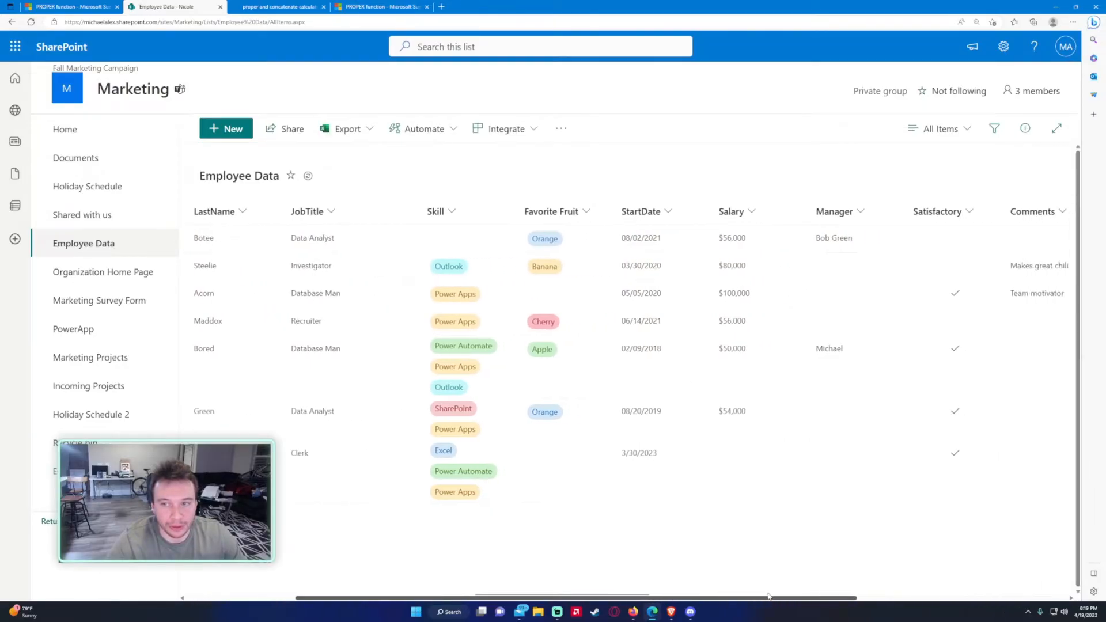
pyautogui.hscroll(3)
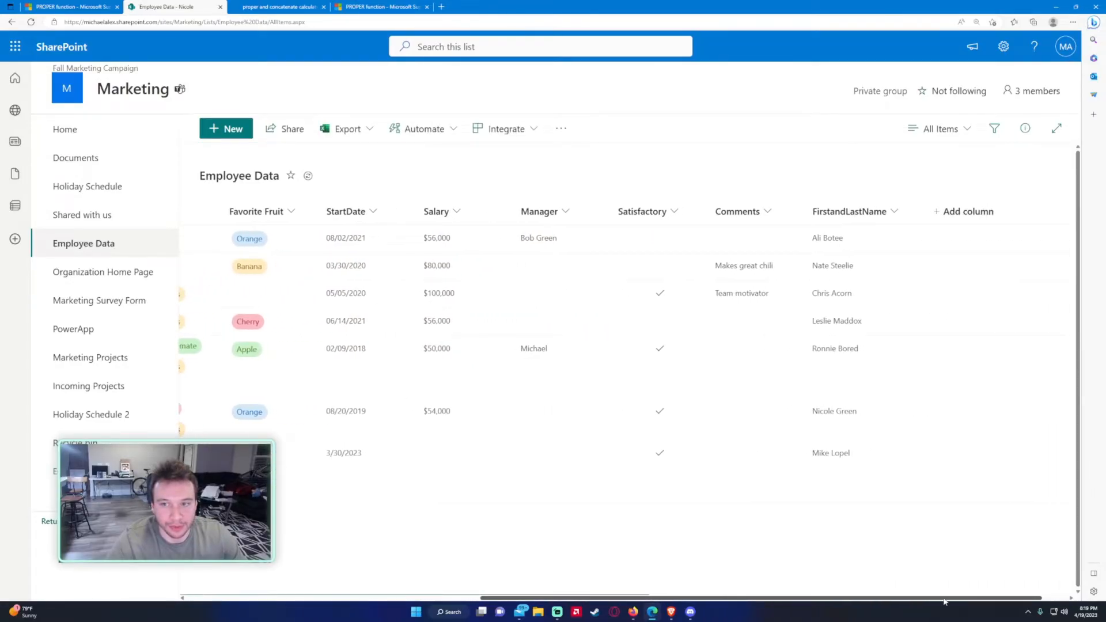
pyautogui.click(967, 211)
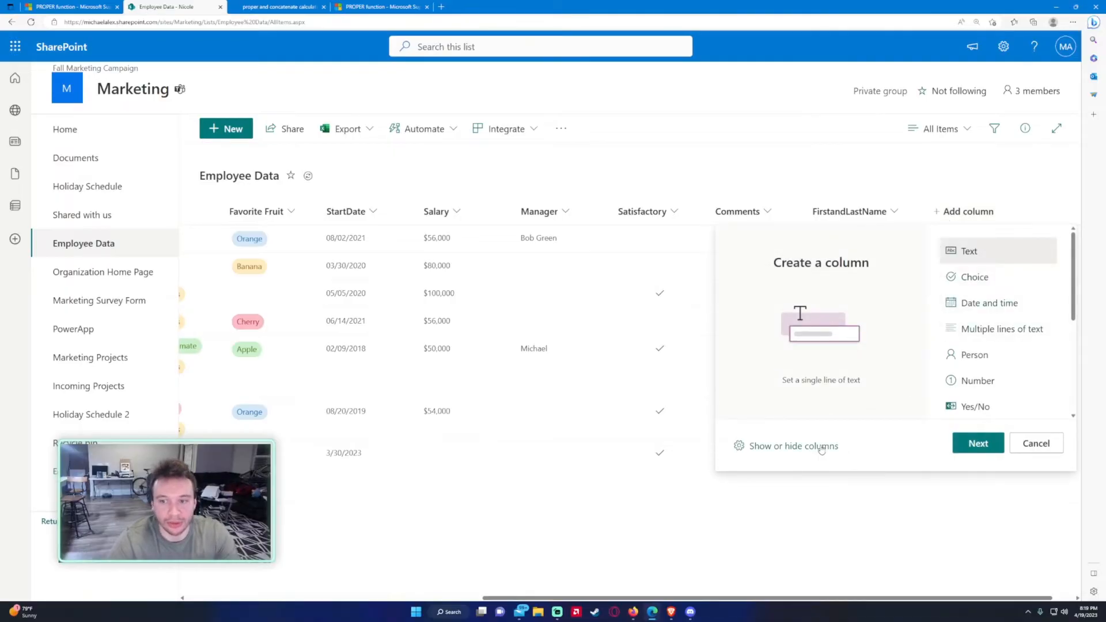
pyautogui.click(793, 446)
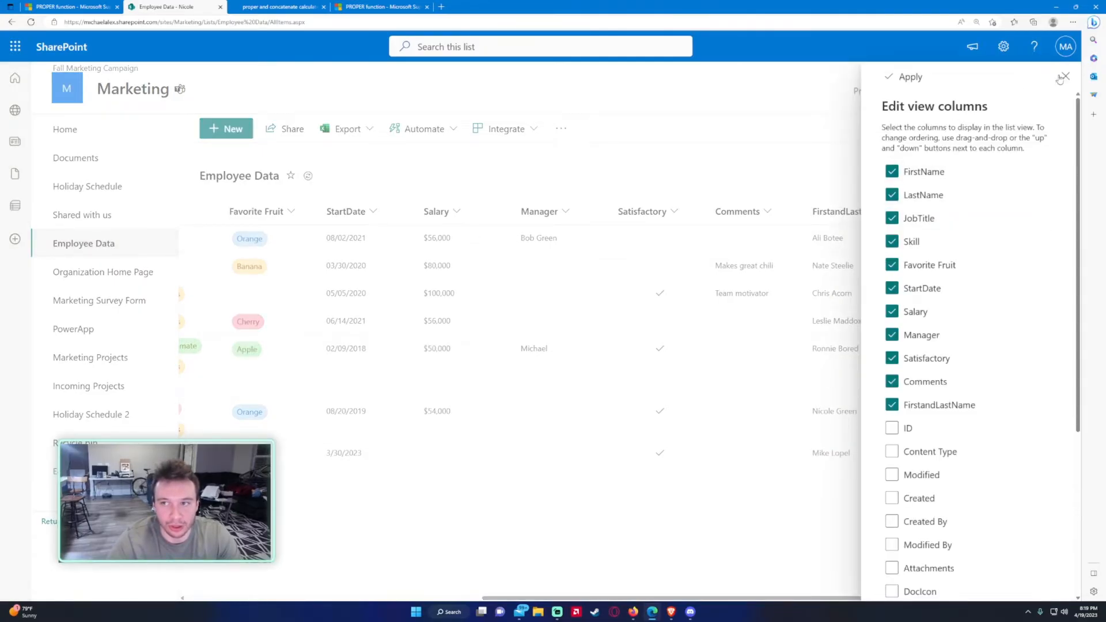
pyautogui.click(964, 211)
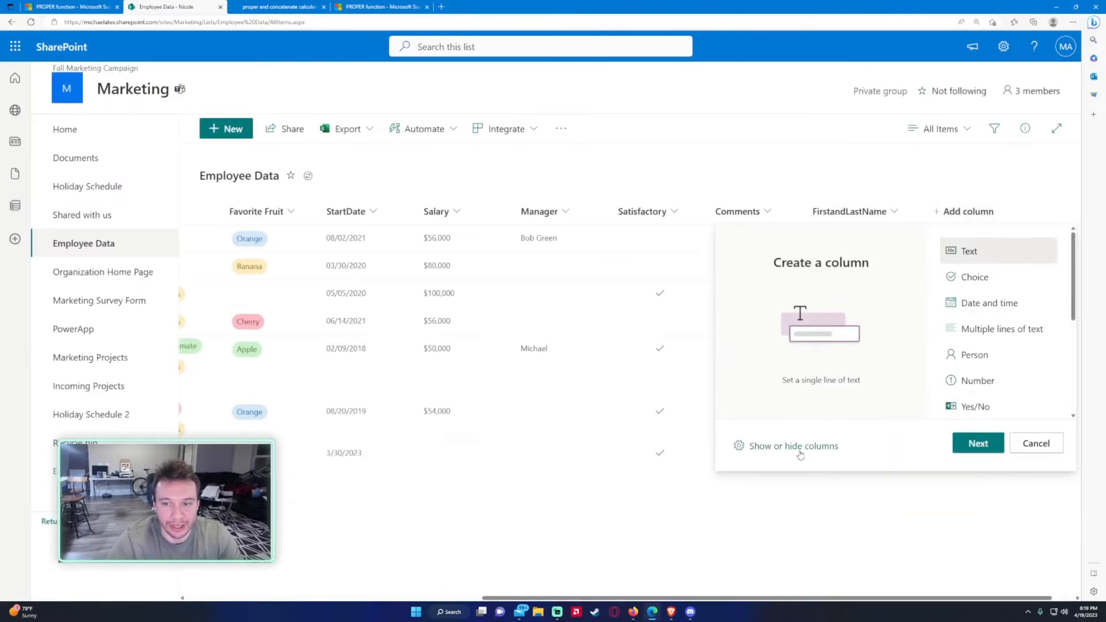
pyautogui.click(792, 446)
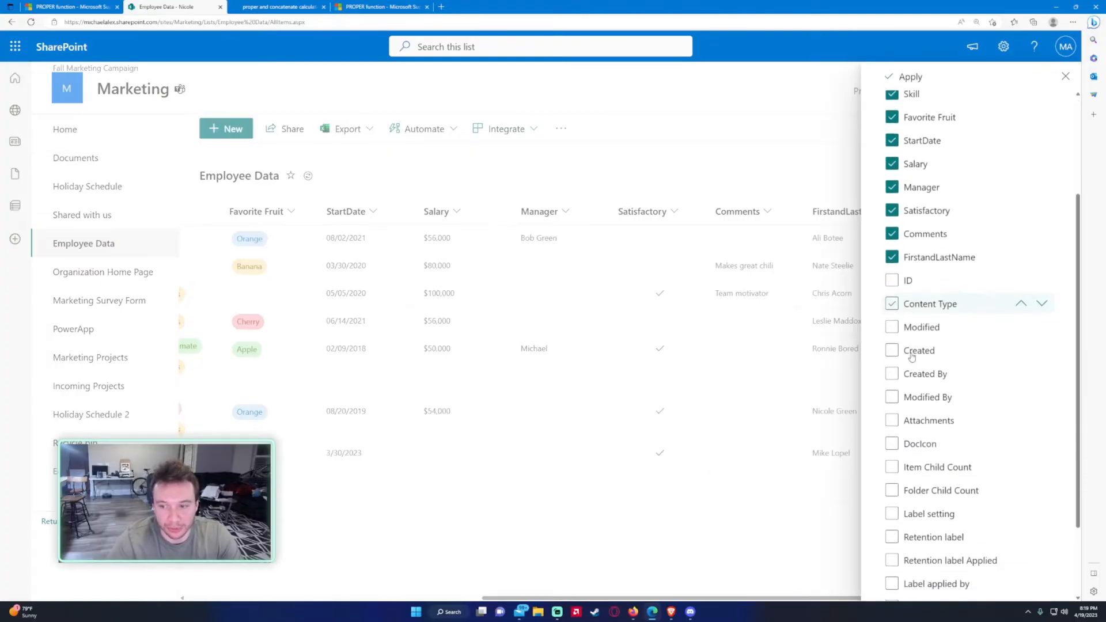
pyautogui.scroll(-3)
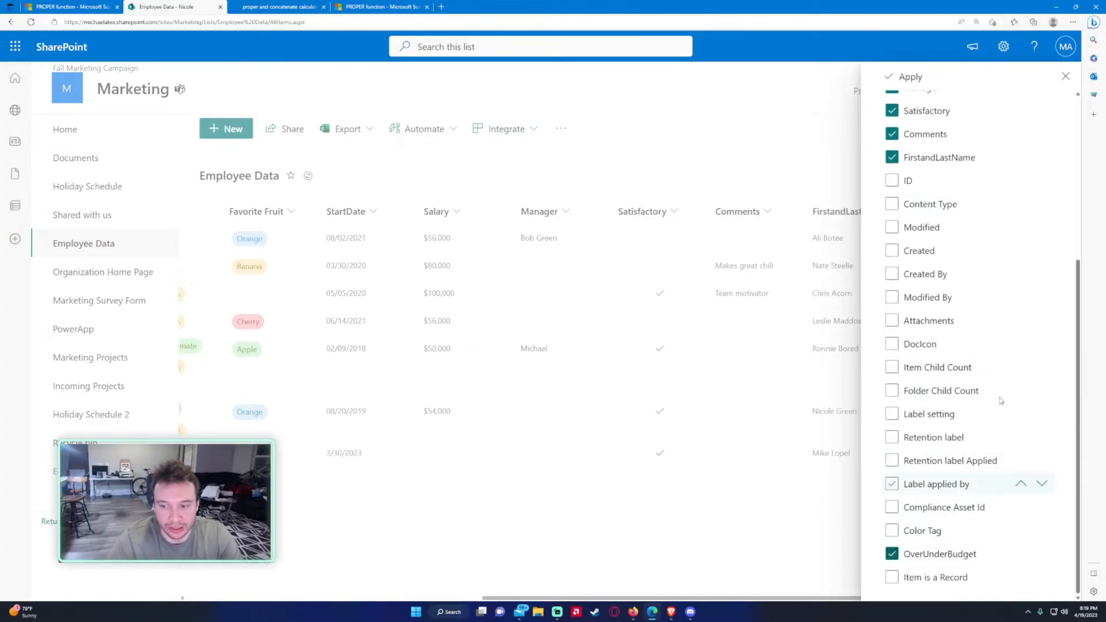
pyautogui.click(910, 76)
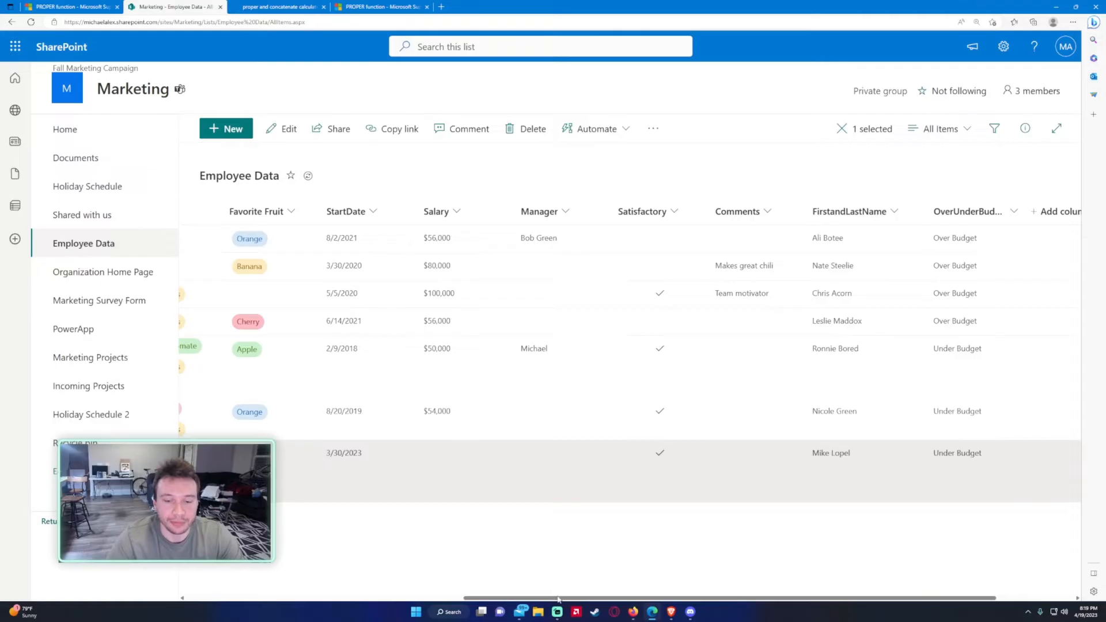
# - Check the formula reference page, then open the Employee Data list's List settings page
pyautogui.click(67, 6)
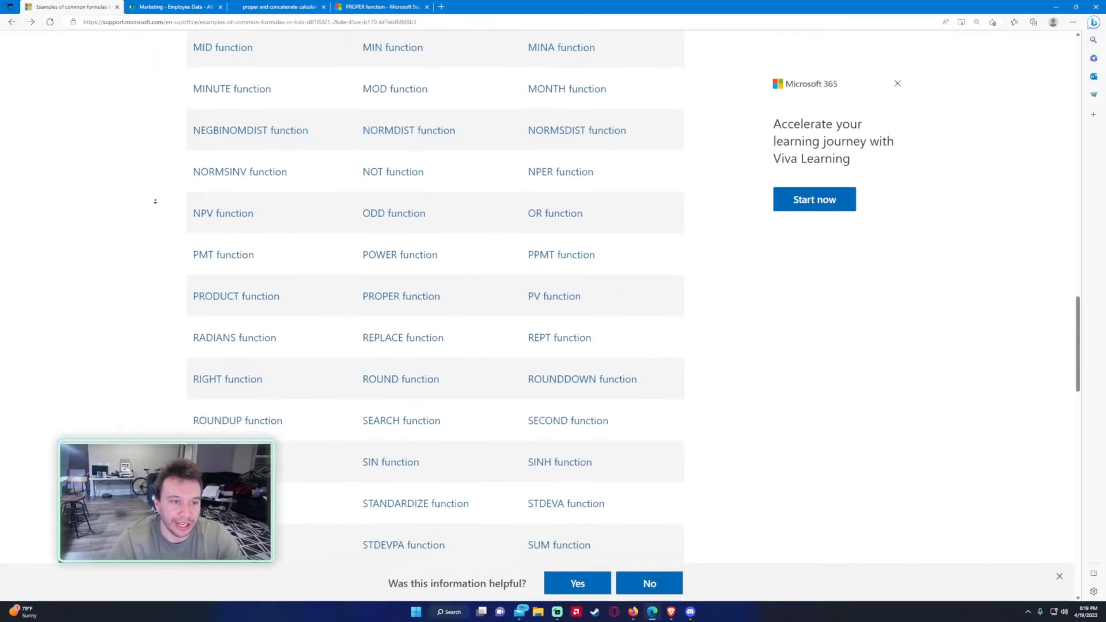
pyautogui.scroll(-3)
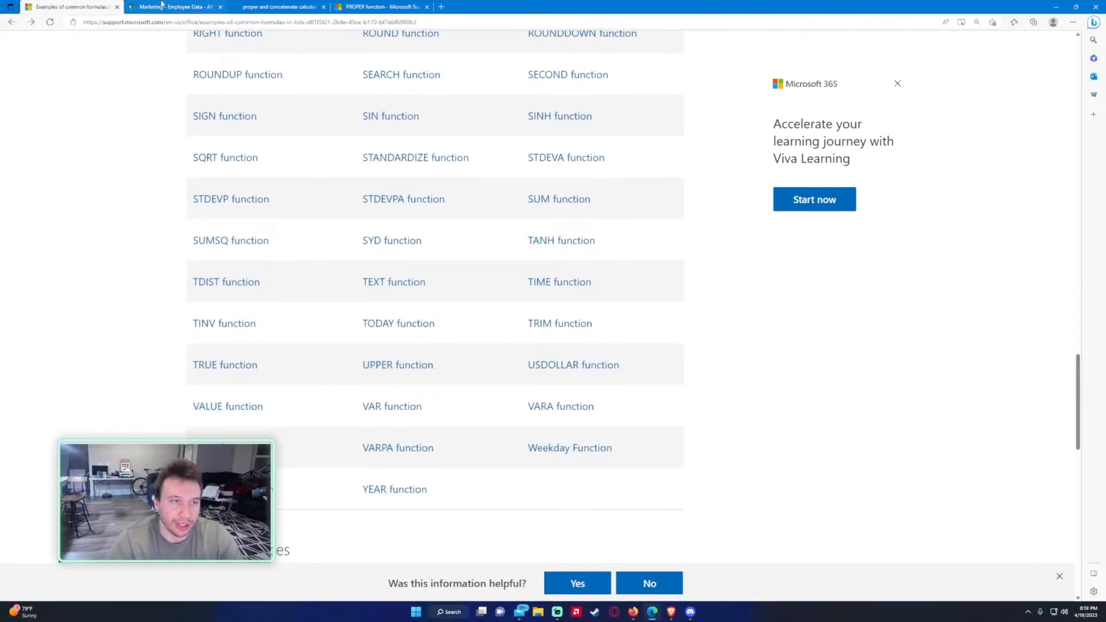
pyautogui.click(173, 6)
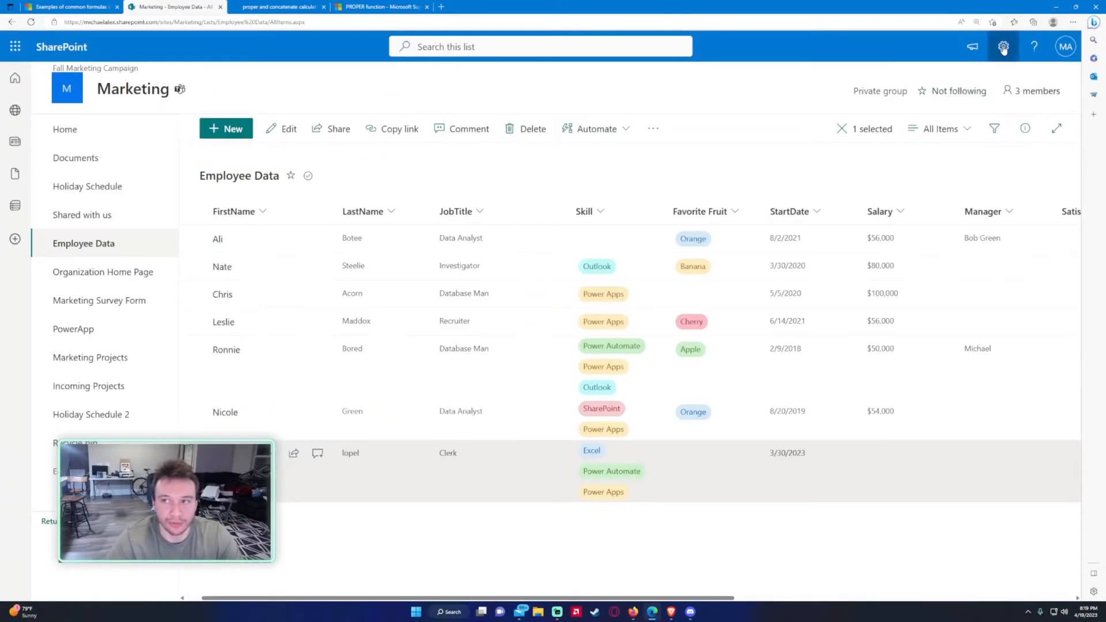
pyautogui.click(1002, 47)
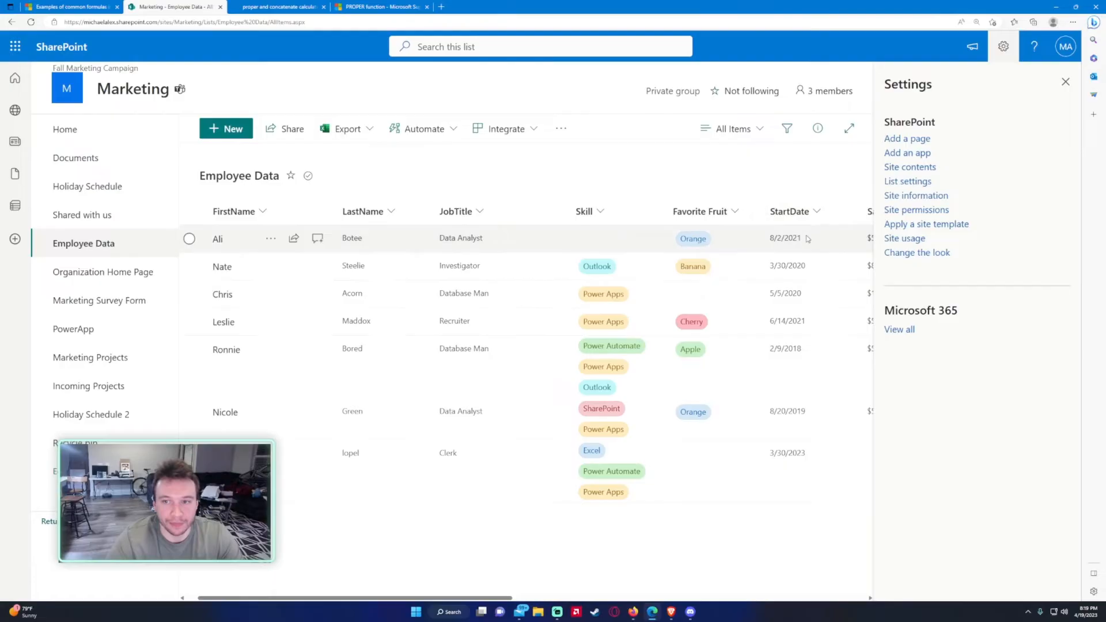
pyautogui.click(1065, 82)
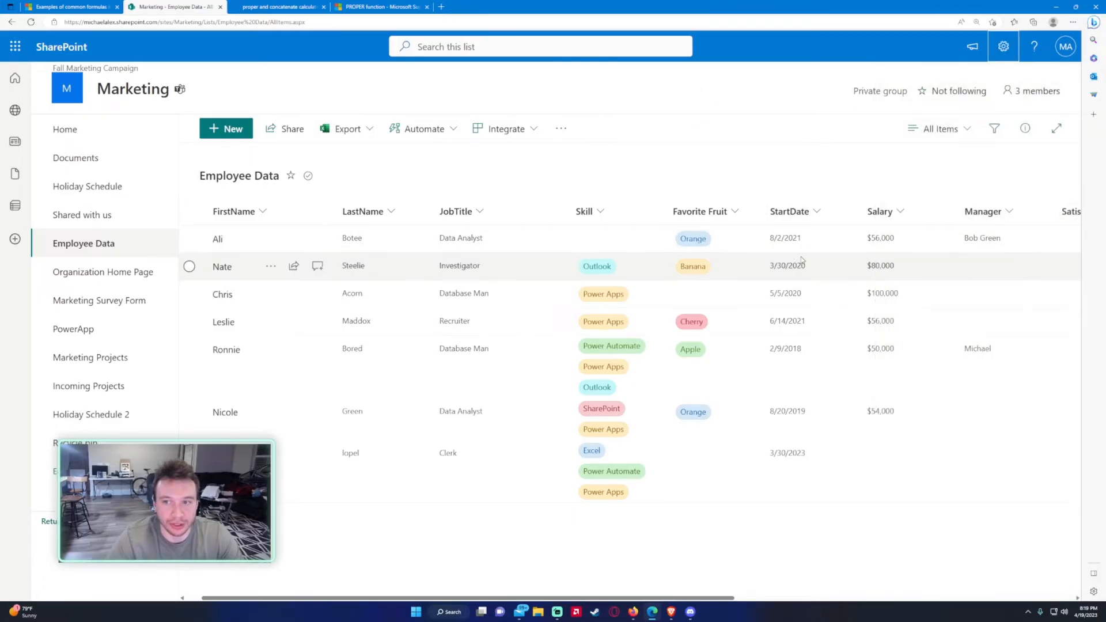
pyautogui.moveTo(809, 258)
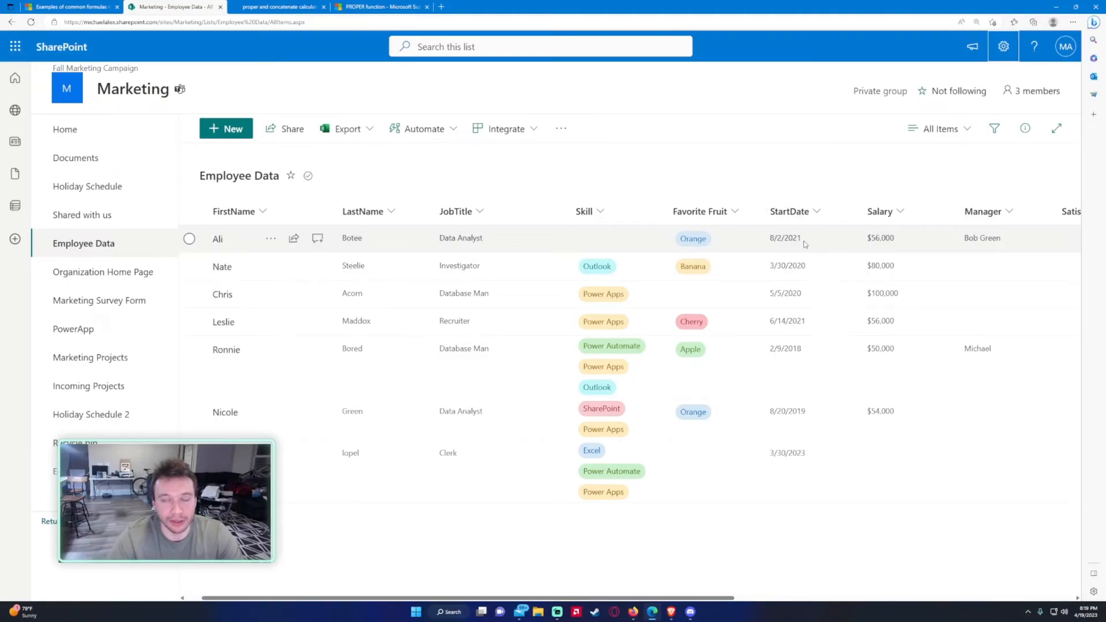
pyautogui.moveTo(868, 162)
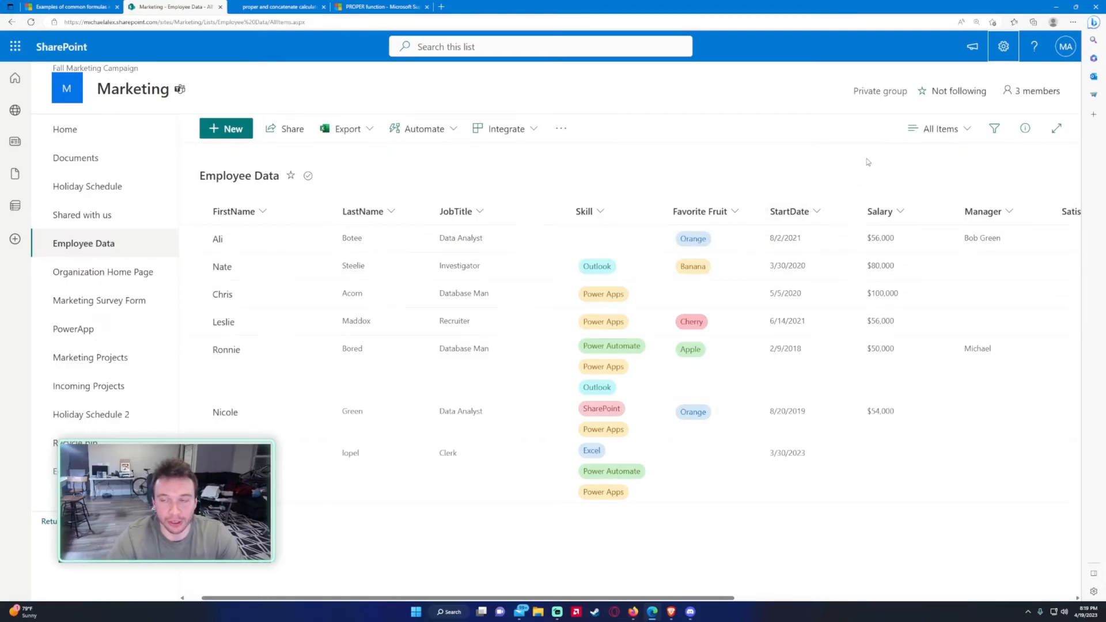
pyautogui.click(1003, 47)
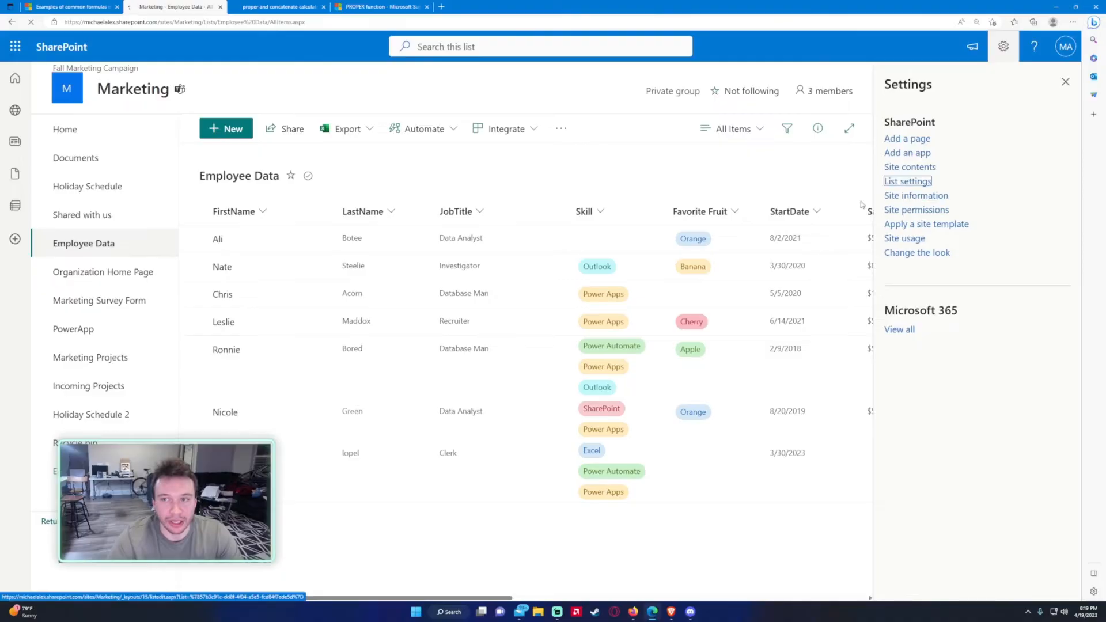
pyautogui.click(909, 181)
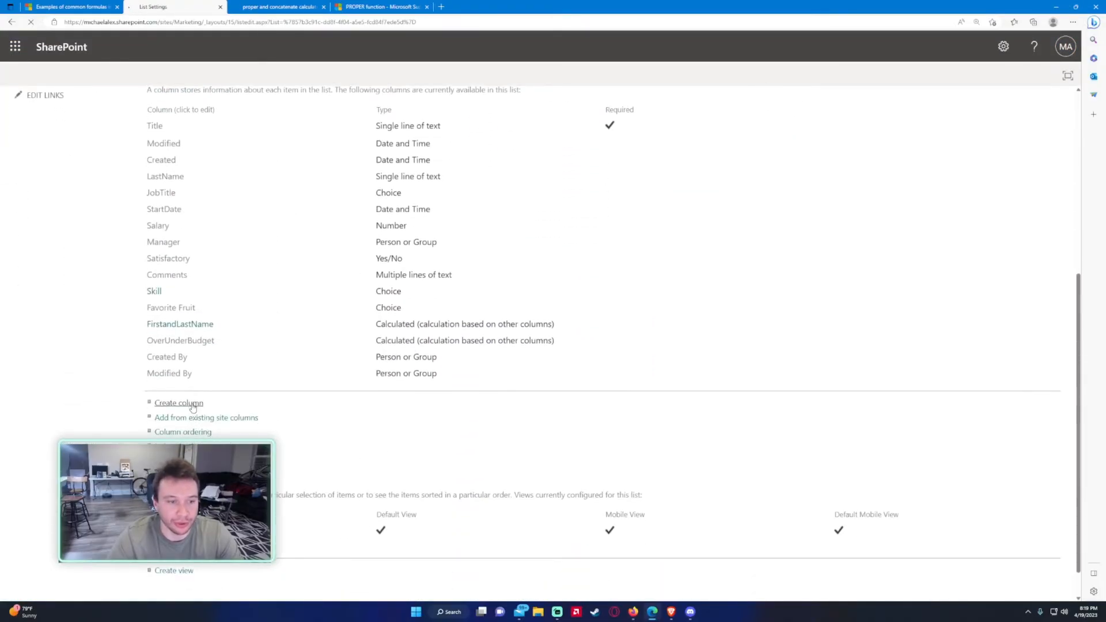
# - Start a new column named ThirtyDaysPast of type Calculated
pyautogui.click(179, 403)
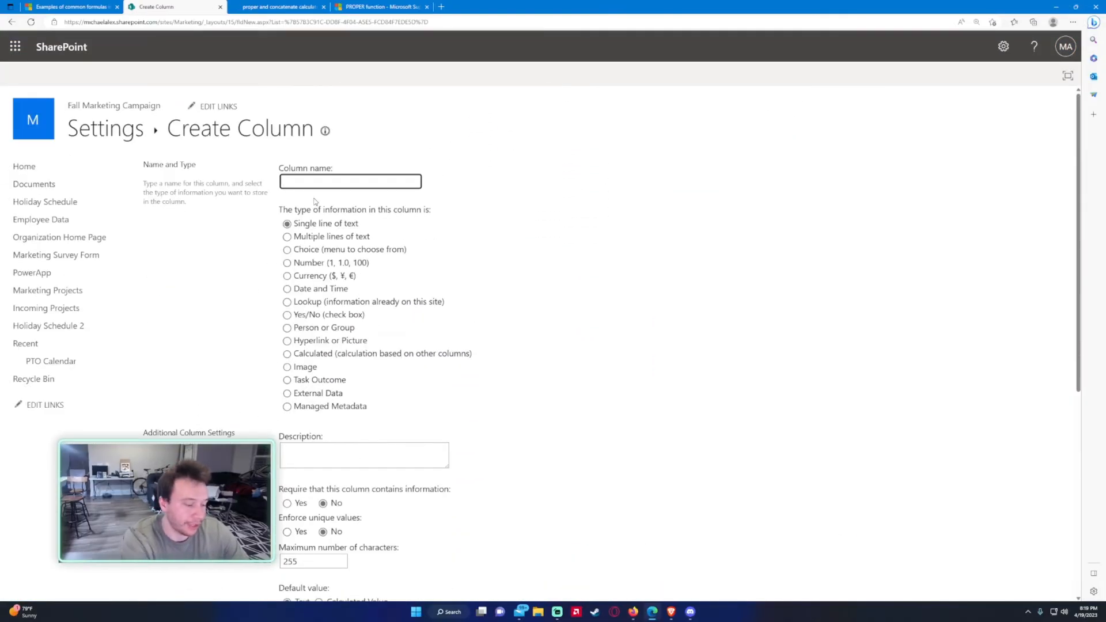
pyautogui.write('T')
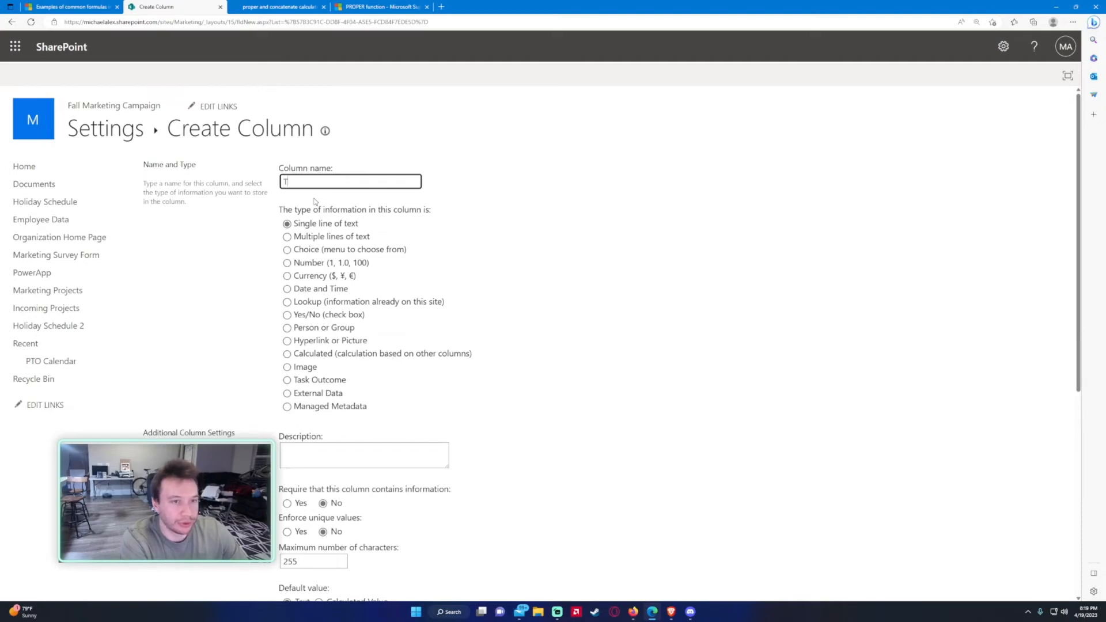
pyautogui.write('ThirtyDaysPast')
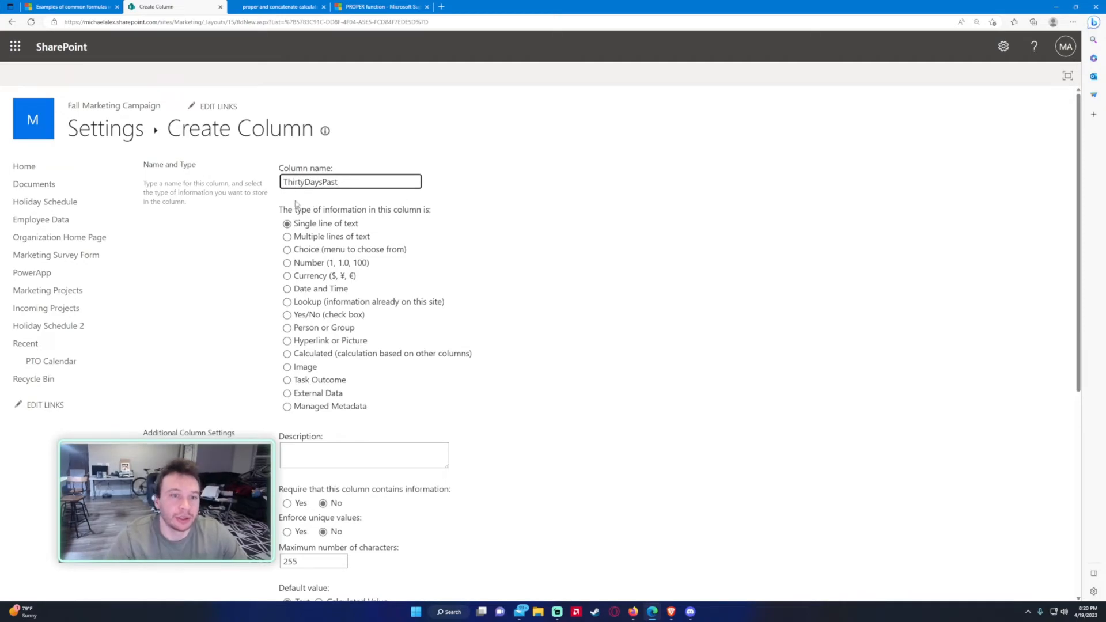
pyautogui.click(287, 353)
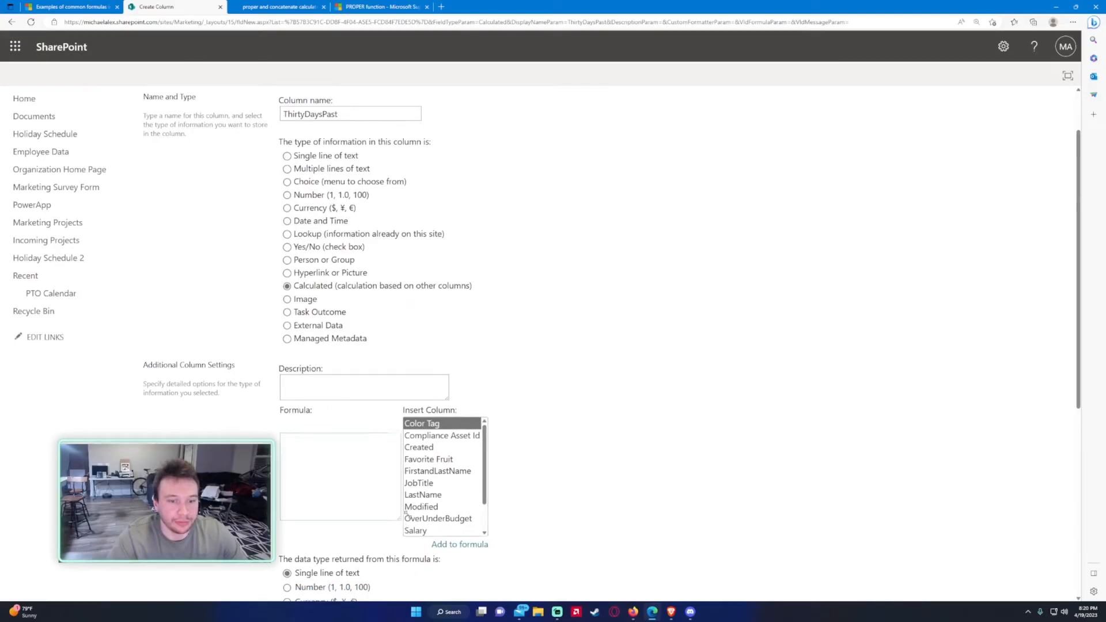
# - Enter the formula =[StartDate] + 30 and set the return type to Date Only
pyautogui.click(339, 476)
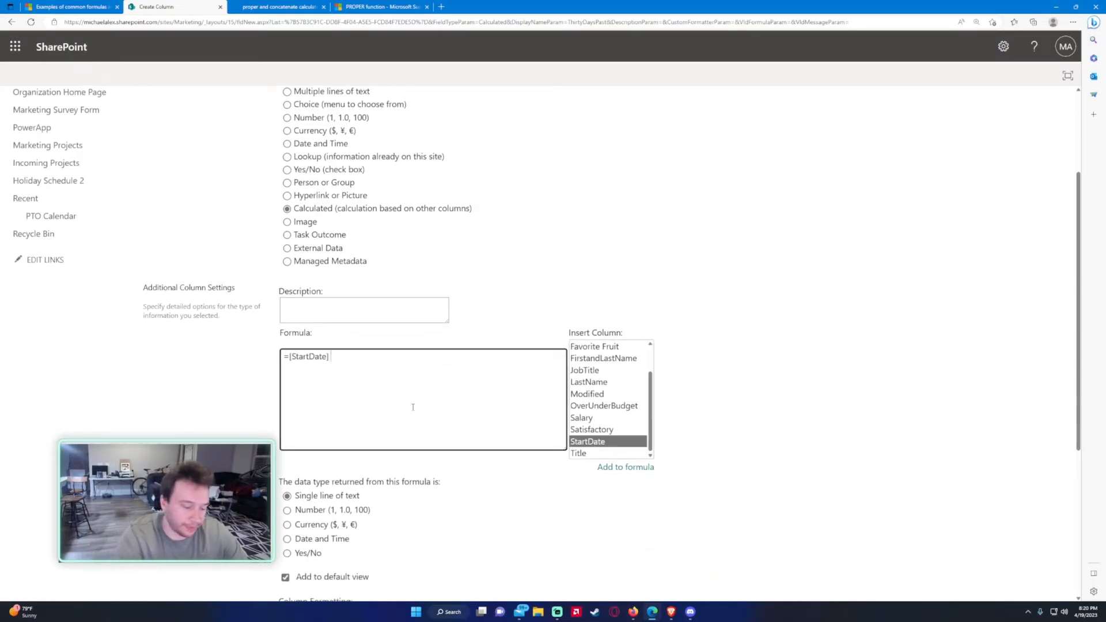
pyautogui.write('+ 30')
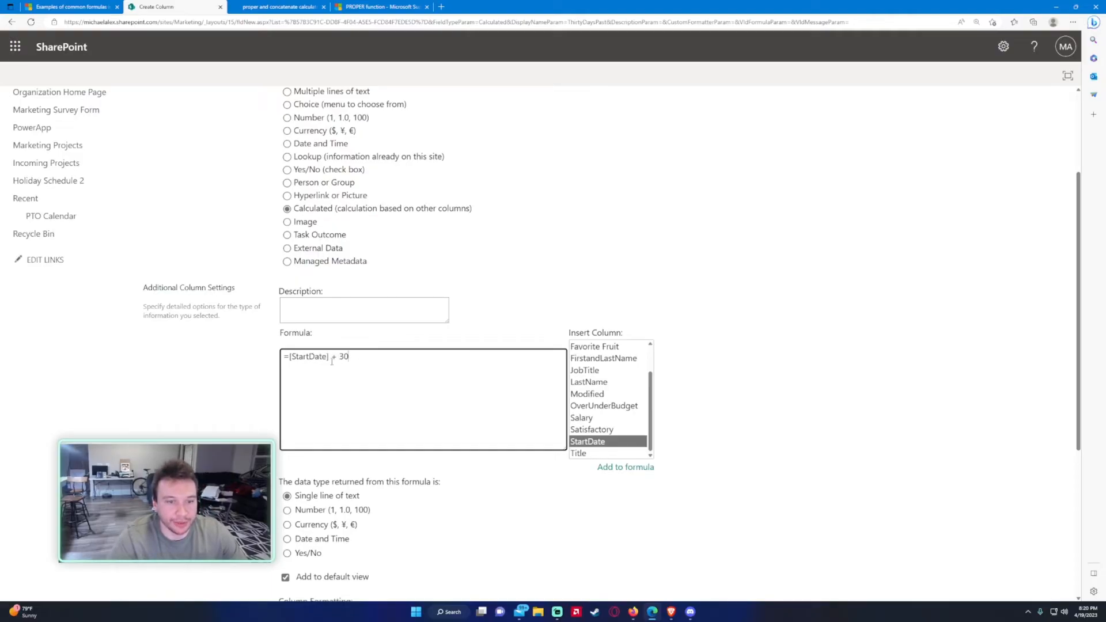
pyautogui.scroll(-3)
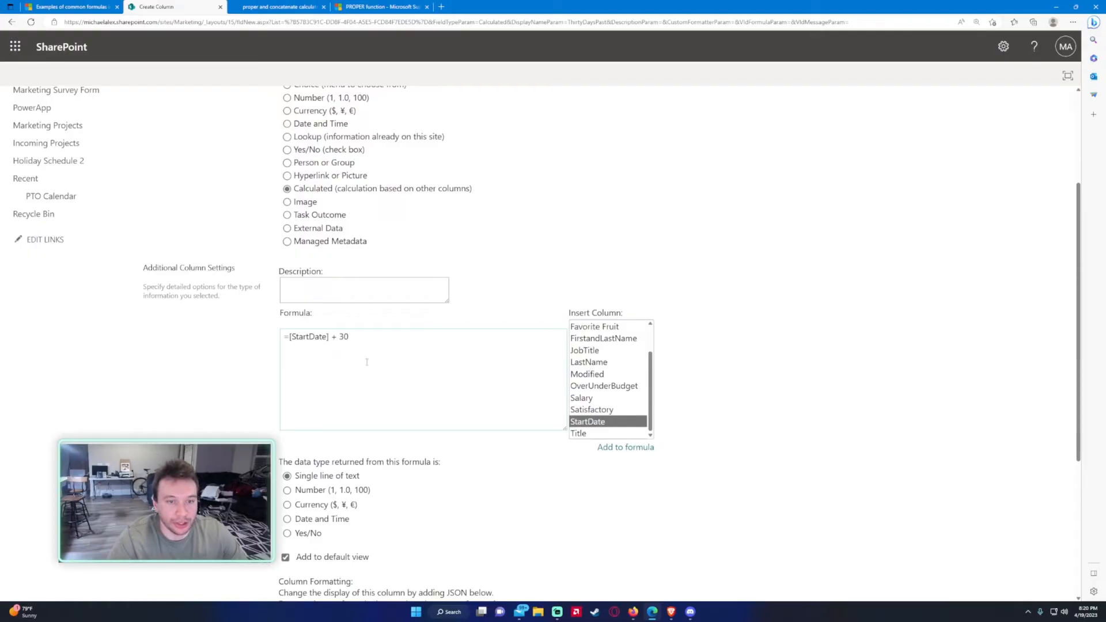
pyautogui.moveTo(216, 374)
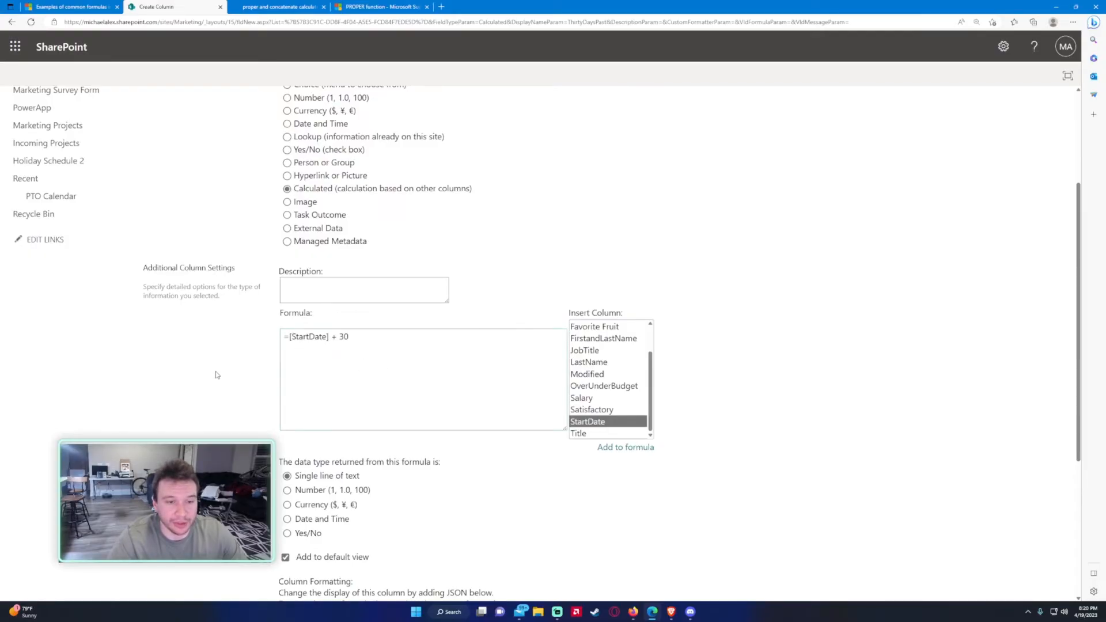
pyautogui.click(286, 518)
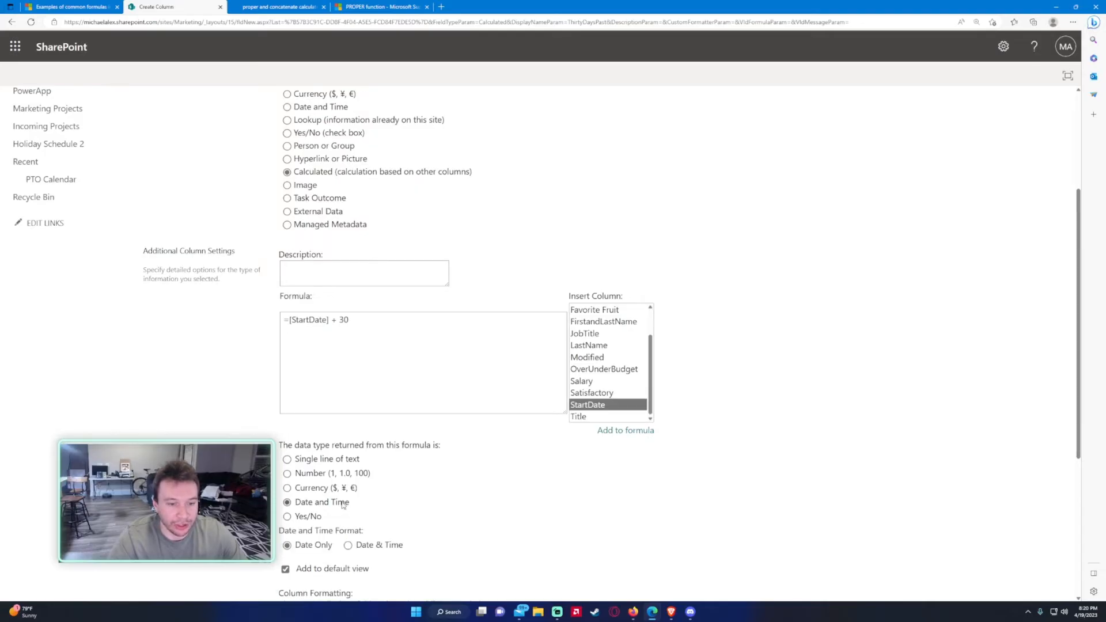
pyautogui.scroll(-3)
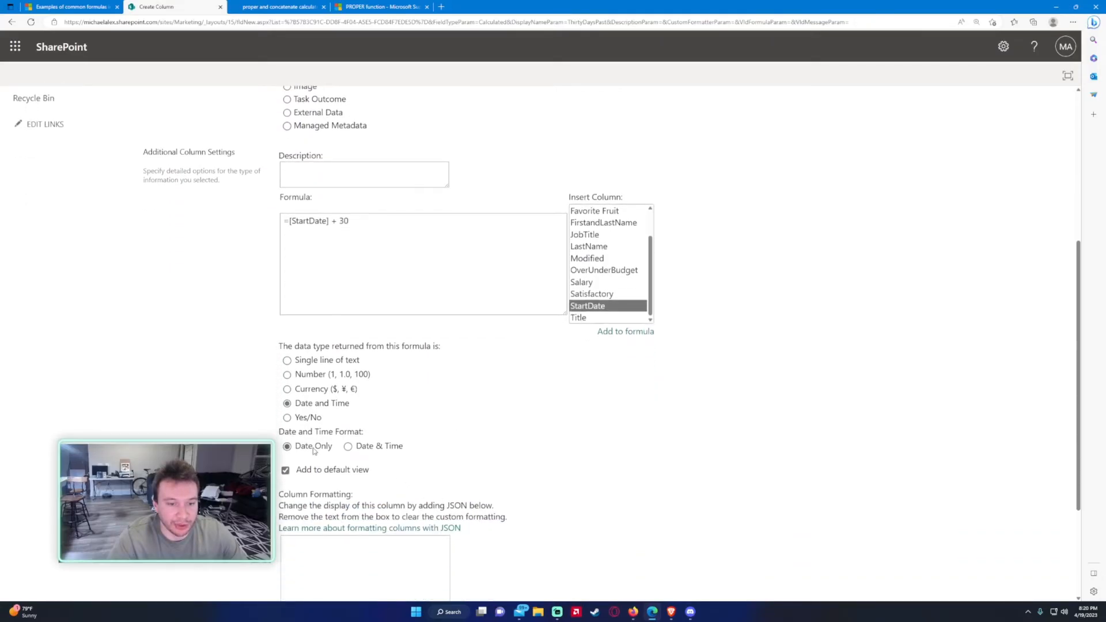
pyautogui.scroll(-3)
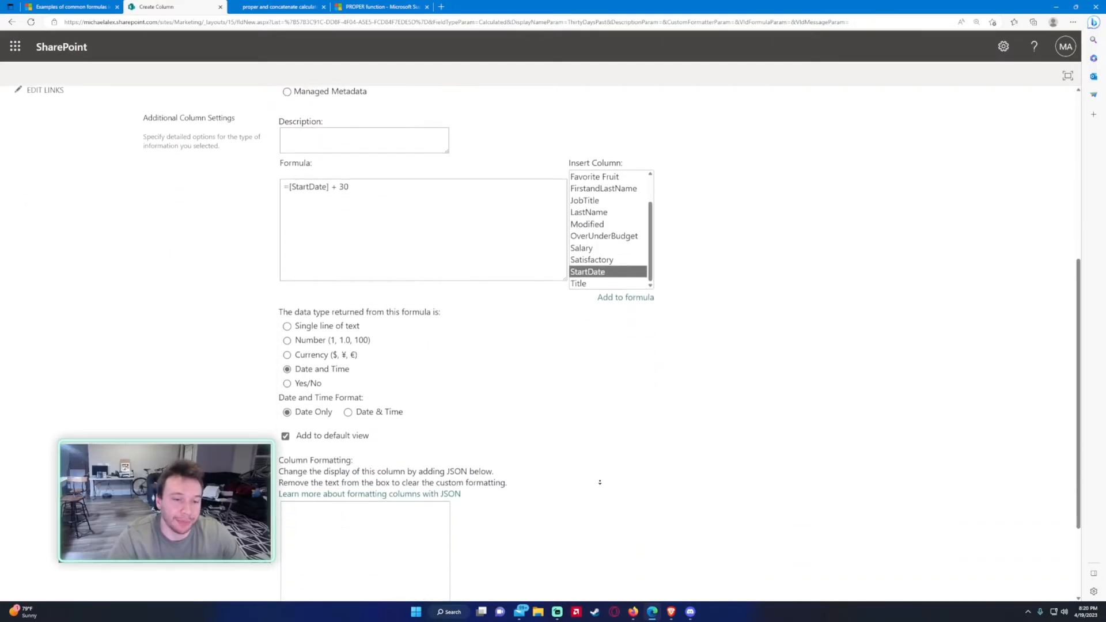
pyautogui.scroll(-3)
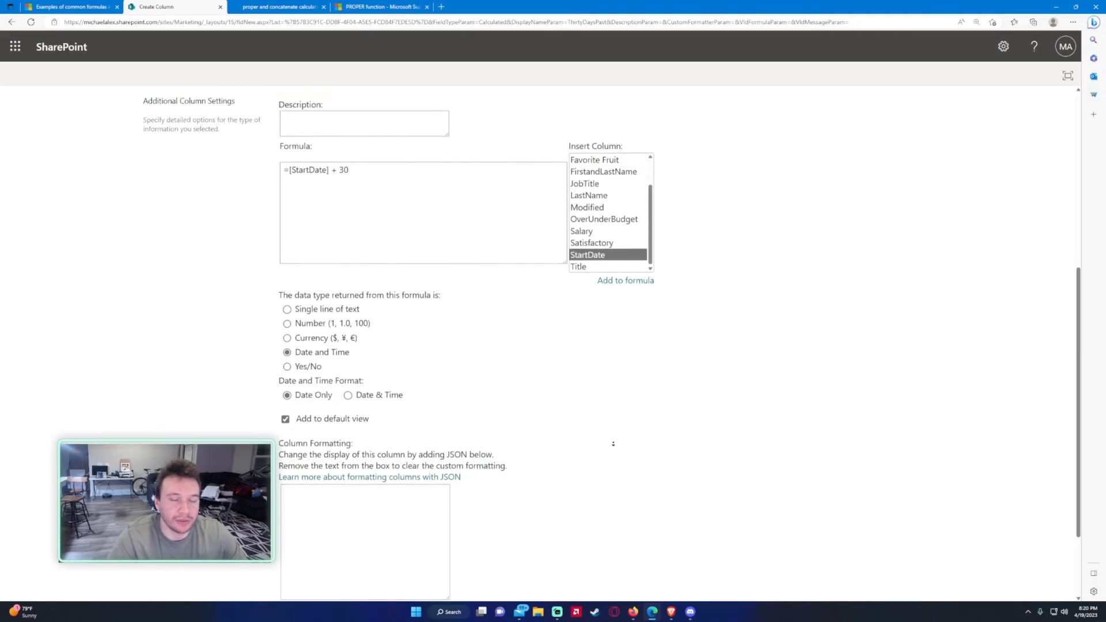
pyautogui.scroll(-3)
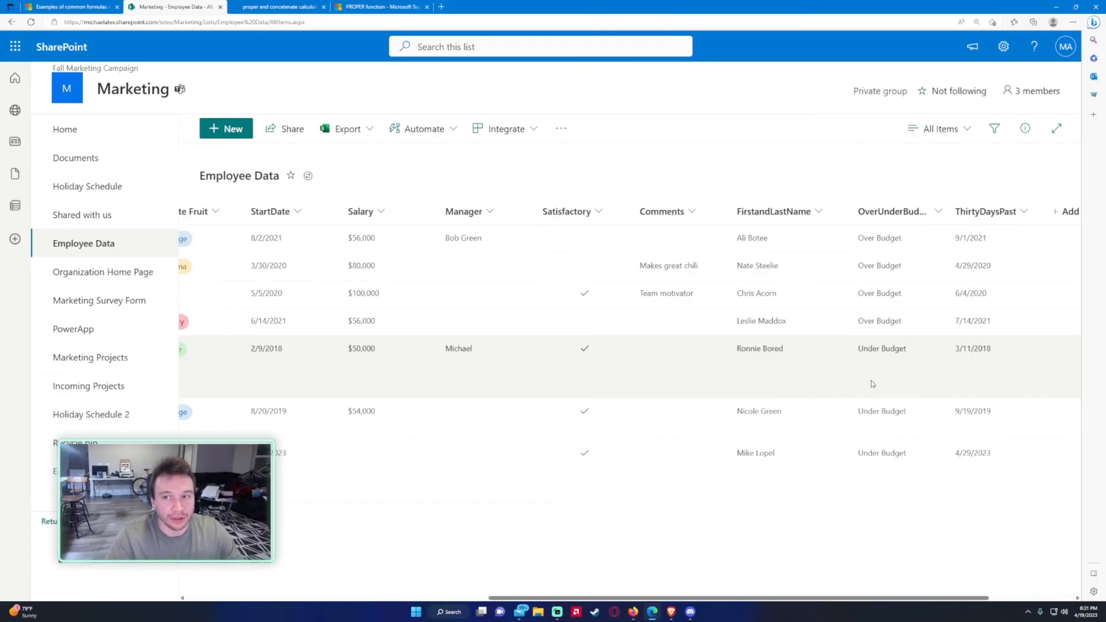
# - Go back to the Microsoft Support formula examples page
pyautogui.click(67, 6)
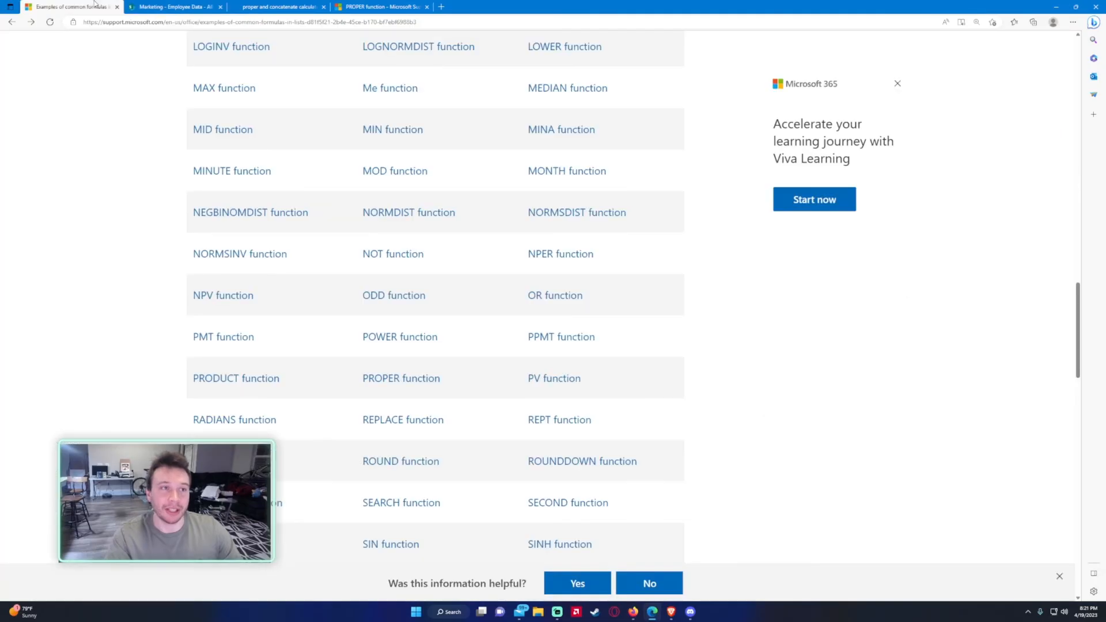
# - Read through the TRIM function article, then return to the Employee Data list
pyautogui.scroll(-3)
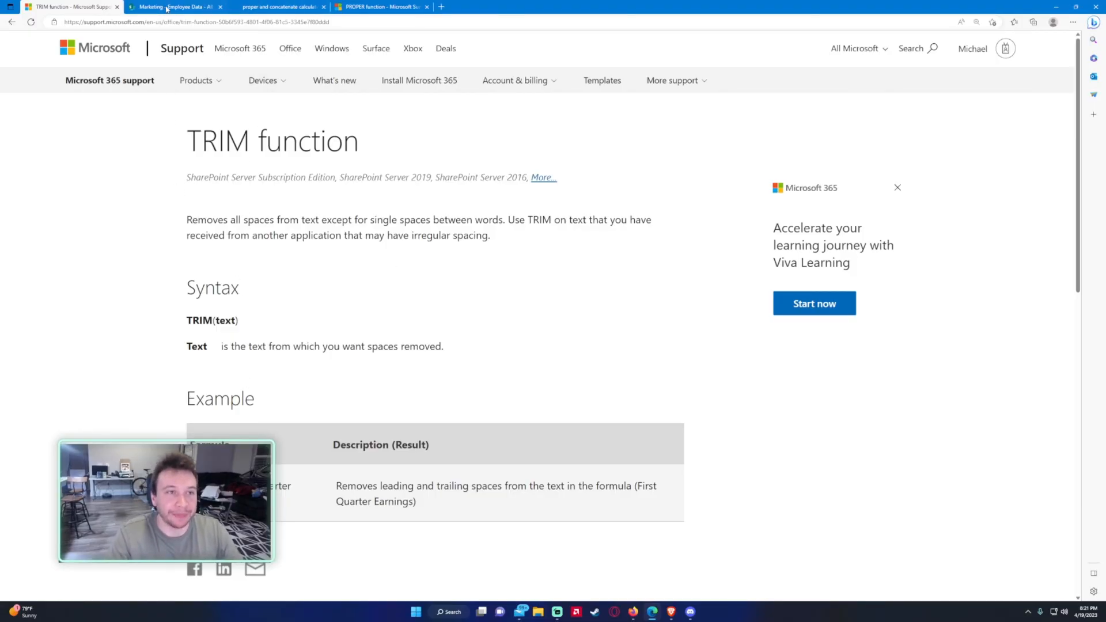
pyautogui.click(175, 6)
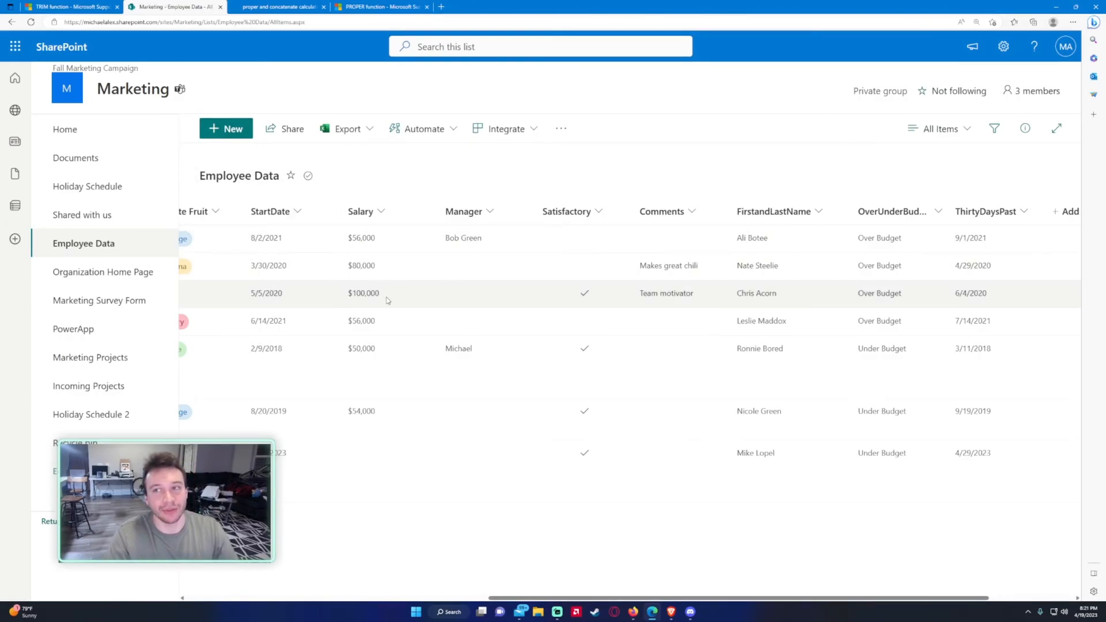